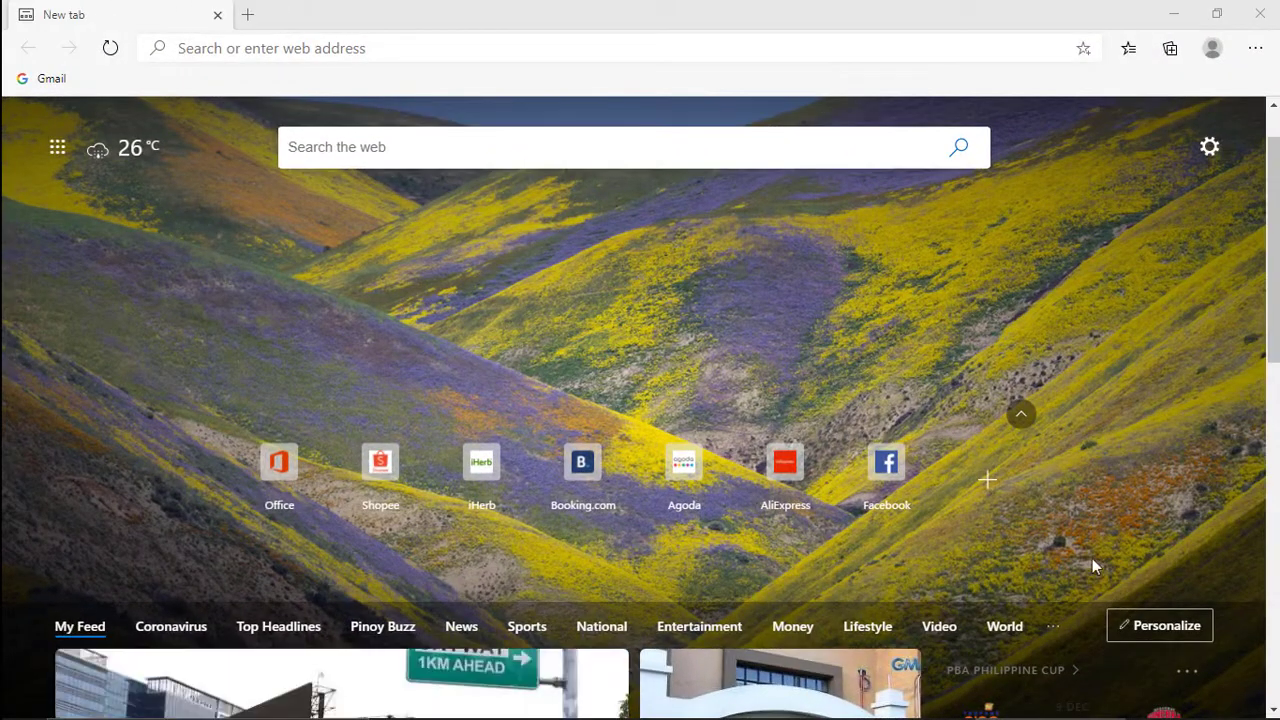
left_click(48, 79)
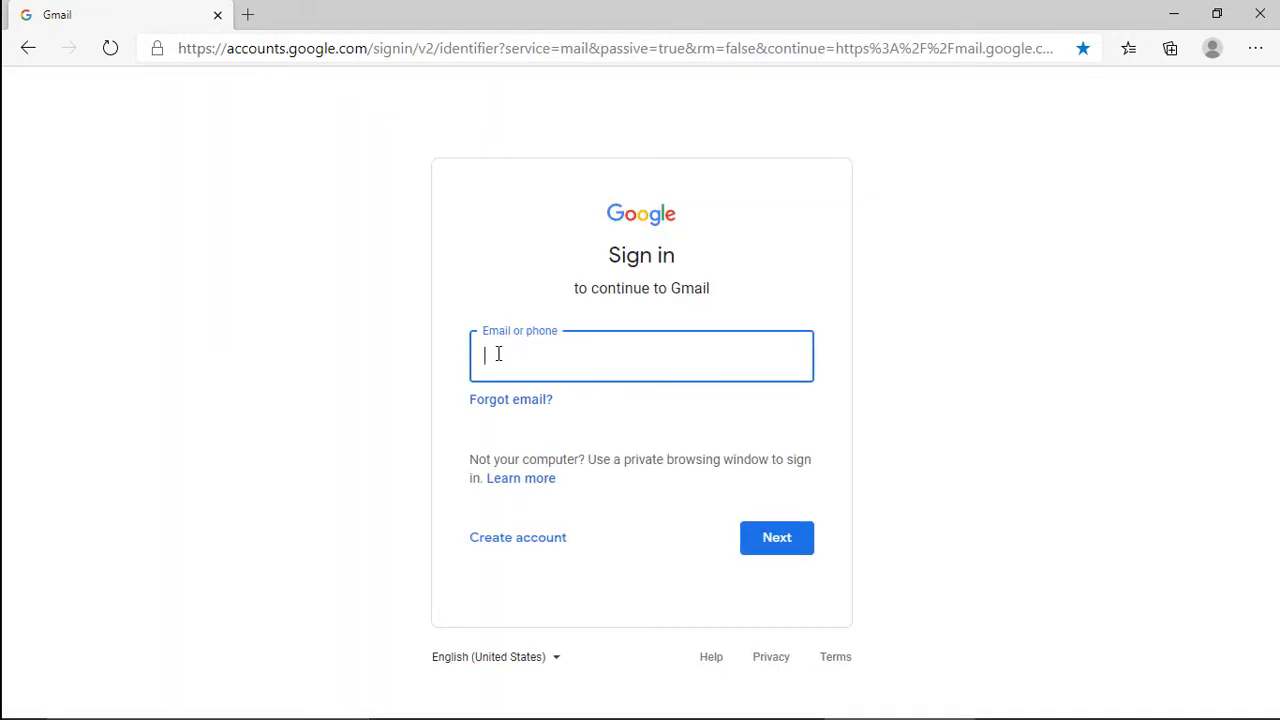
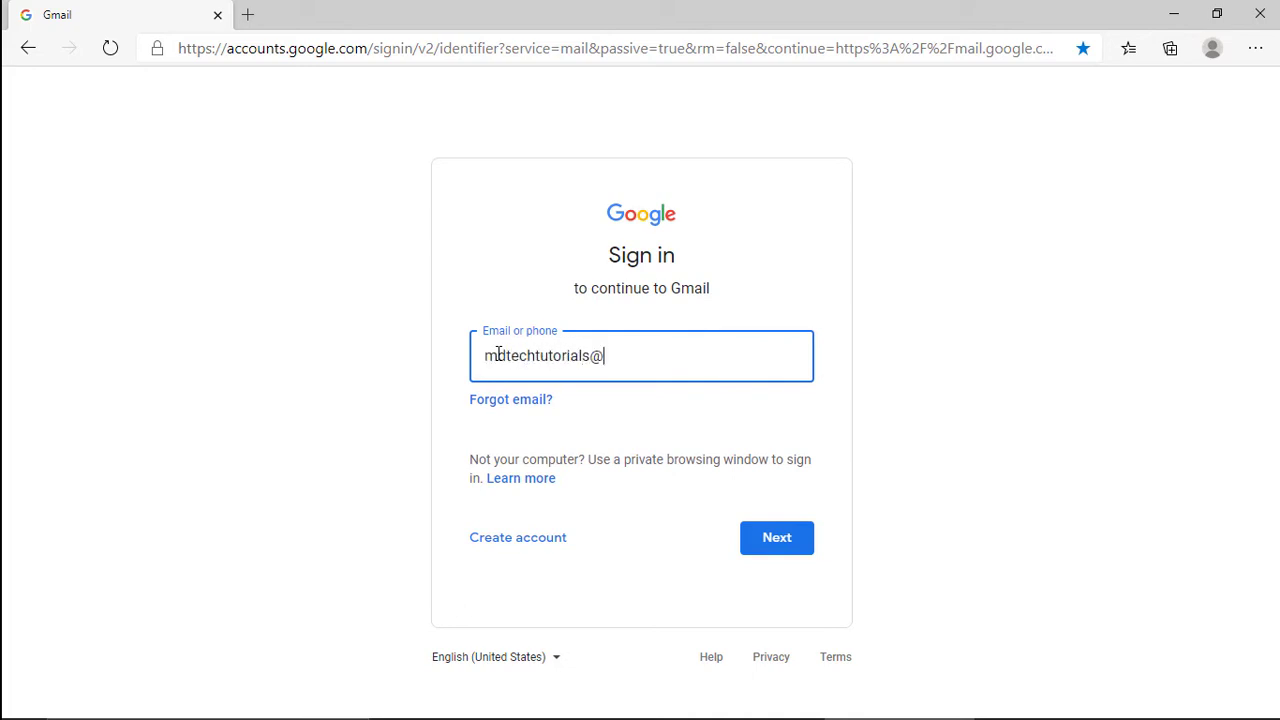
left_click(776, 537)
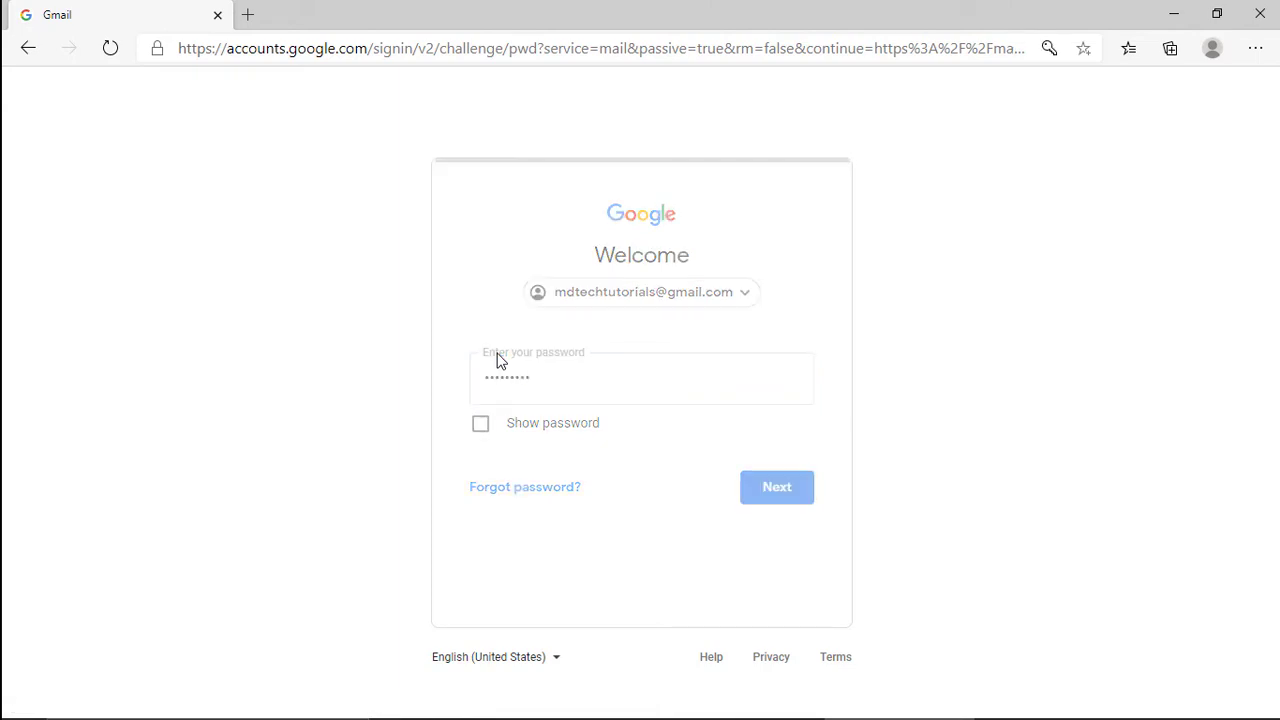
left_click(776, 487)
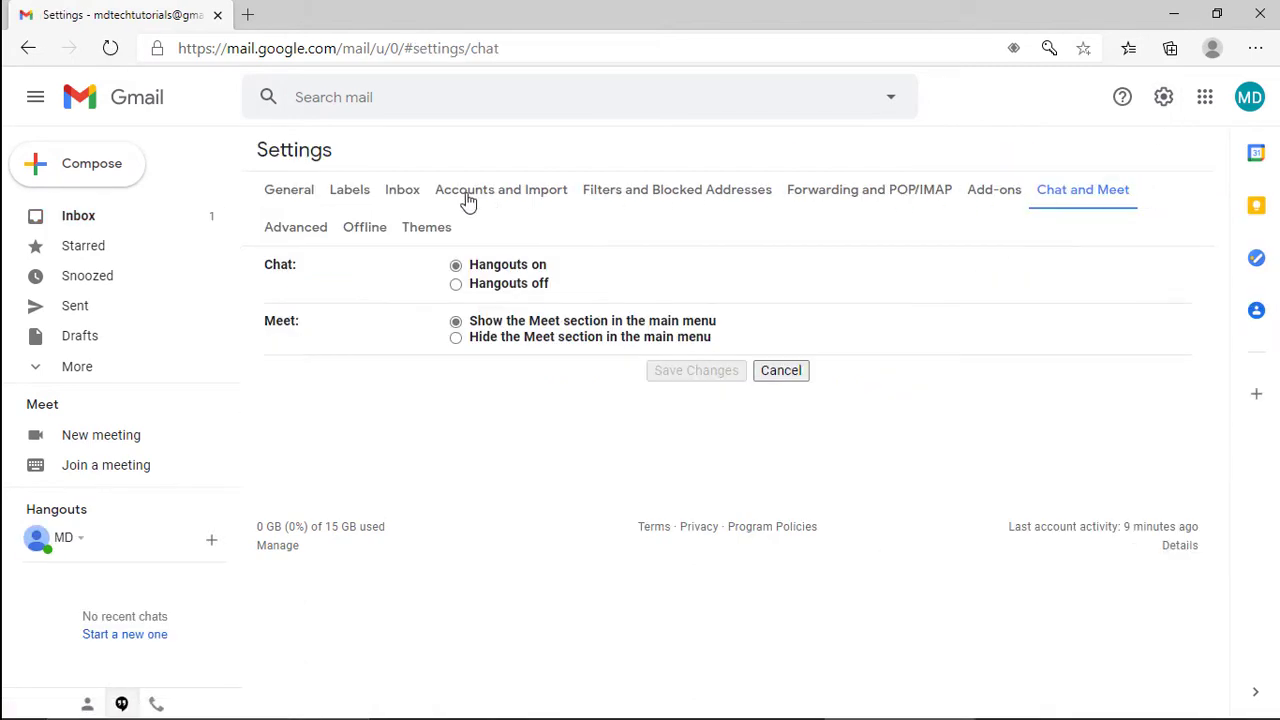
Step: Go from Gmail's Accounts and Import settings to Google Account Security's 2-Step Verification
left_click(501, 189)
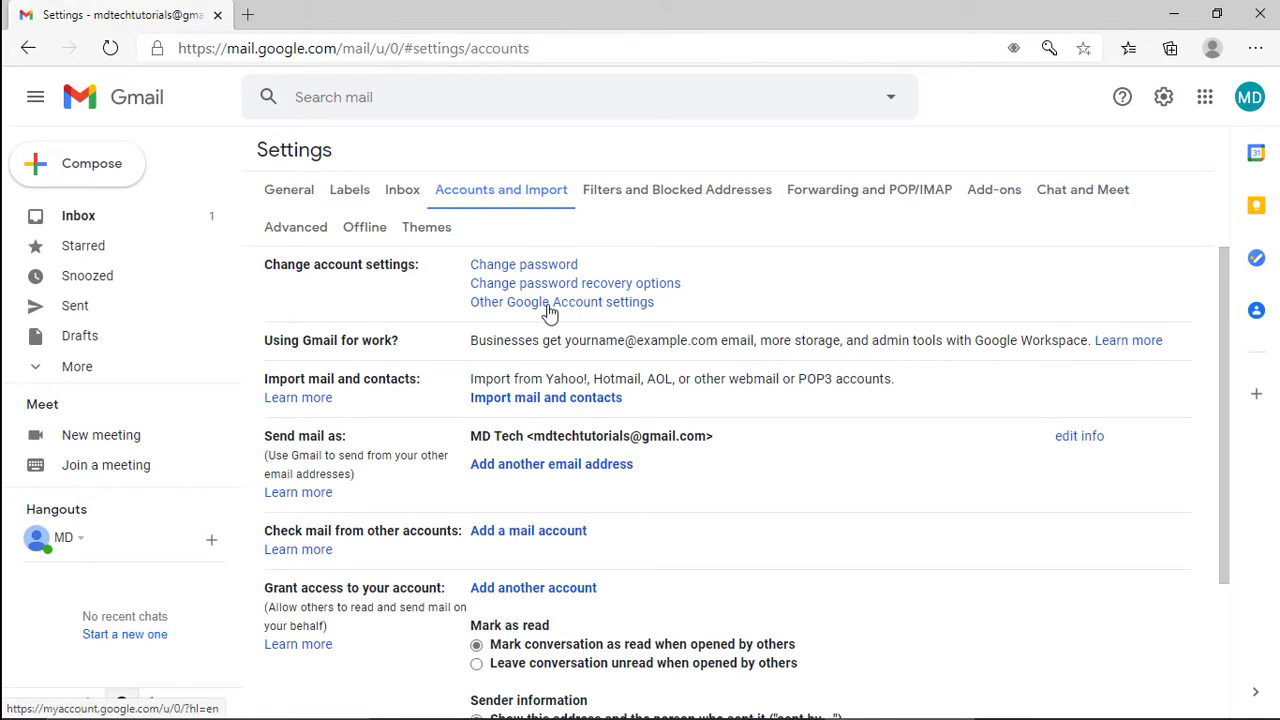
left_click(562, 302)
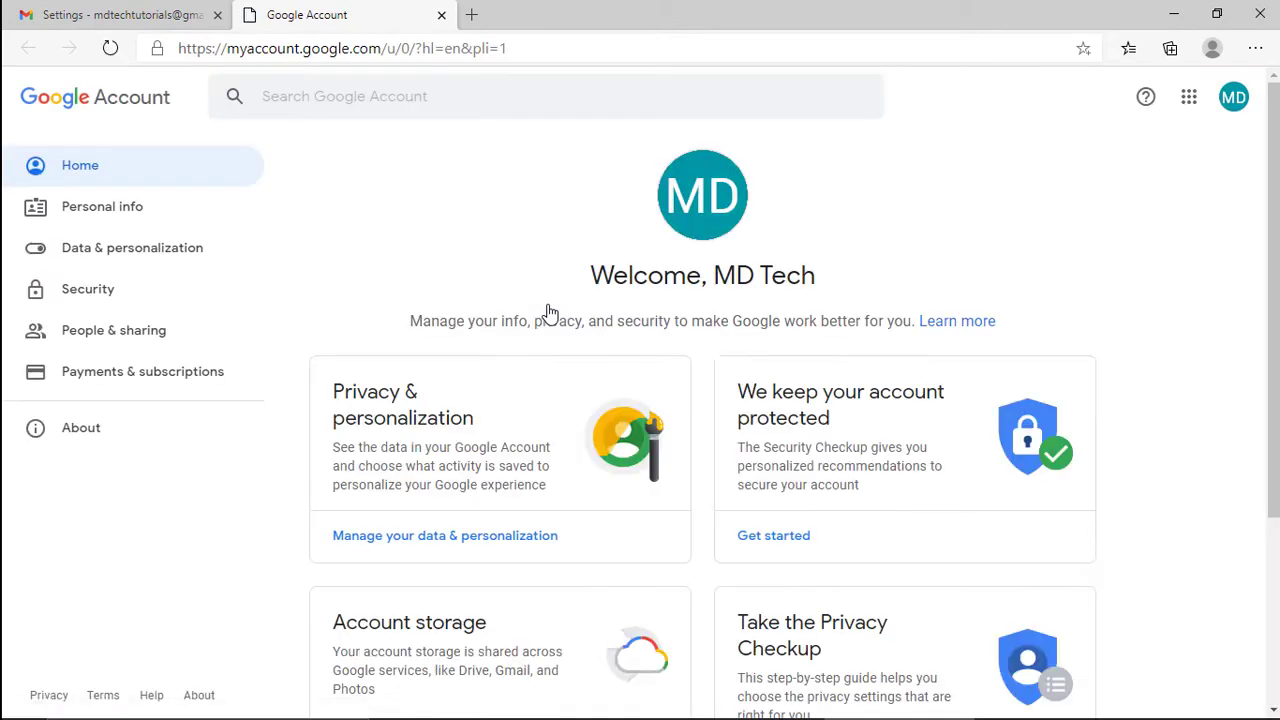
left_click(88, 289)
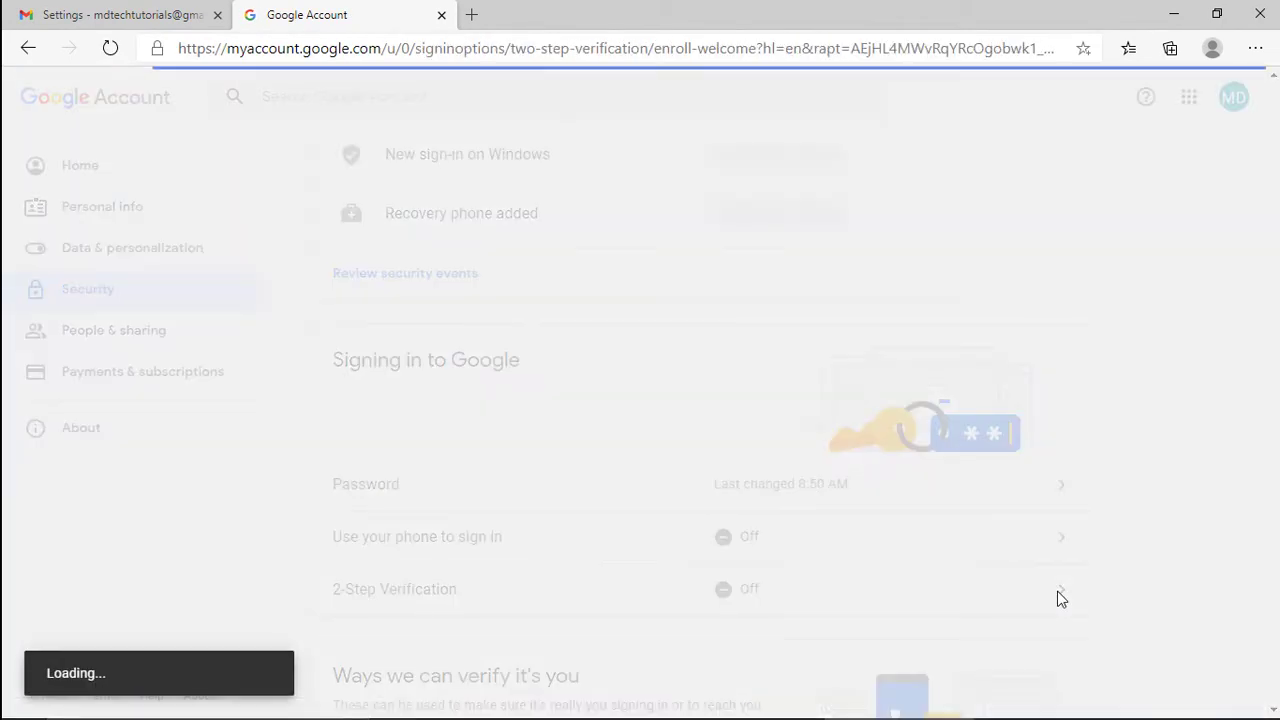
left_click(1061, 589)
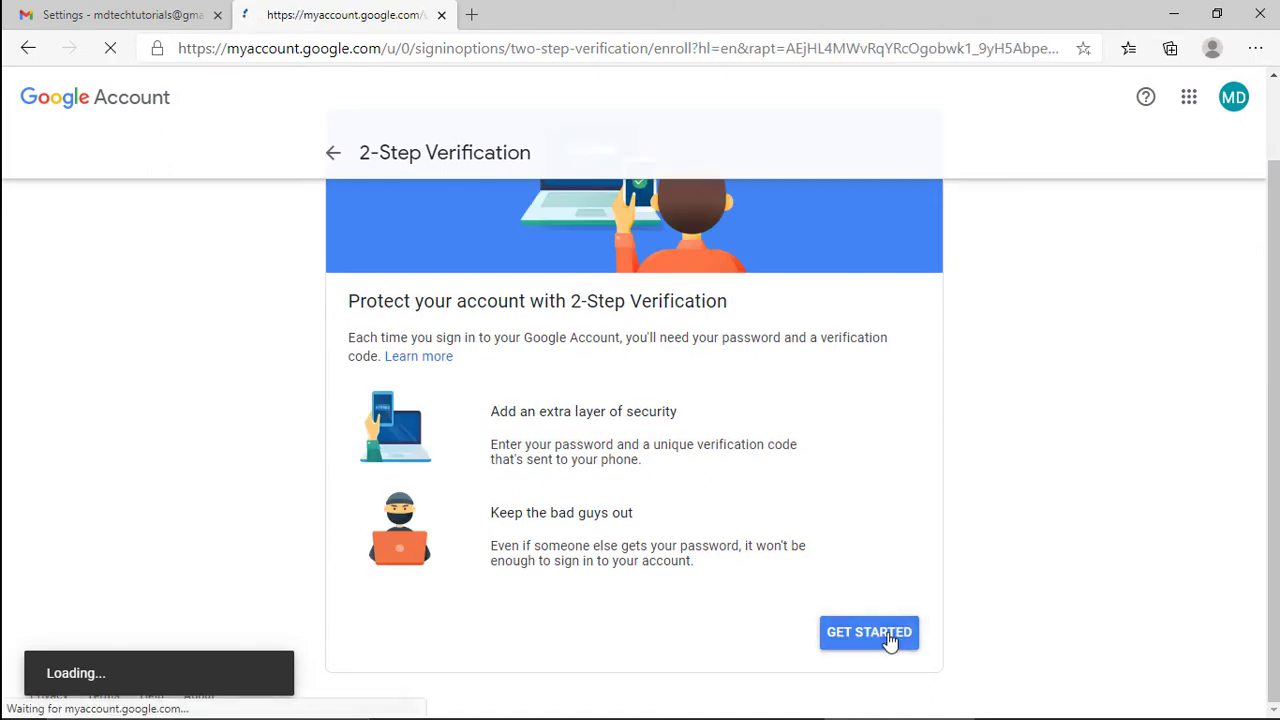
left_click(873, 632)
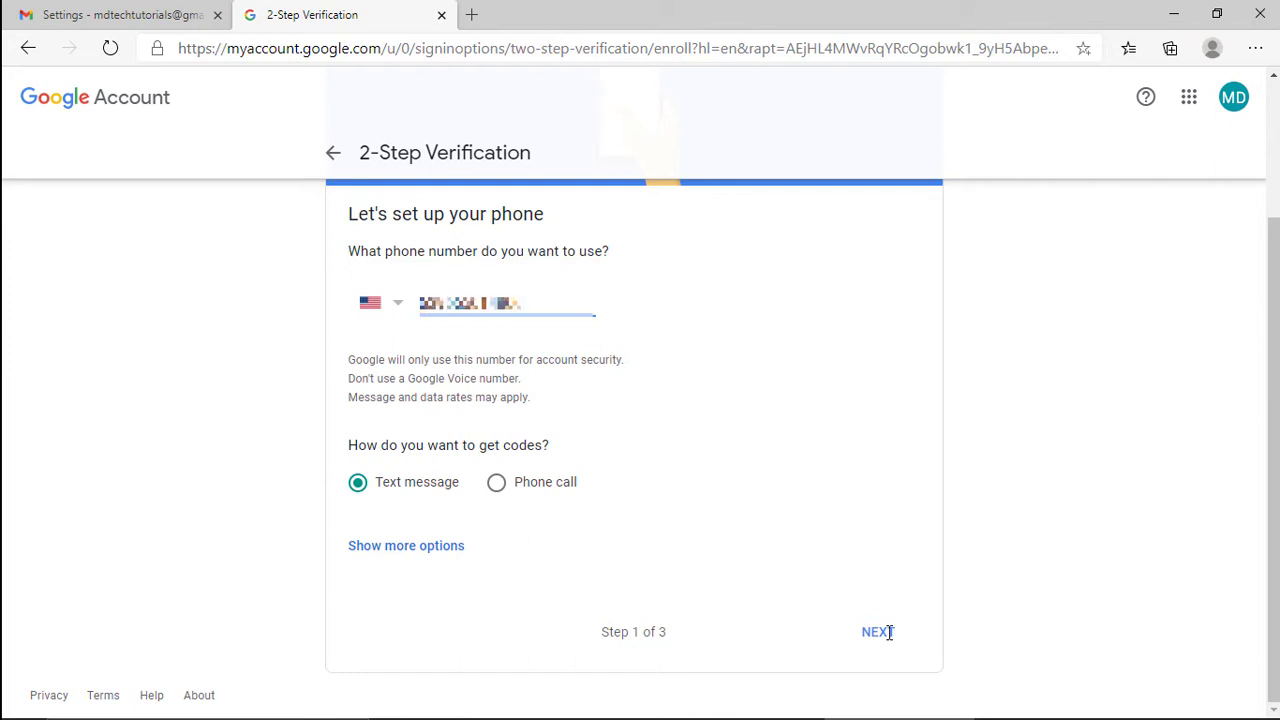
left_click(877, 632)
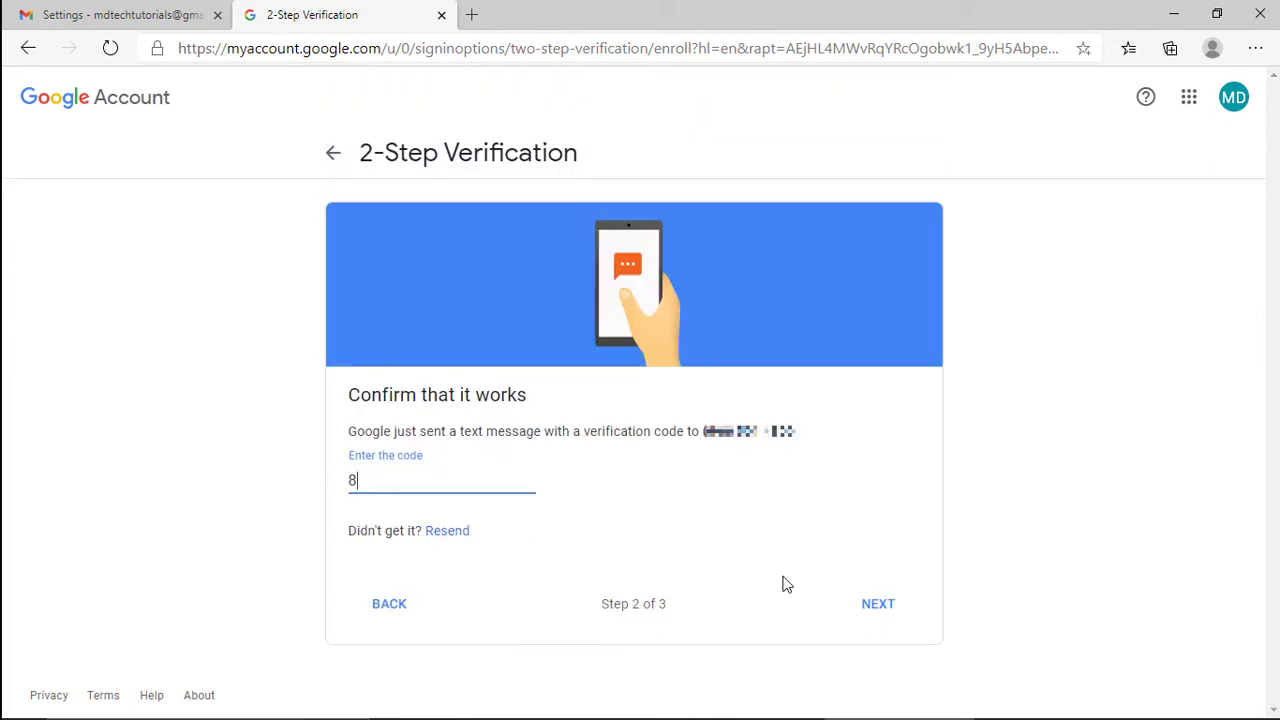
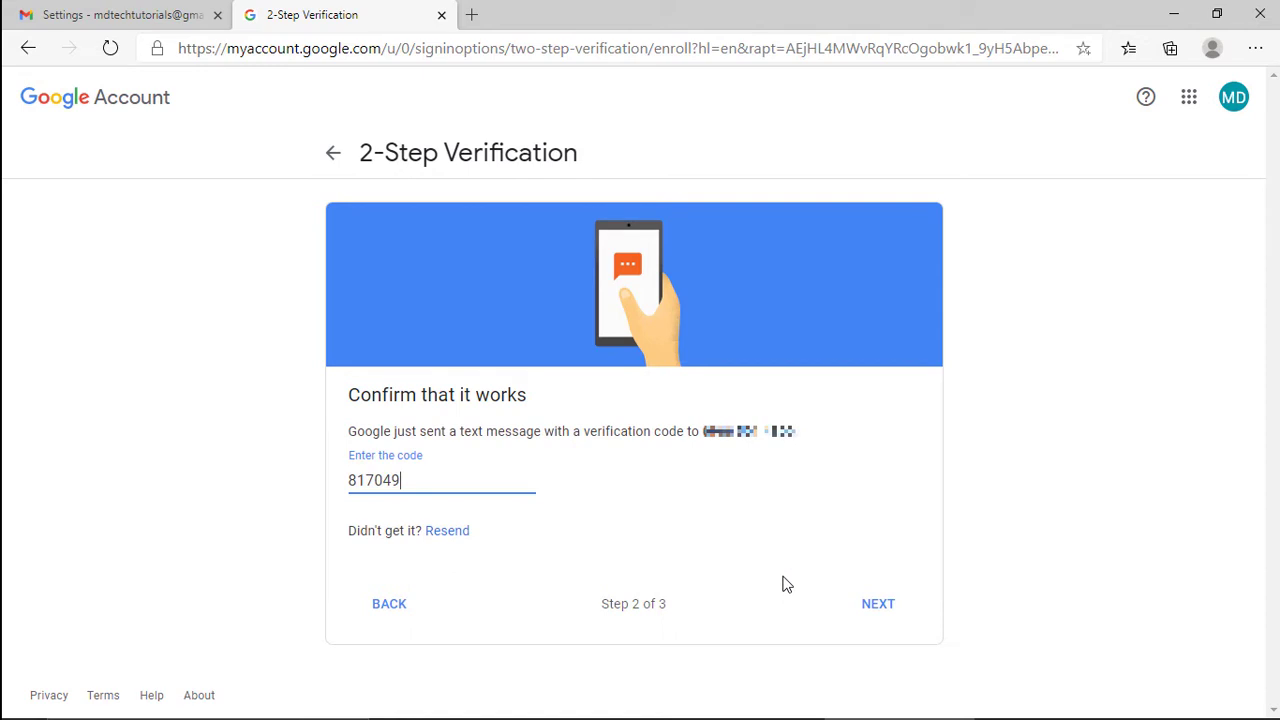
left_click(878, 603)
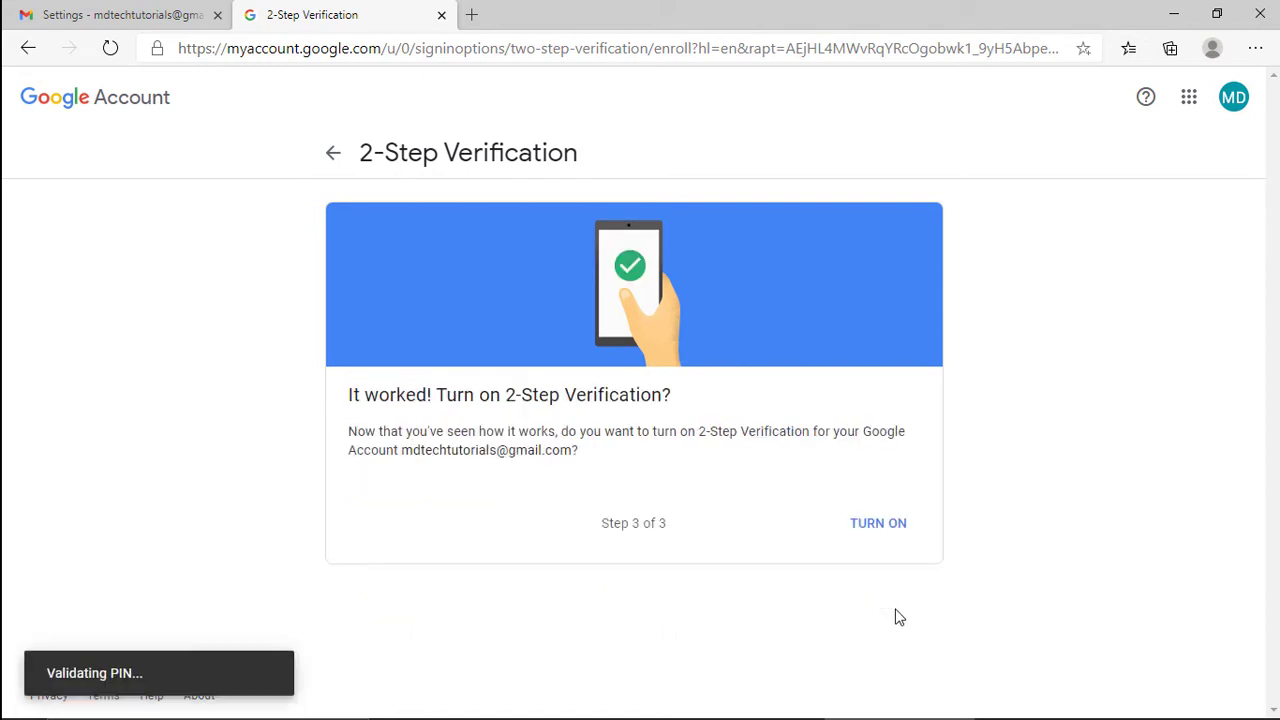
left_click(878, 523)
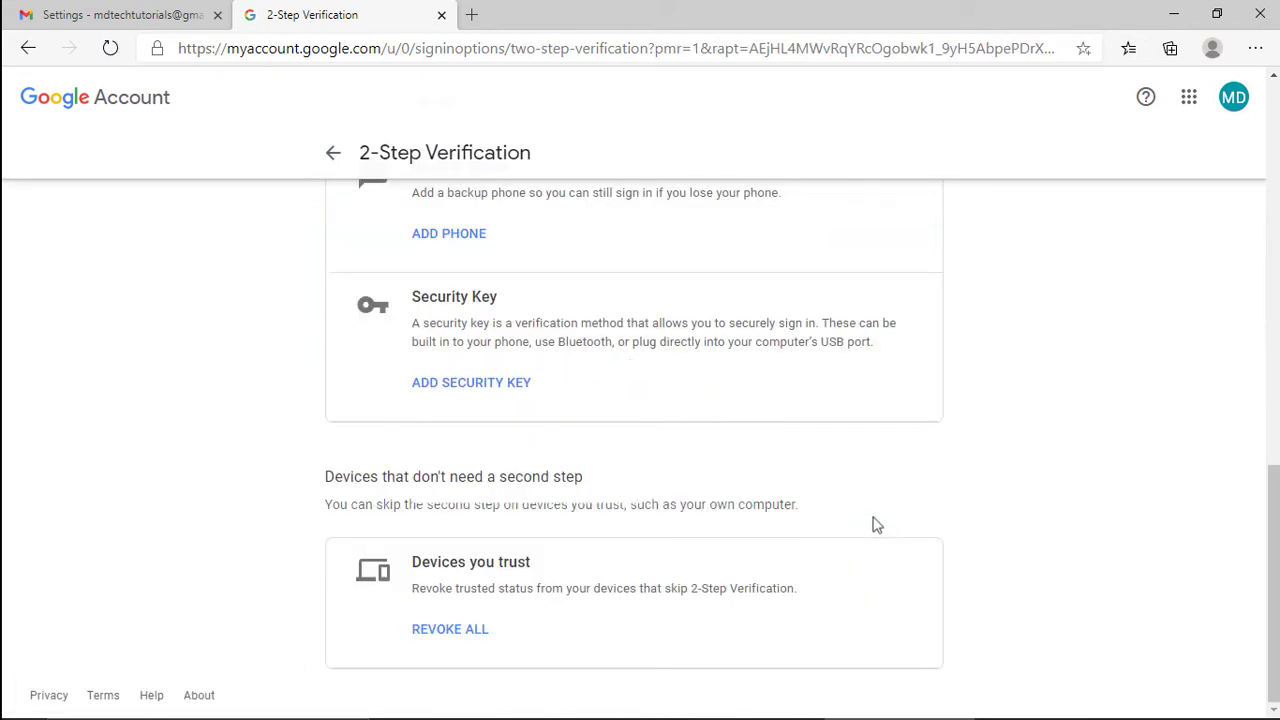
left_click(332, 152)
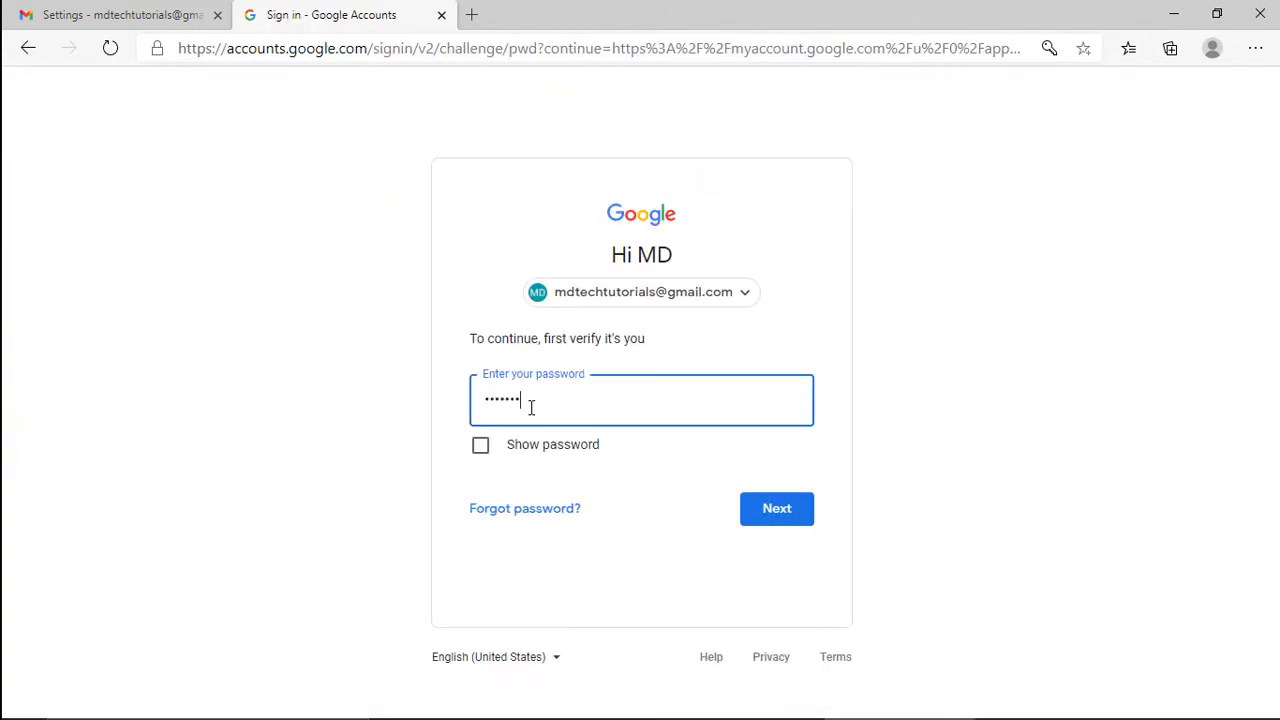
Step: Generate an app password for 'Nextcloud Password Recovery' and close the code dialog
left_click(776, 509)
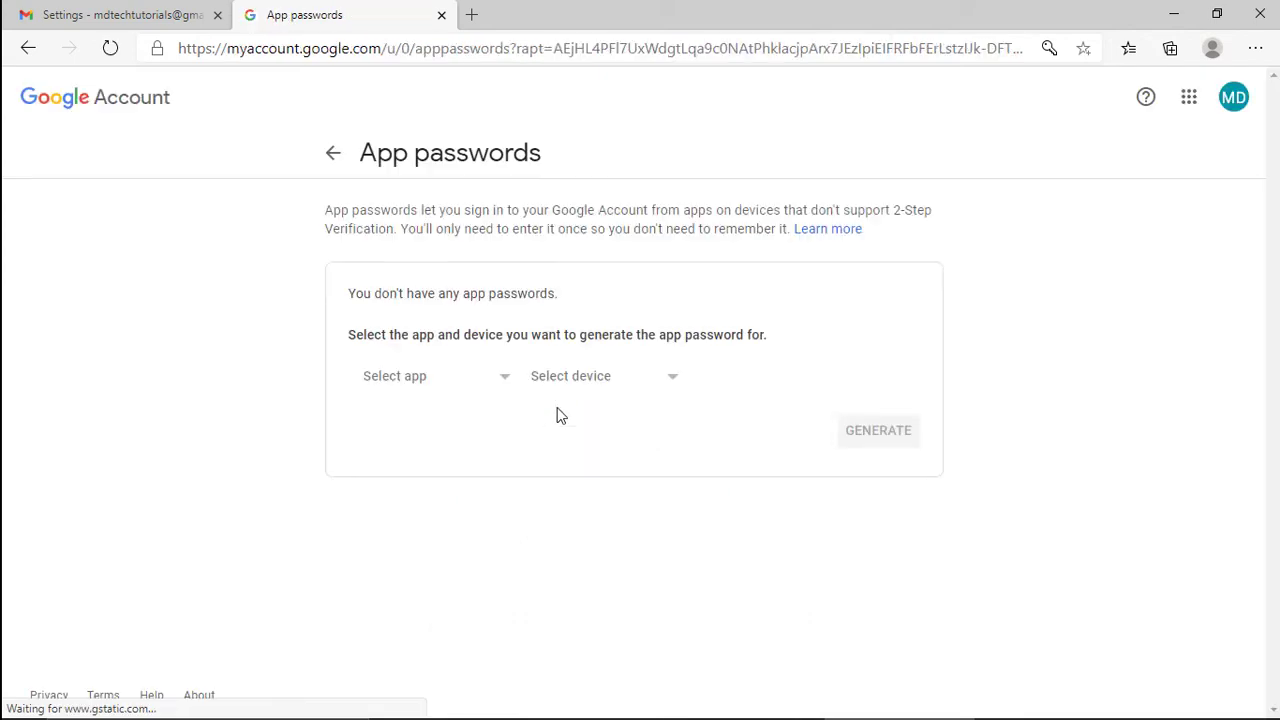
left_click(430, 375)
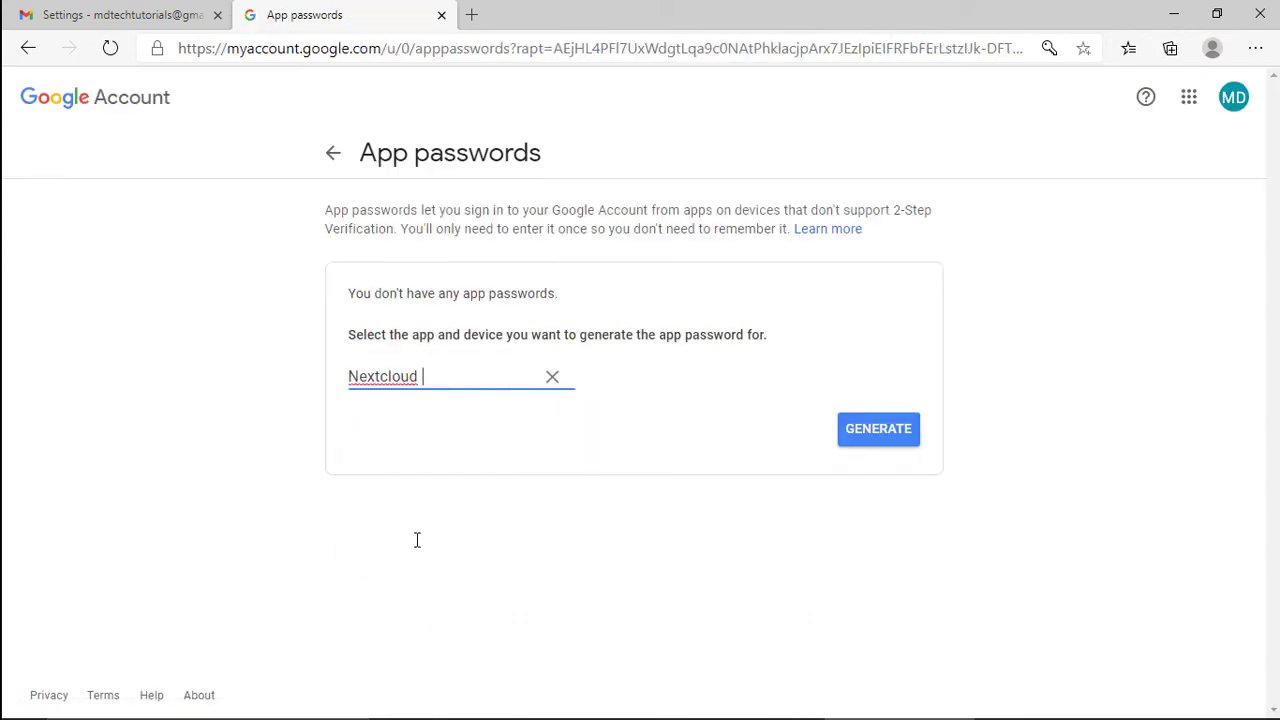
type("Password Recovery")
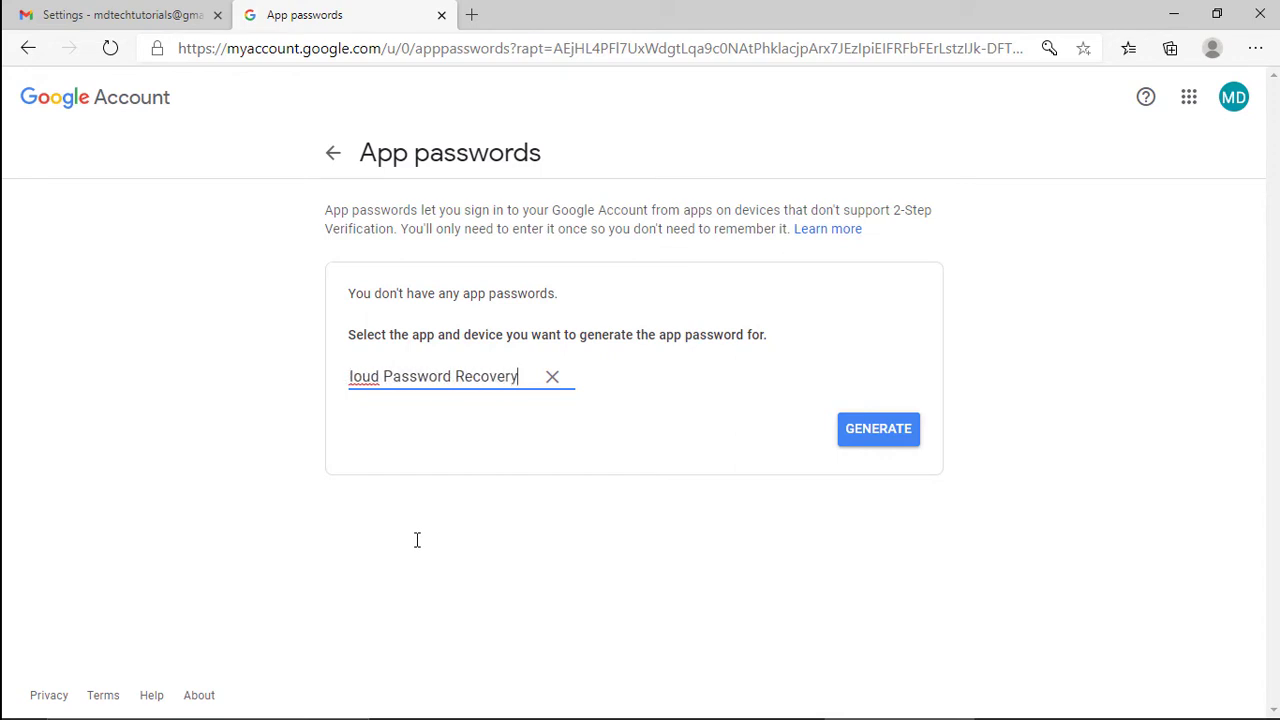
left_click(877, 429)
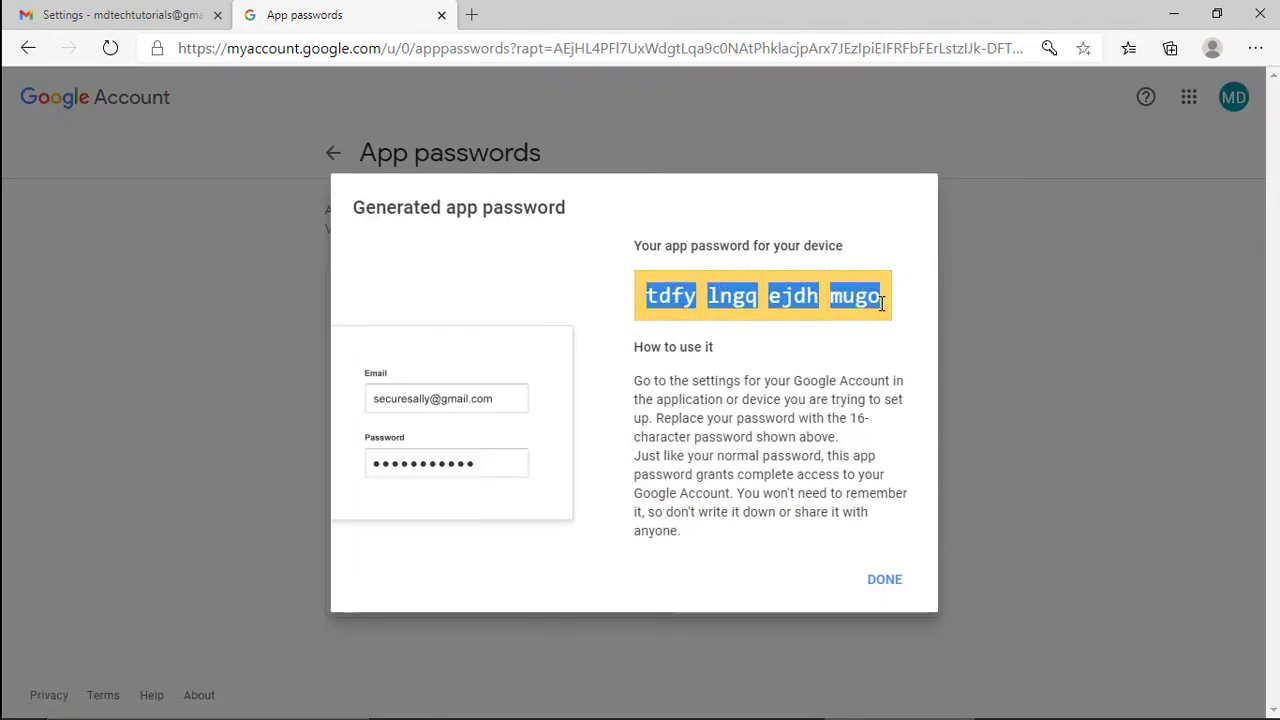
mouse_move(884, 310)
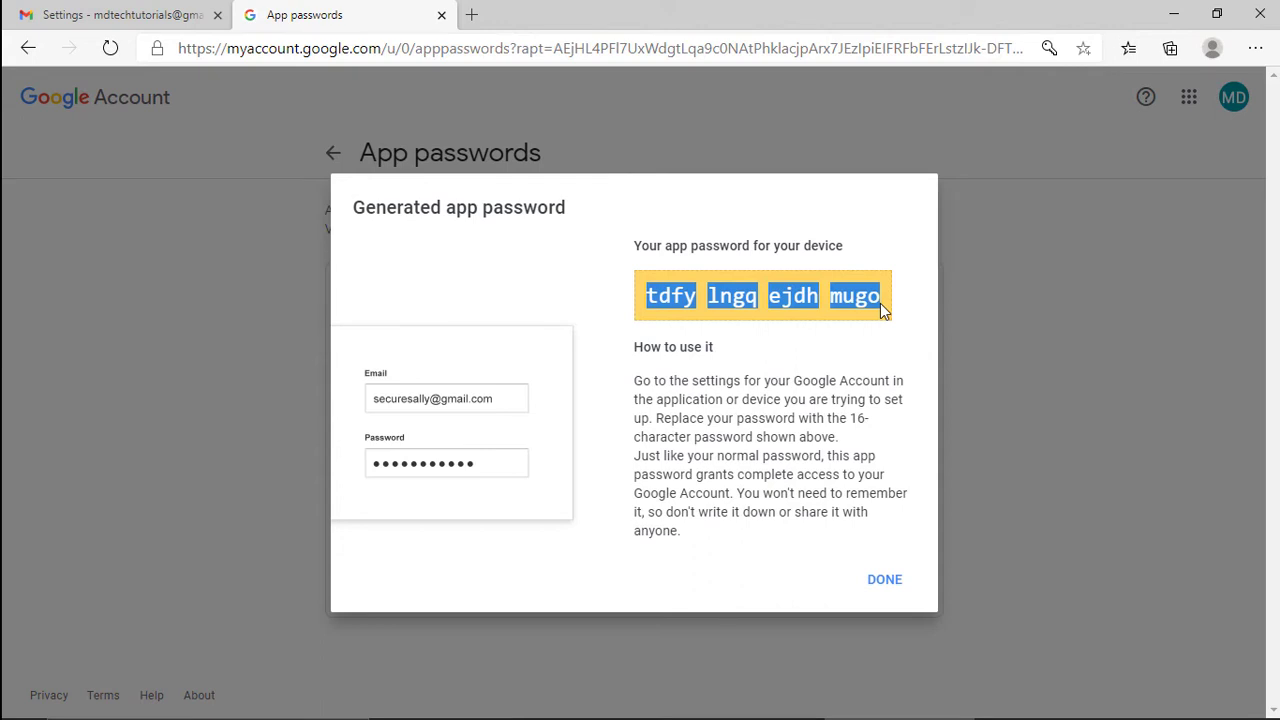
mouse_move(886, 356)
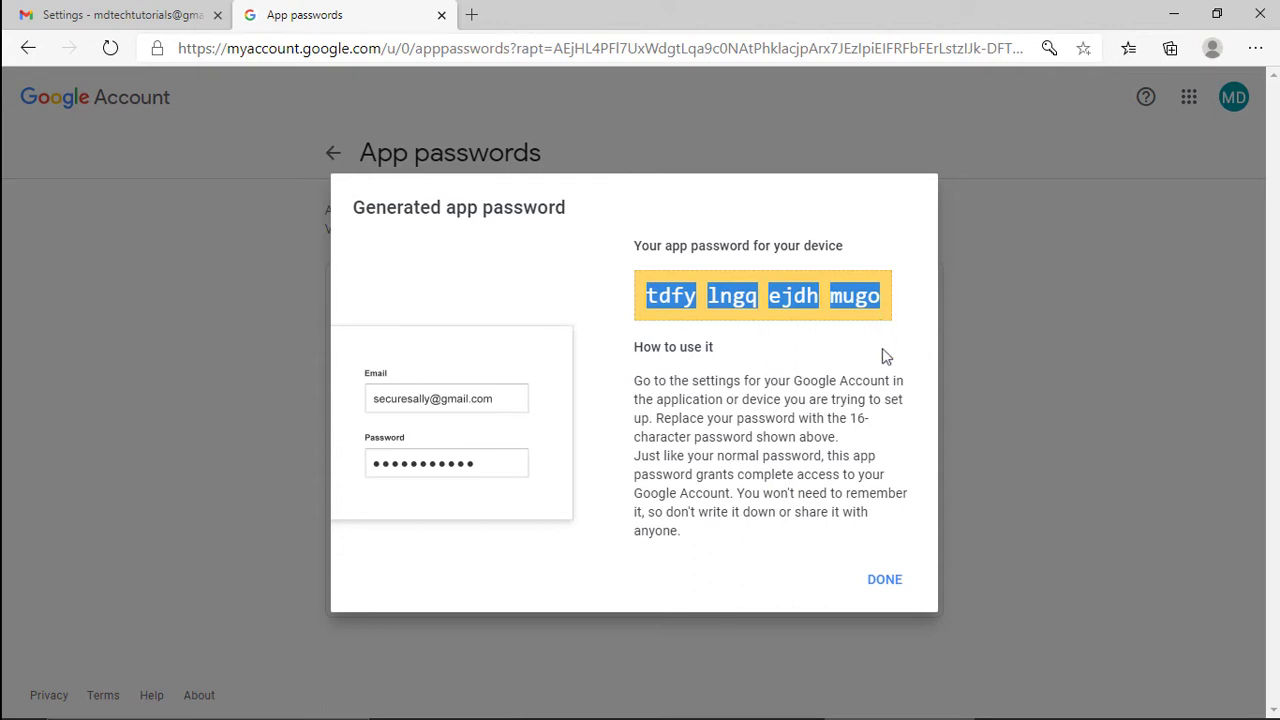
left_click(884, 579)
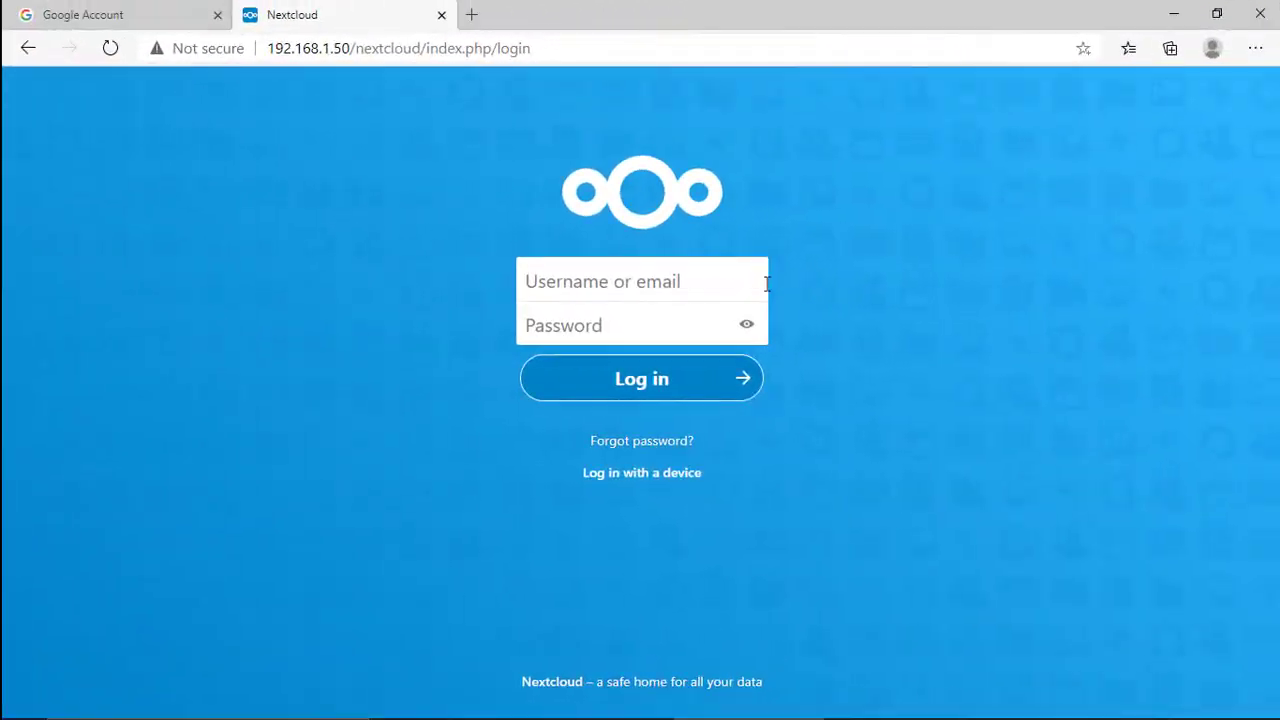
Step: Log in to Nextcloud as admin and go to Administration > Basic settings
type("admin")
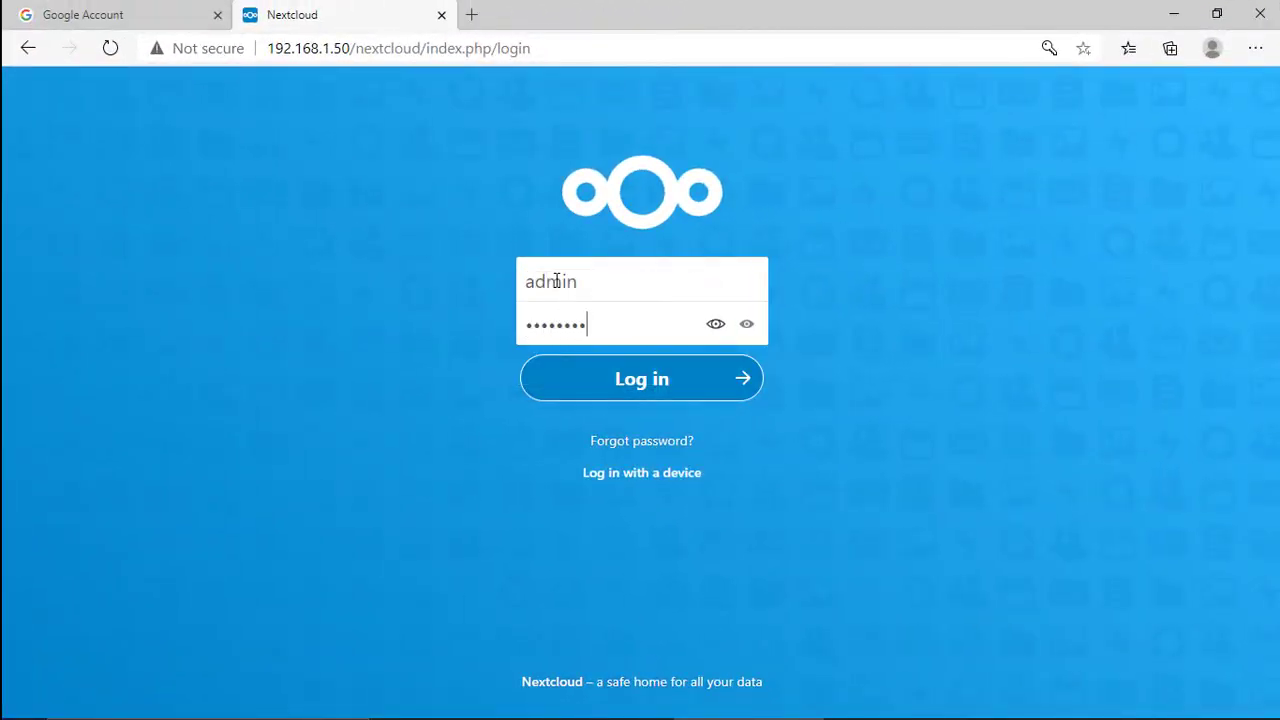
left_click(641, 378)
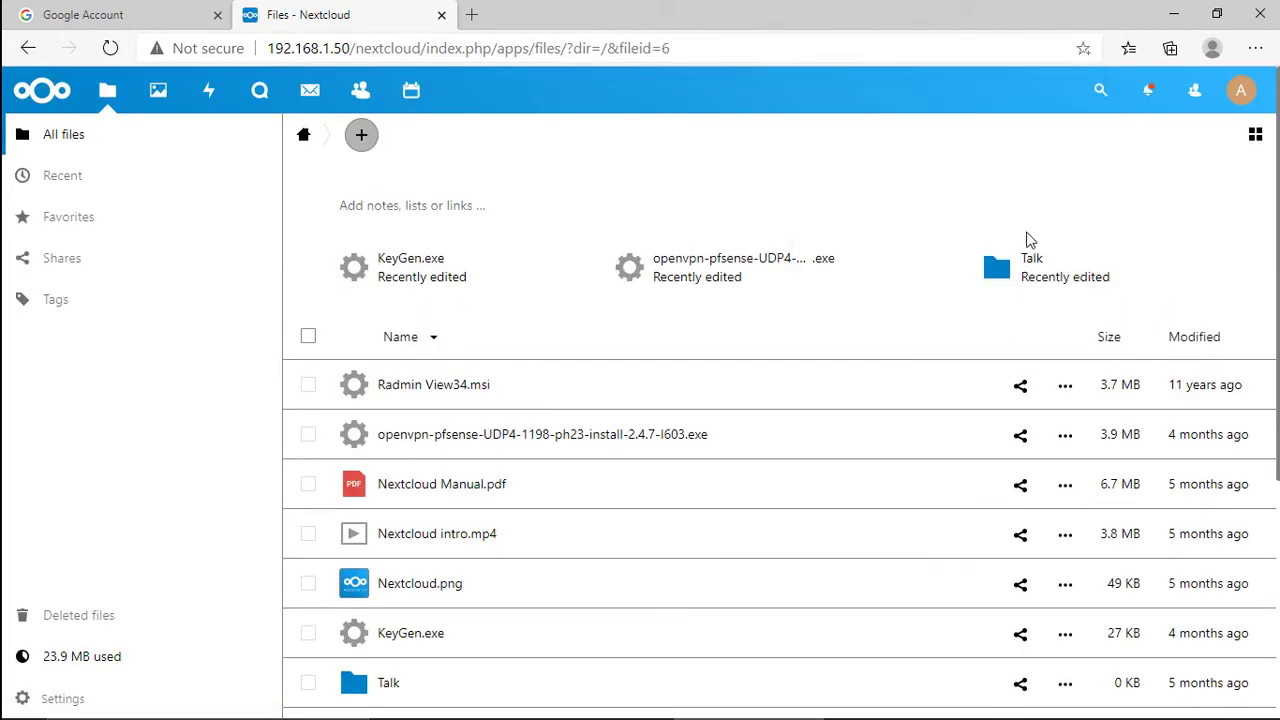
left_click(1236, 90)
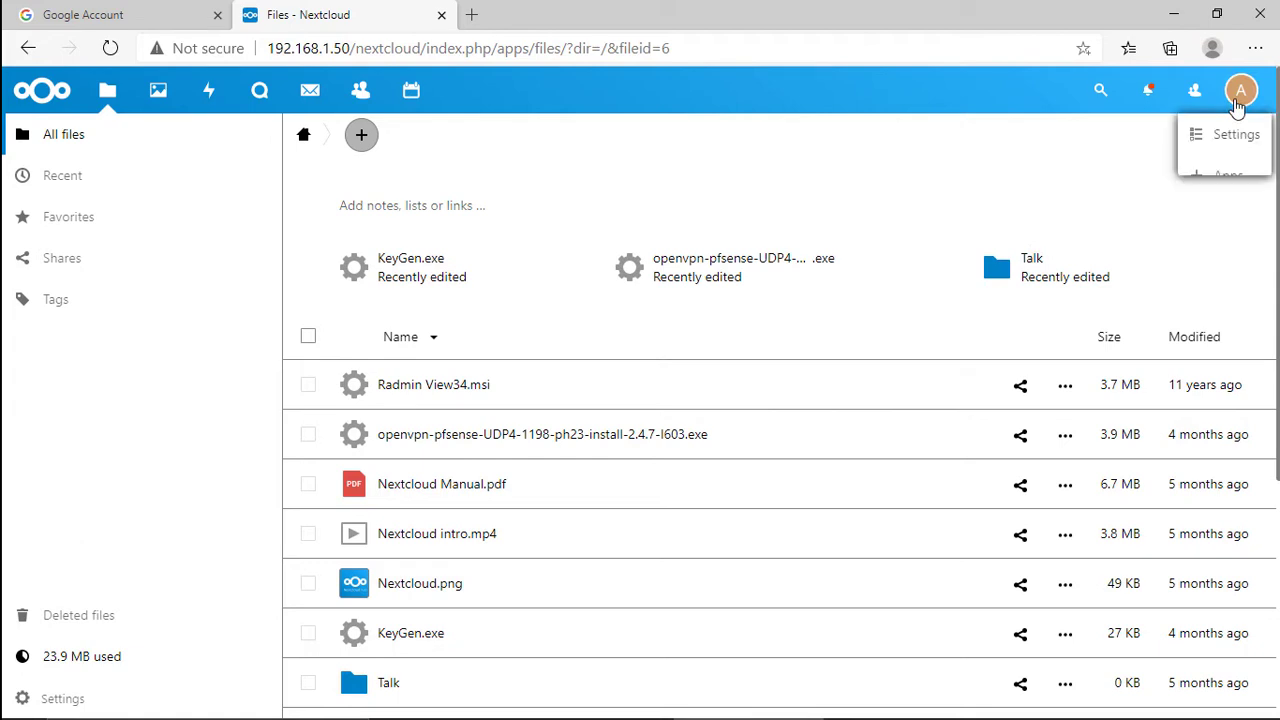
left_click(1226, 135)
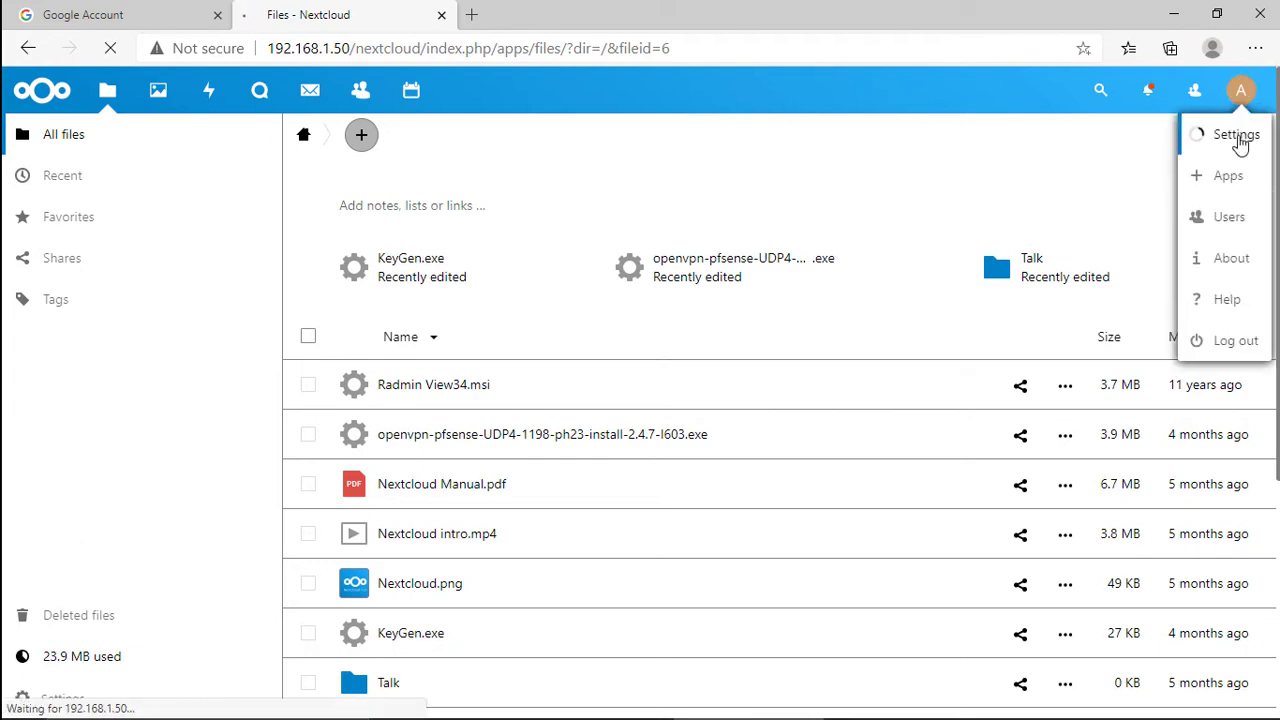
left_click(1225, 134)
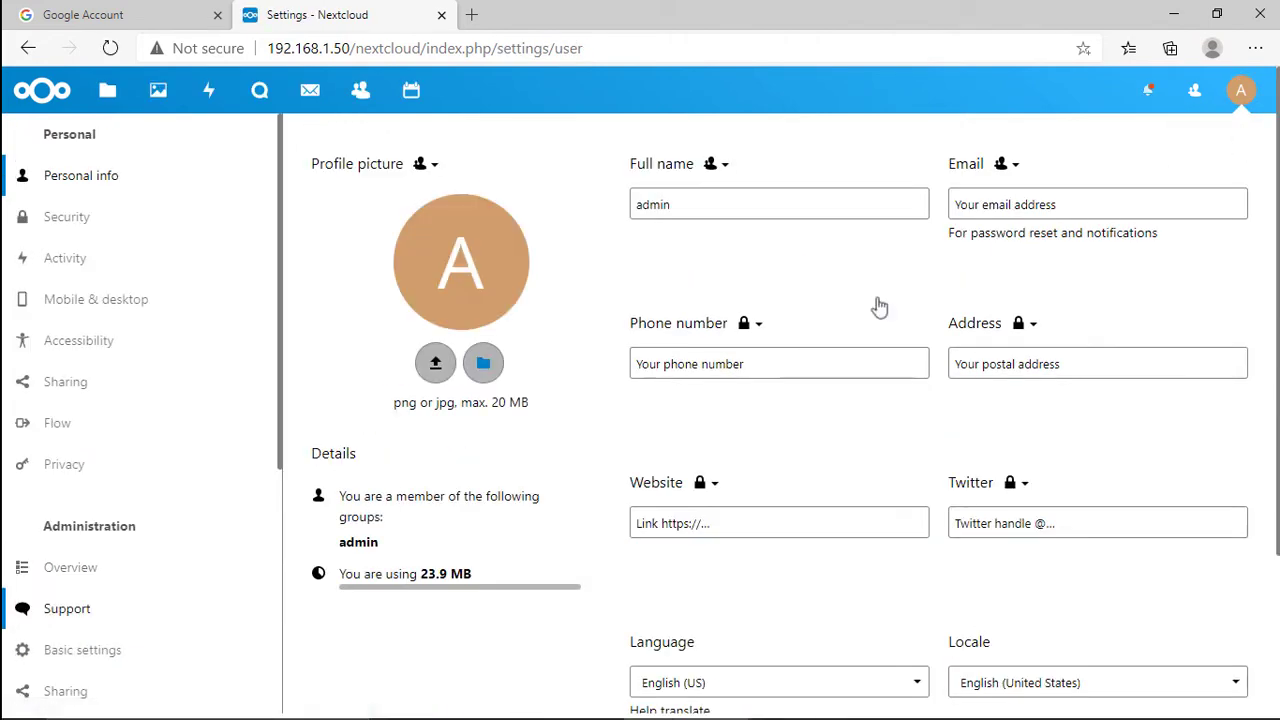
left_click(82, 650)
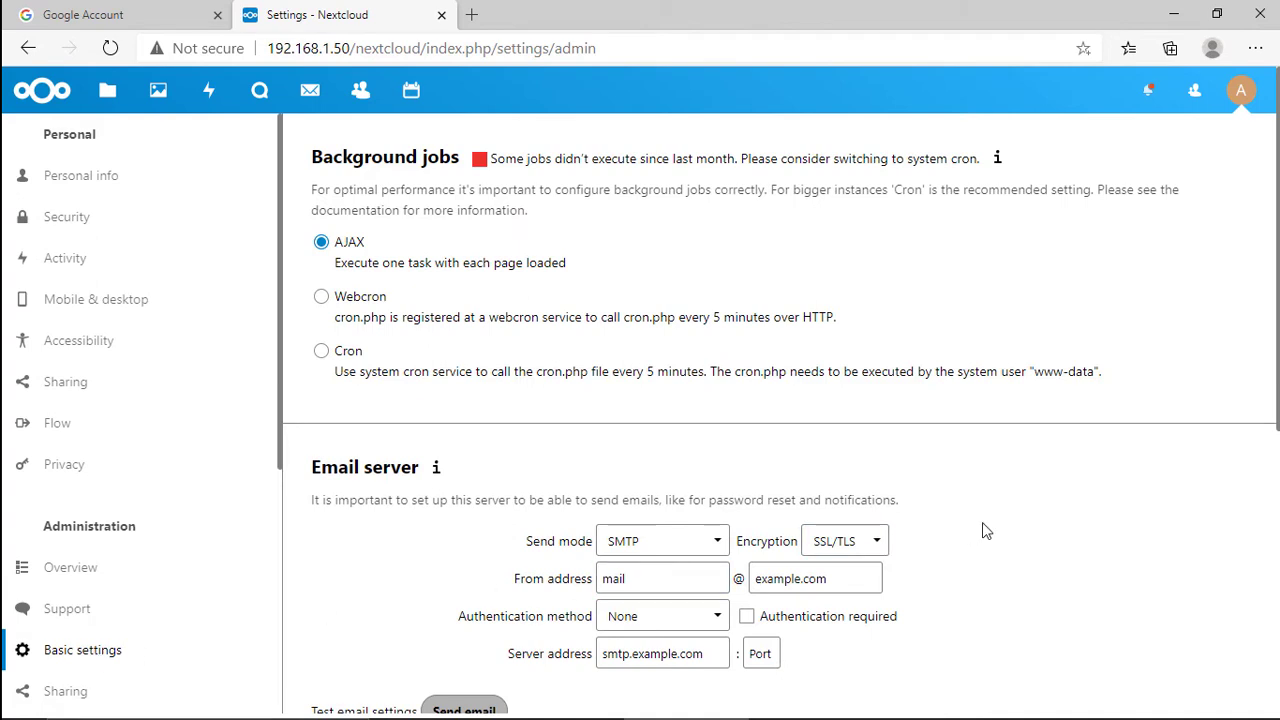
Step: Keep SSL/TLS encryption and set the From address to the mdtechtu… gmail.com account
scroll("down", 3)
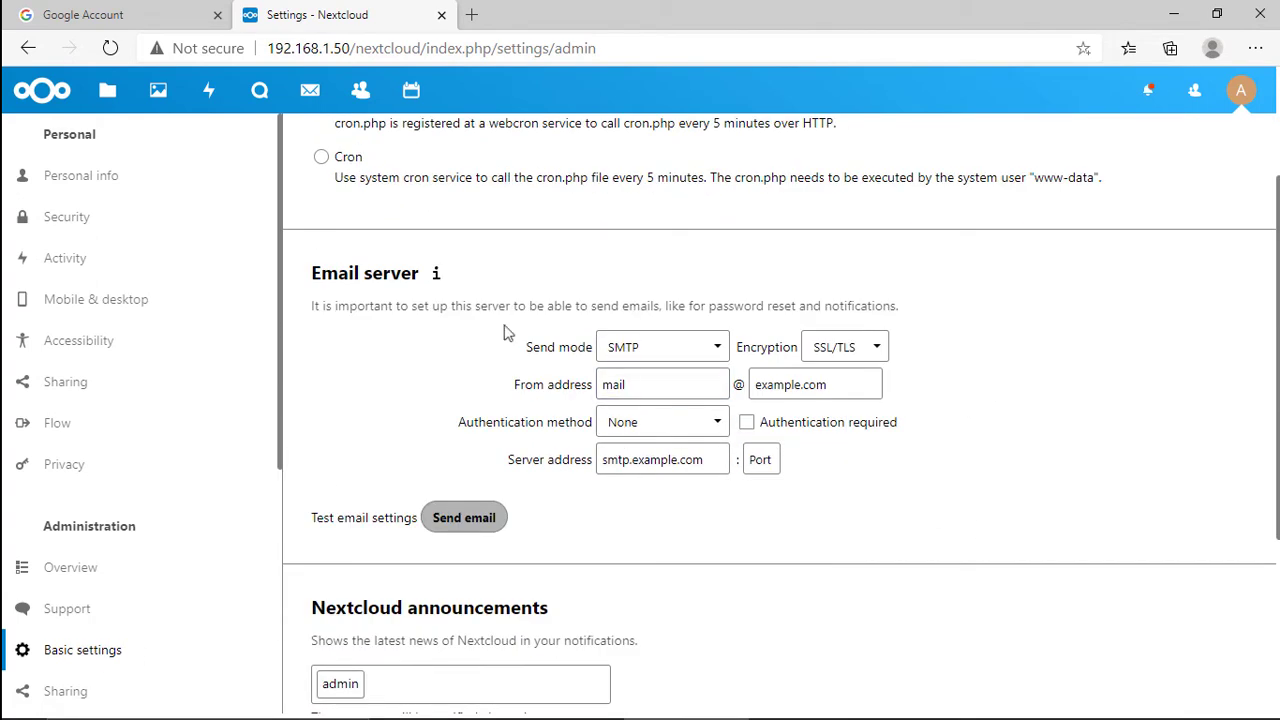
mouse_move(700, 352)
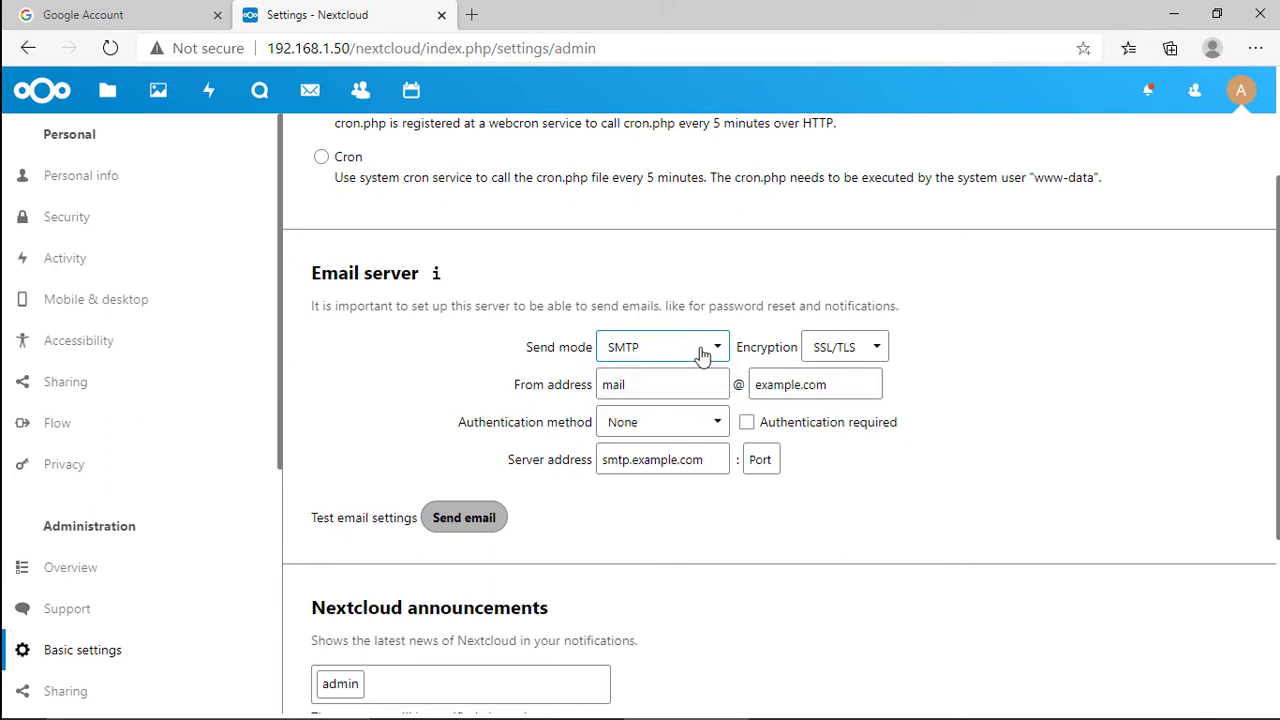
left_click(875, 347)
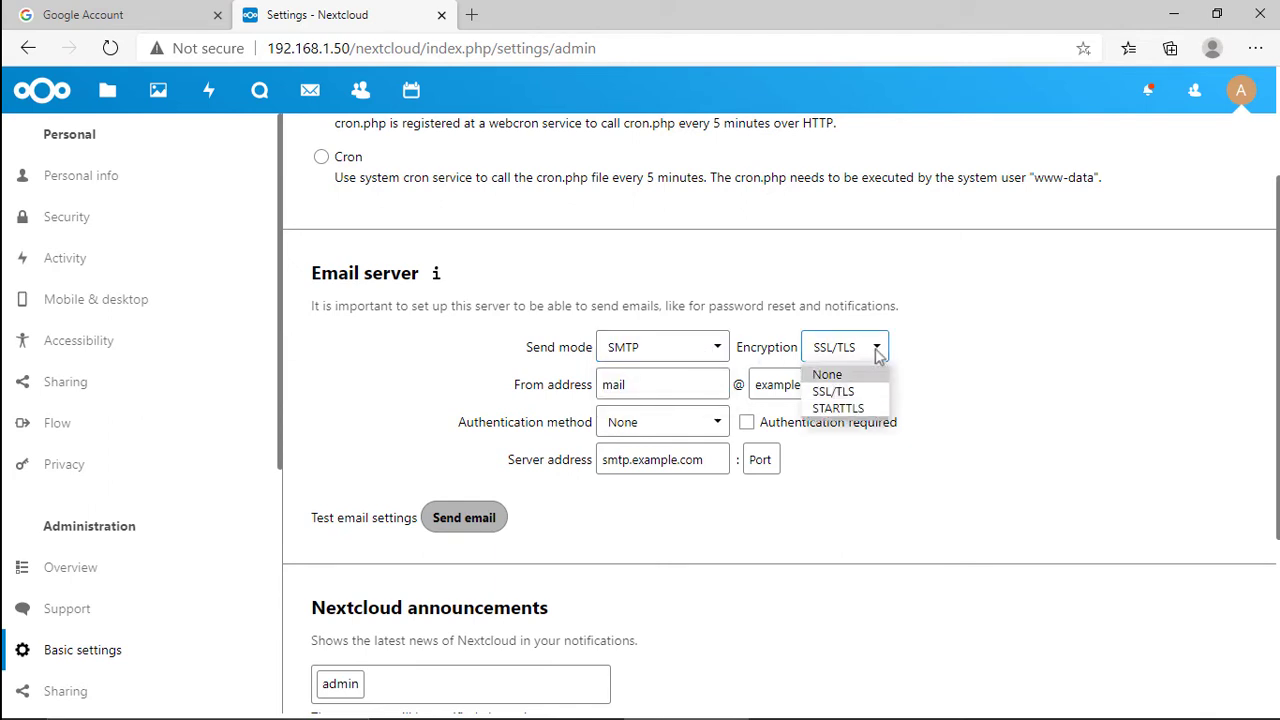
left_click(833, 391)
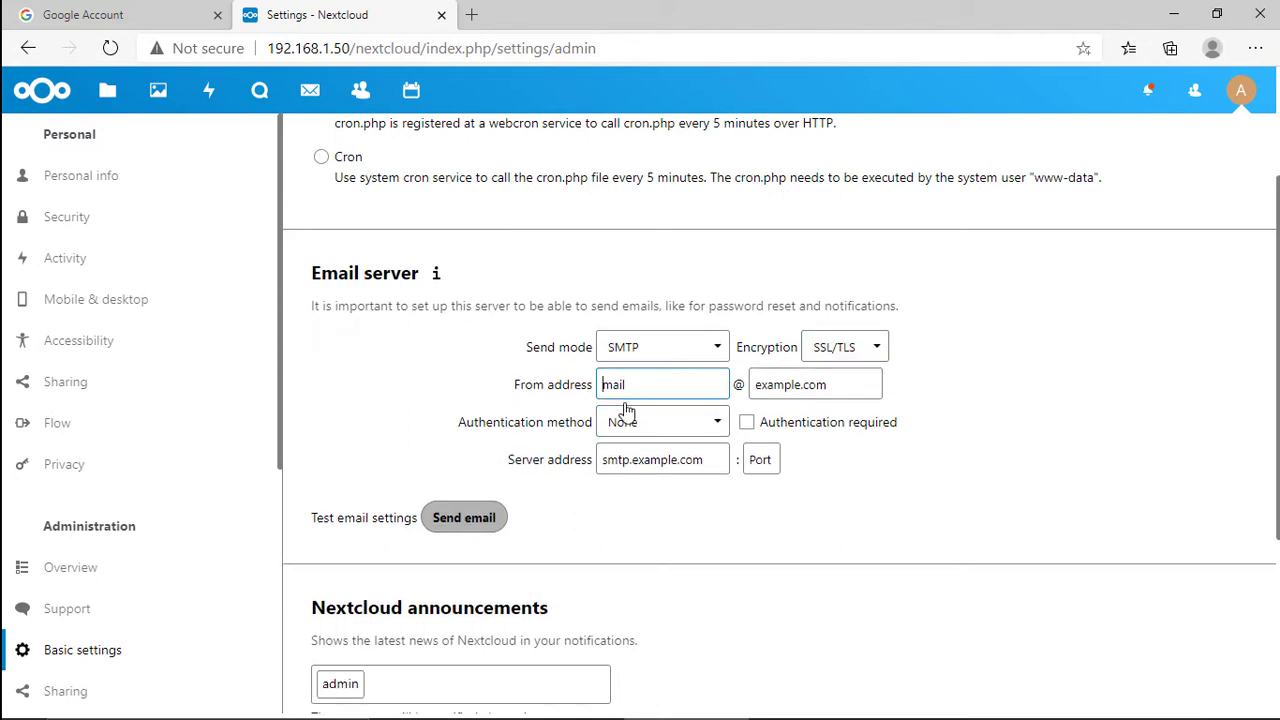
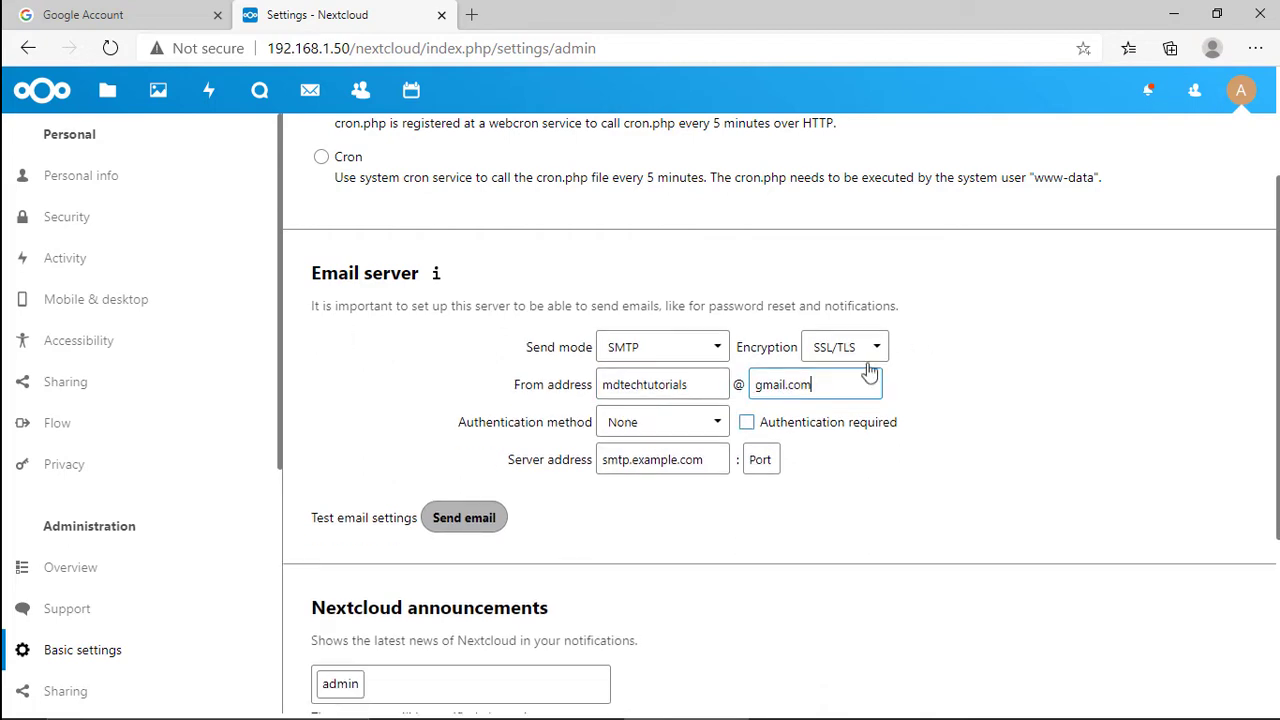
Step: Require Login authentication via smtp.gmail.com port 465 with the Gmail username and app password
left_click(662, 421)
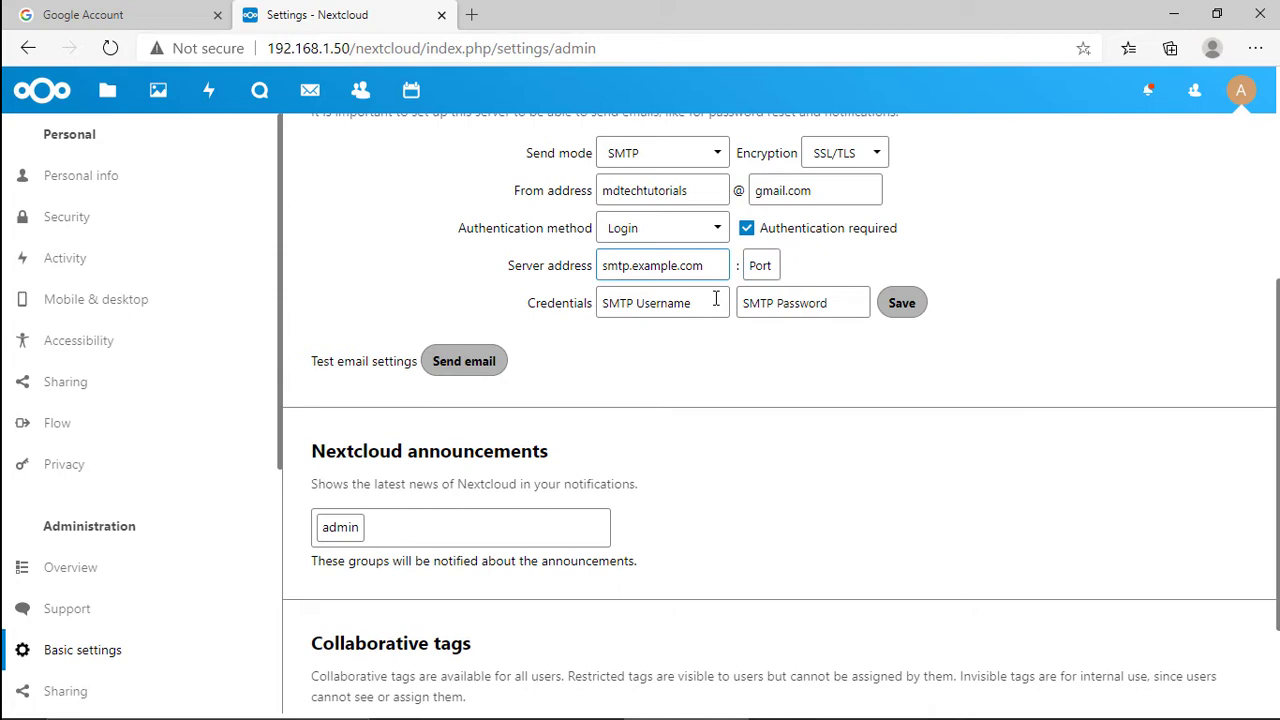
type("smtp.gmail.com")
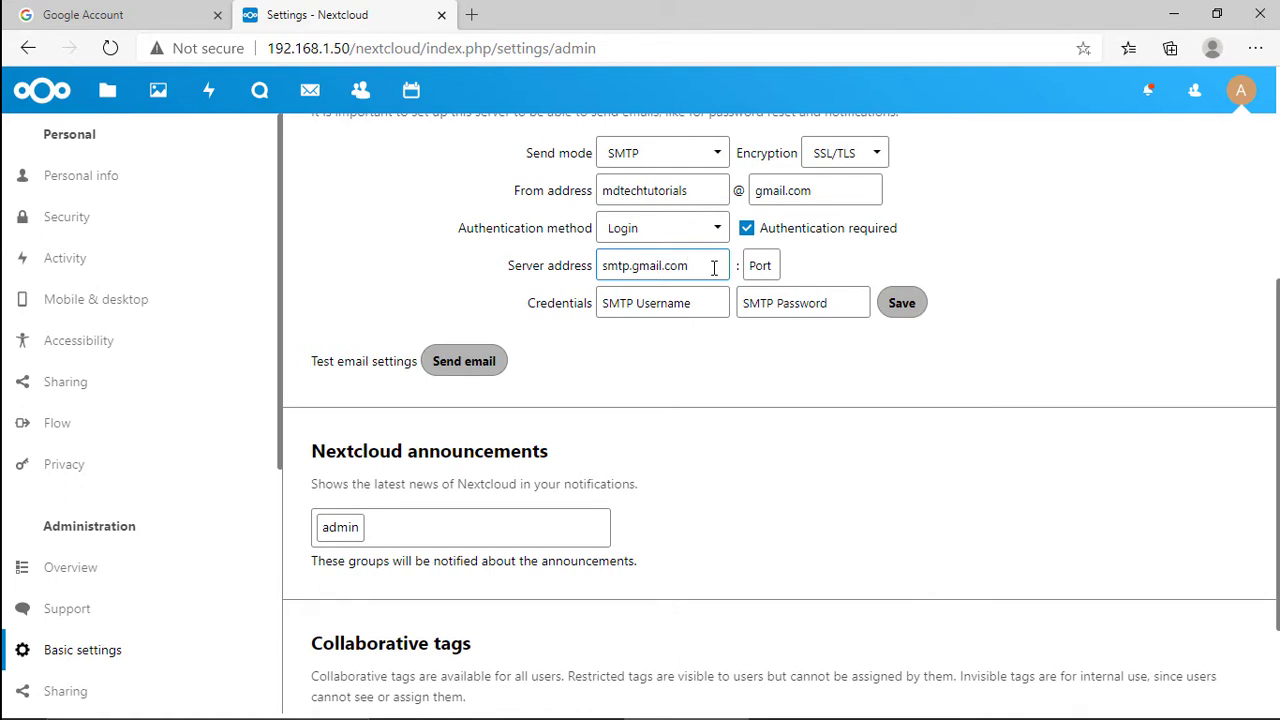
left_click(901, 302)
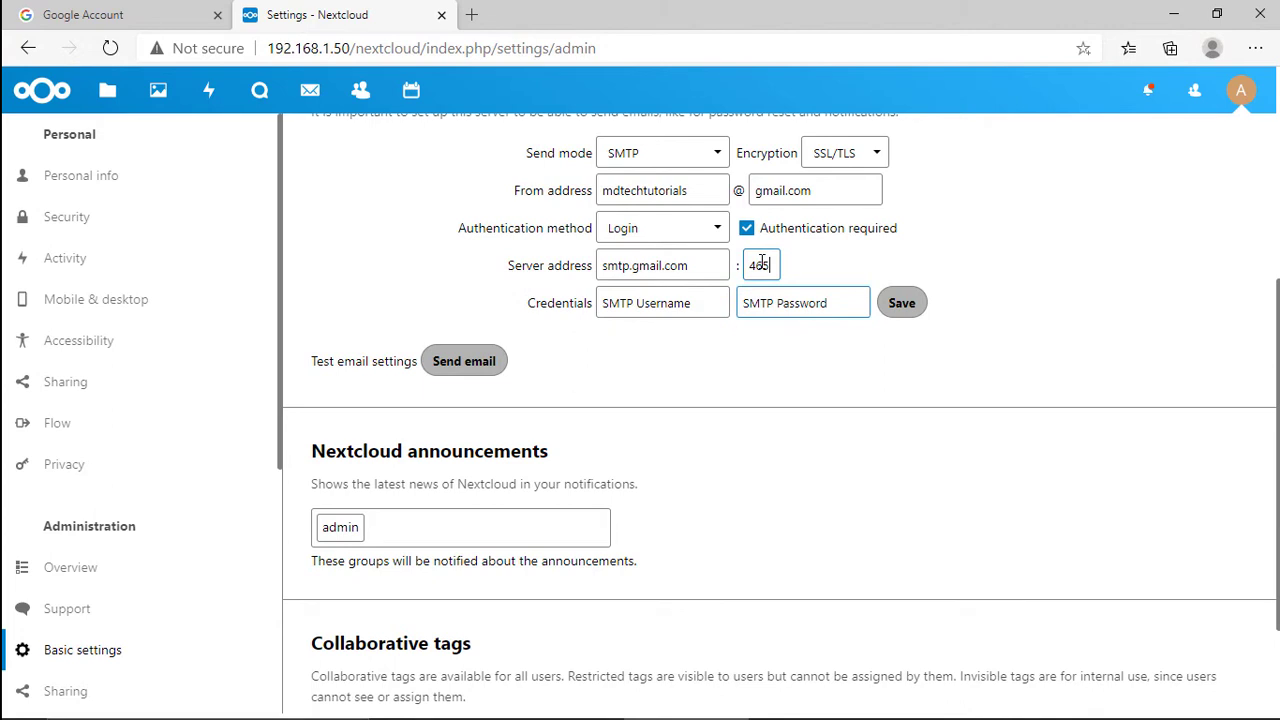
left_click(901, 302)
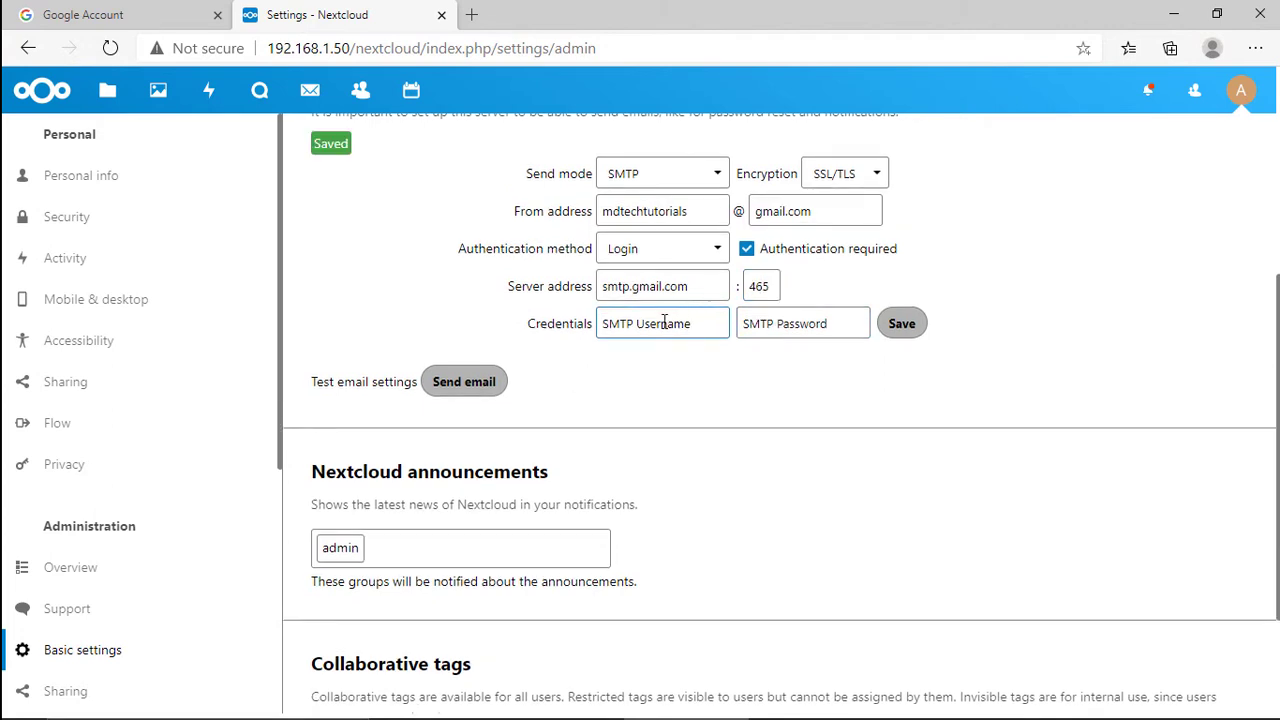
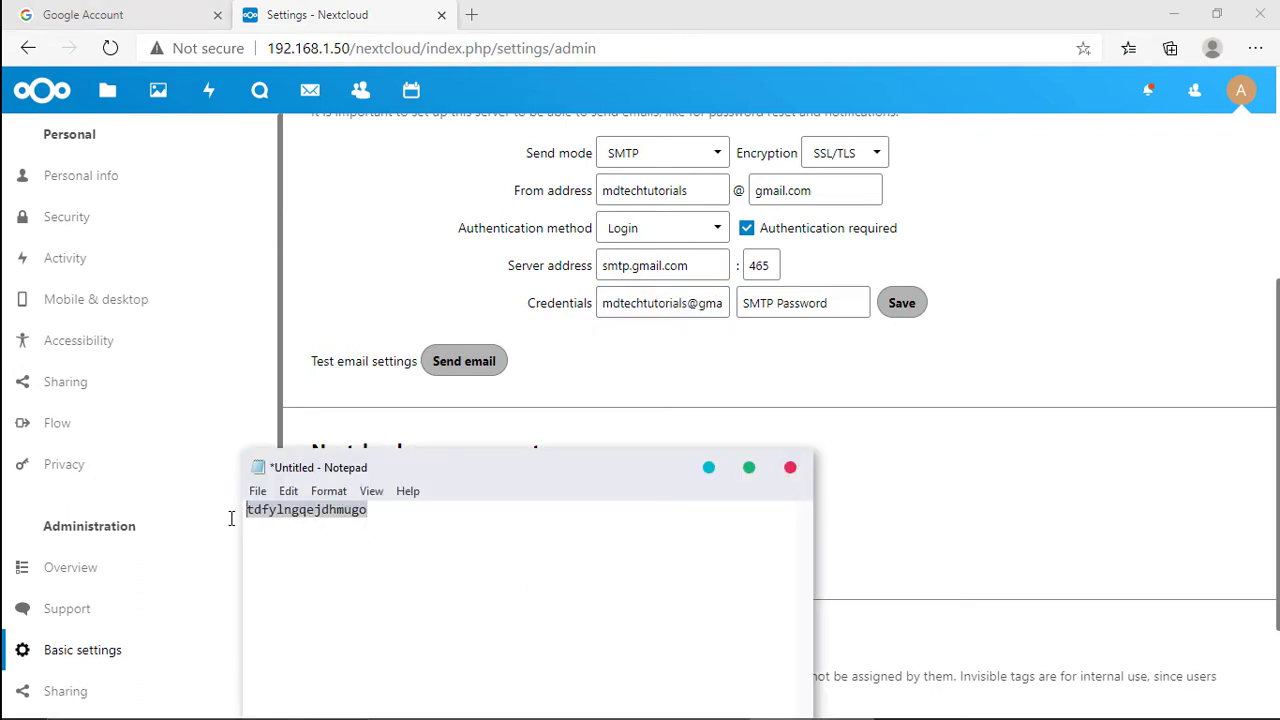
left_click(803, 302)
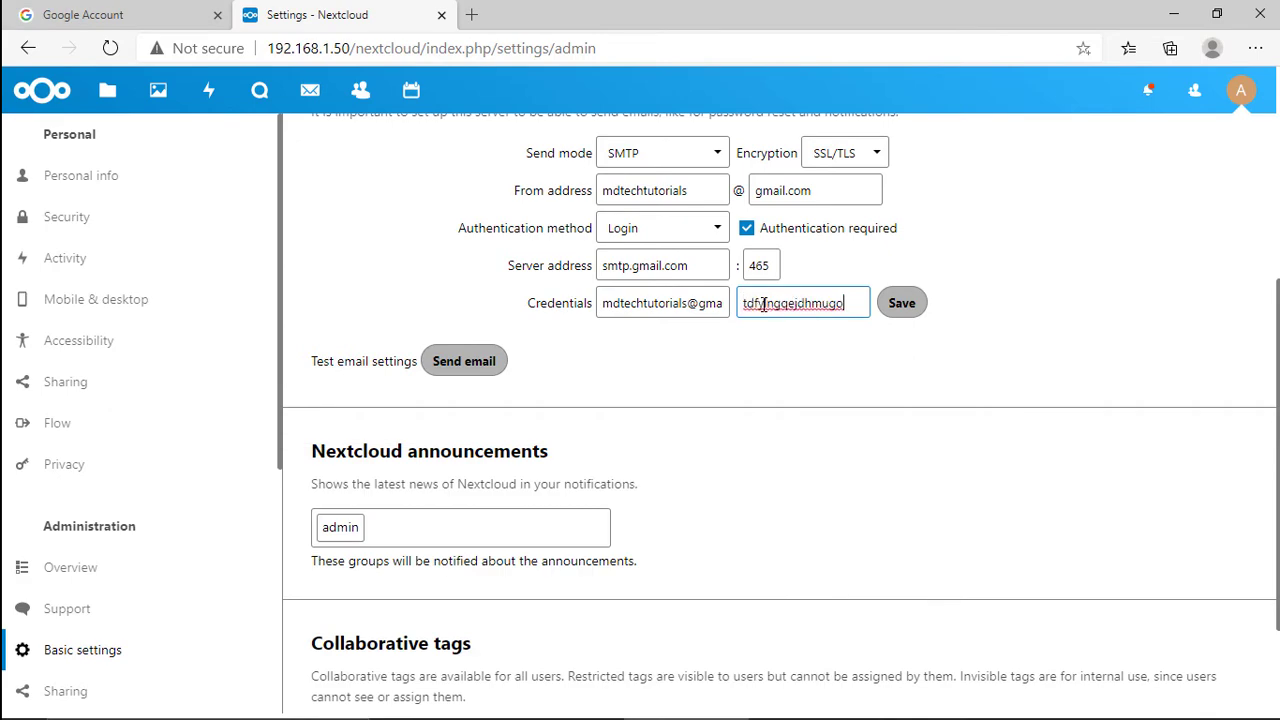
left_click(901, 302)
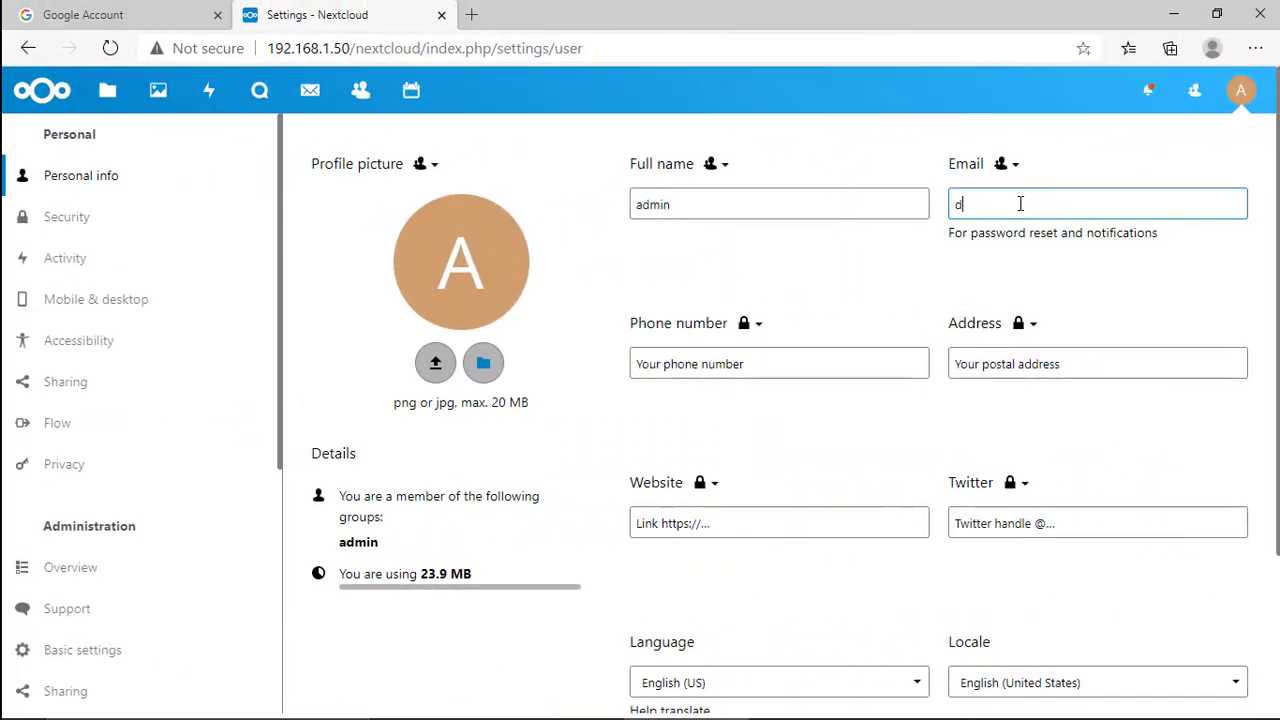
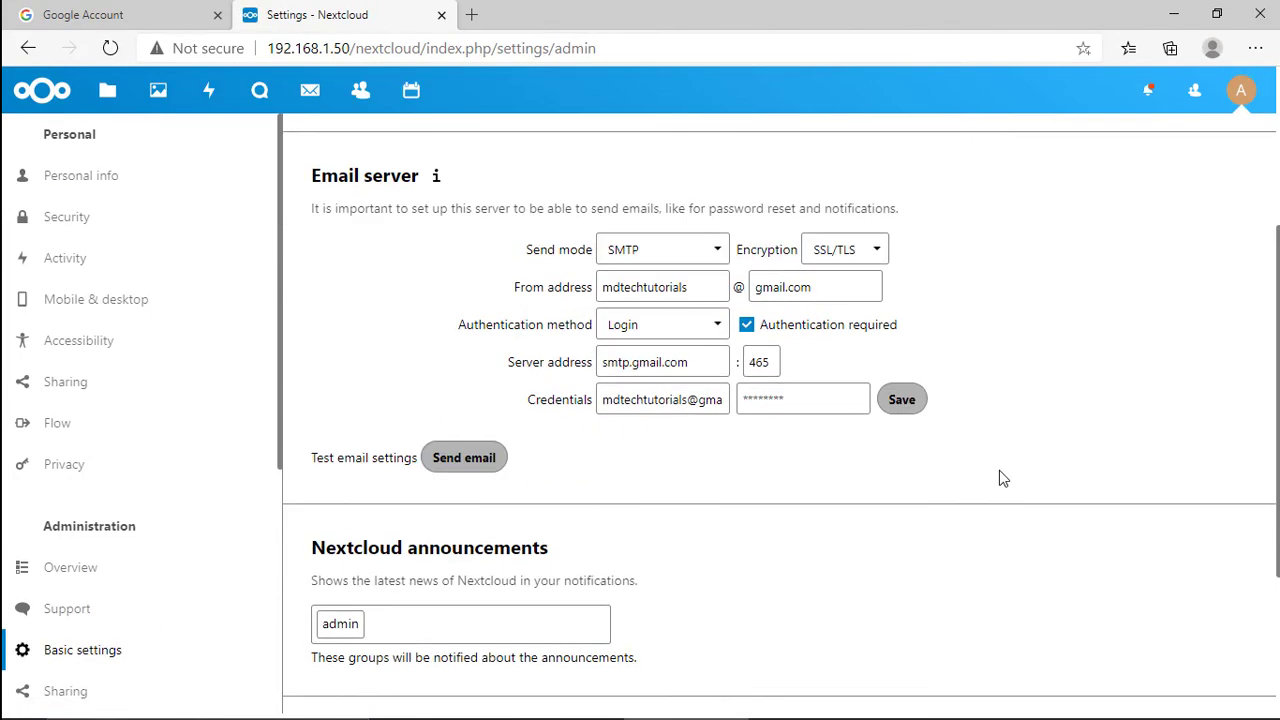
mouse_move(476, 472)
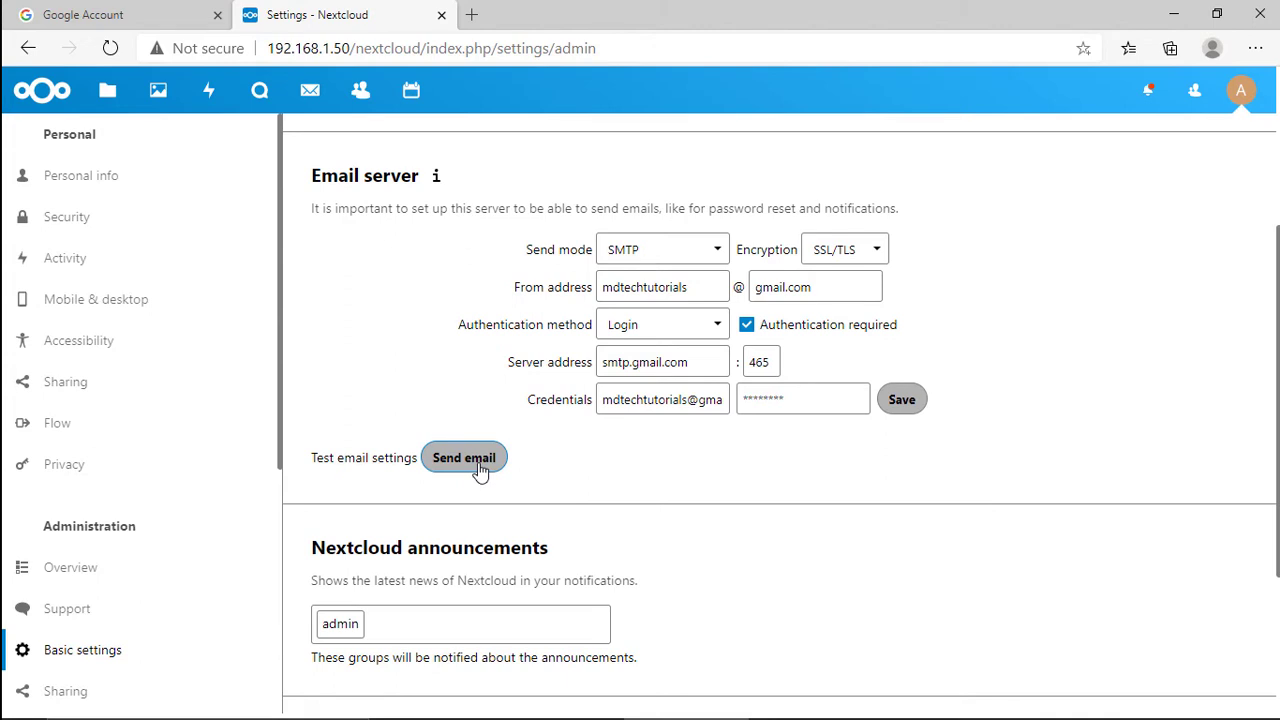
Step: Send the Email server test message to the admin's address
left_click(464, 457)
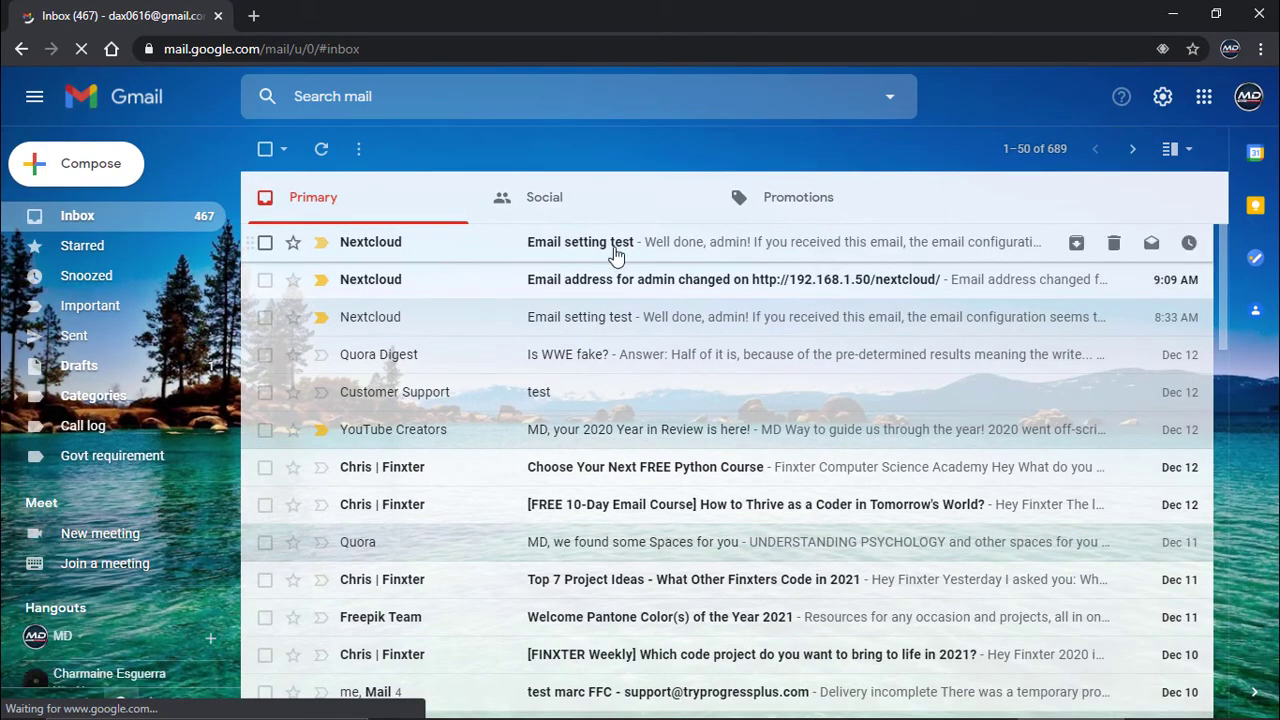
Step: Open the top 'Email setting test' message from Nextcloud in the inbox
left_click(610, 242)
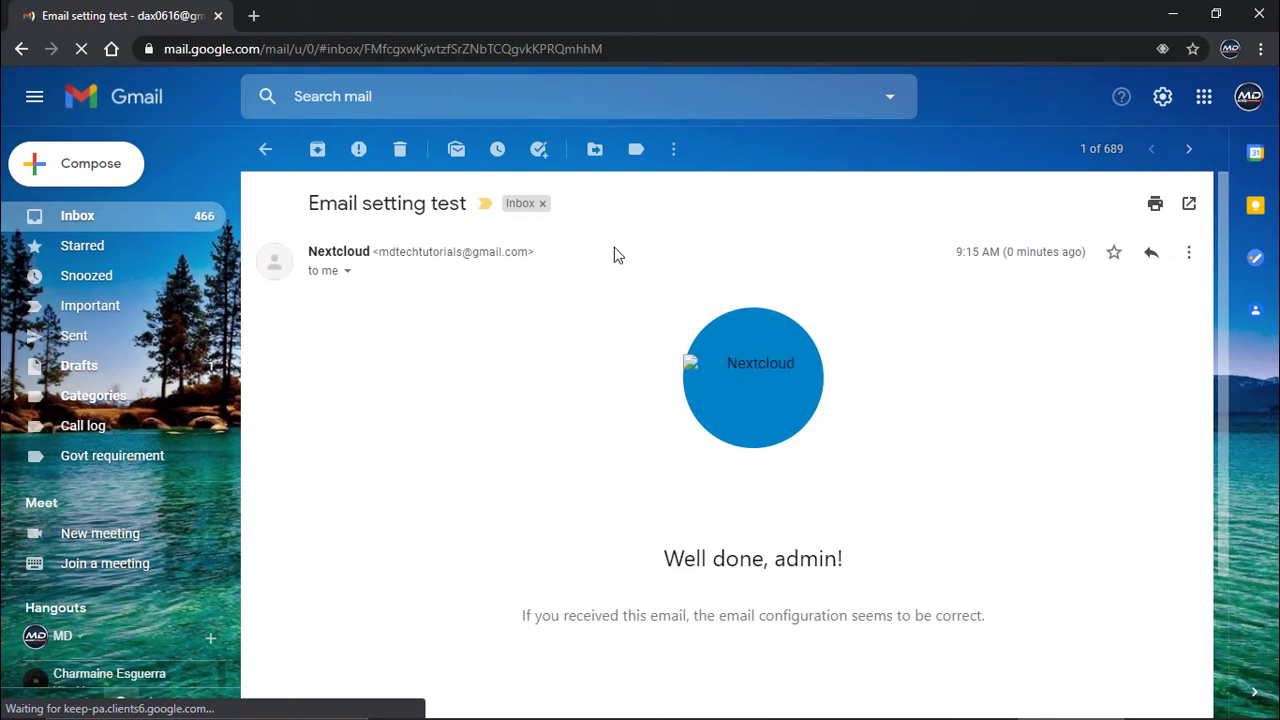
mouse_move(931, 633)
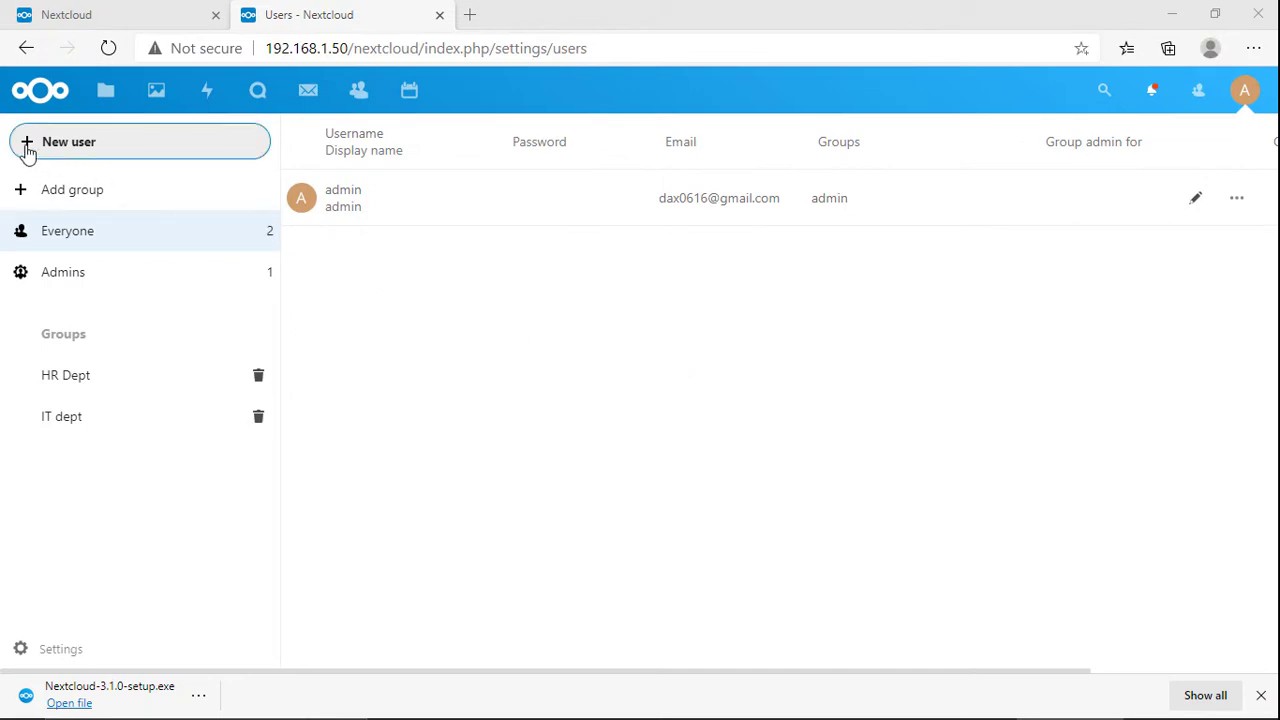
Step: Add a new user testuser1 with display name testuser1 and a password
left_click(69, 141)
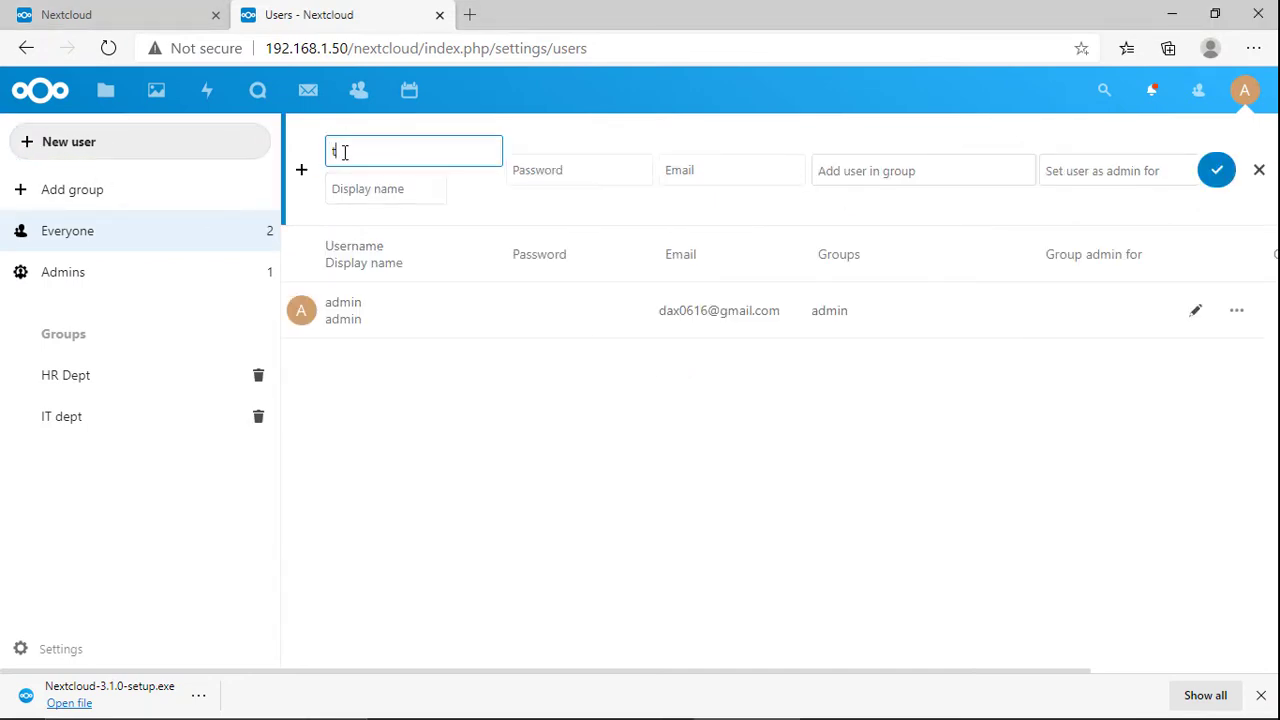
type("estuser")
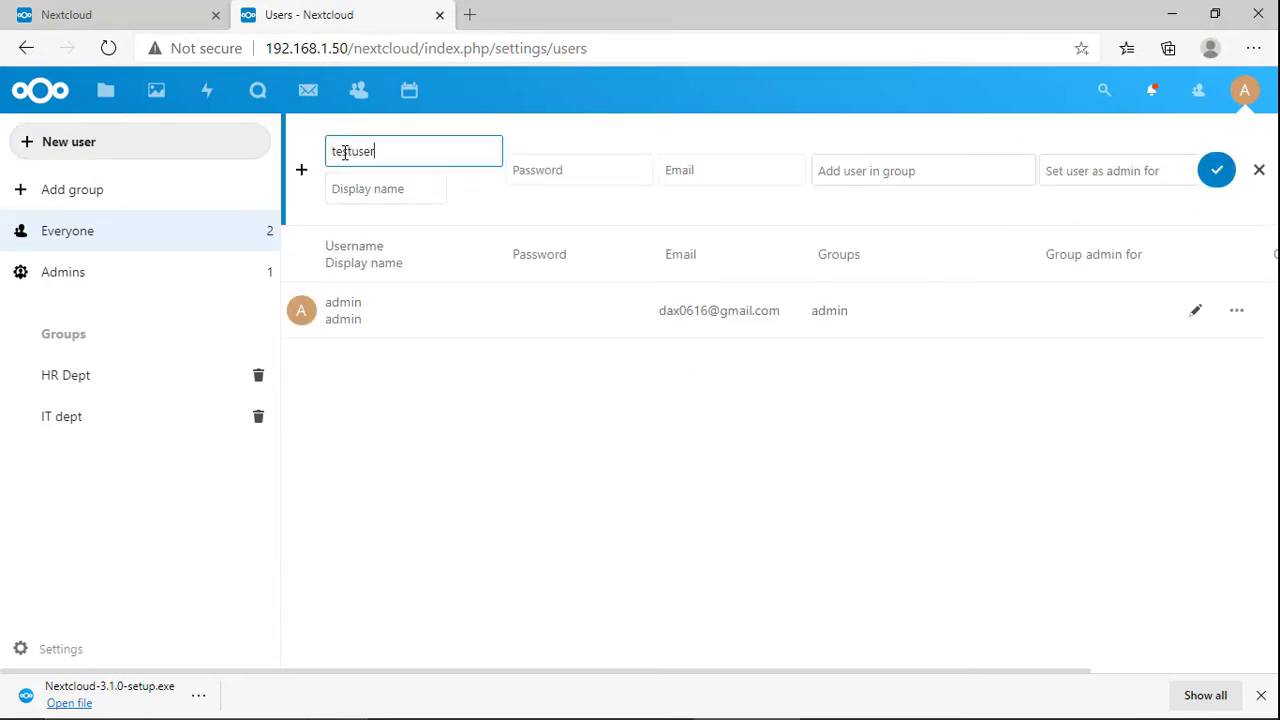
type("testuser")
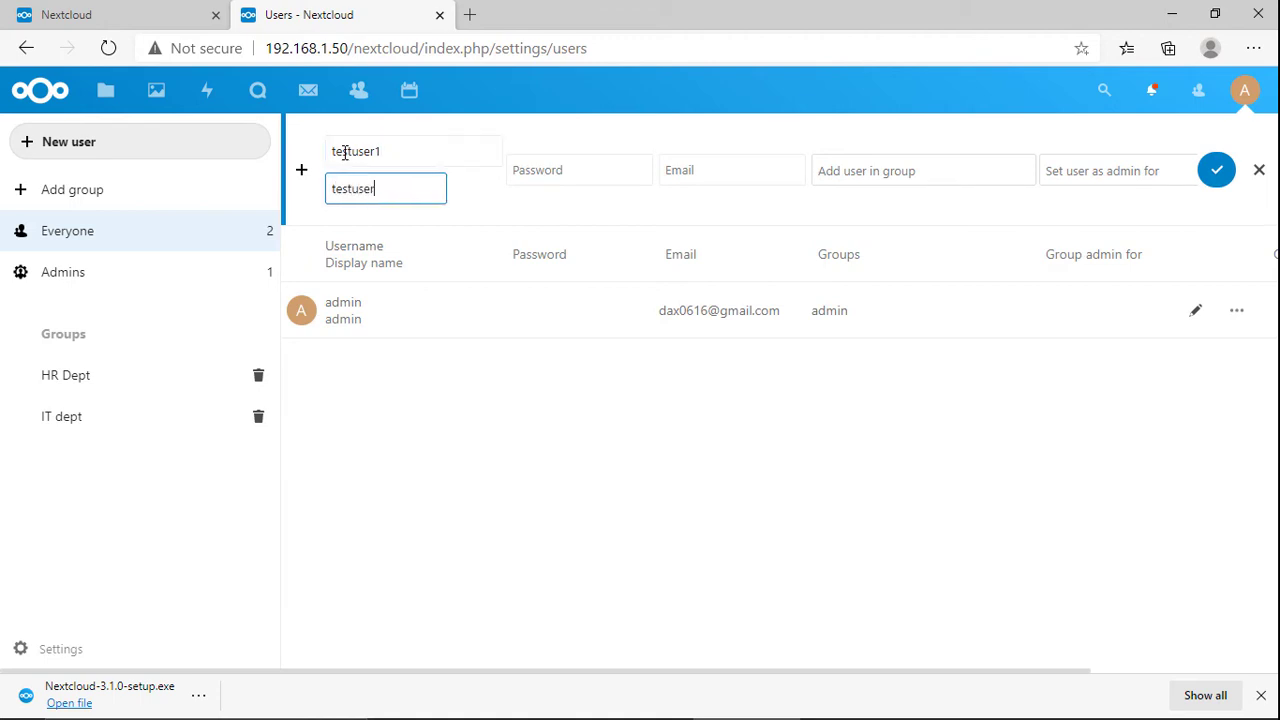
type("1")
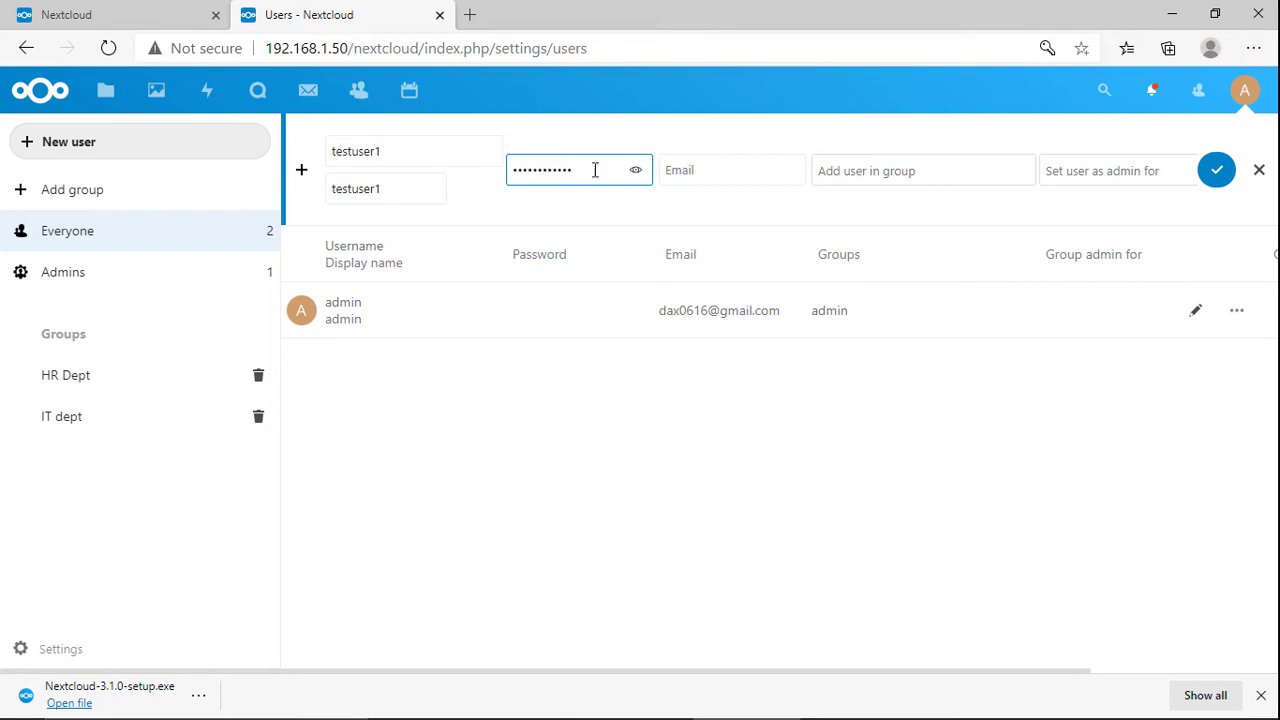
left_click(637, 169)
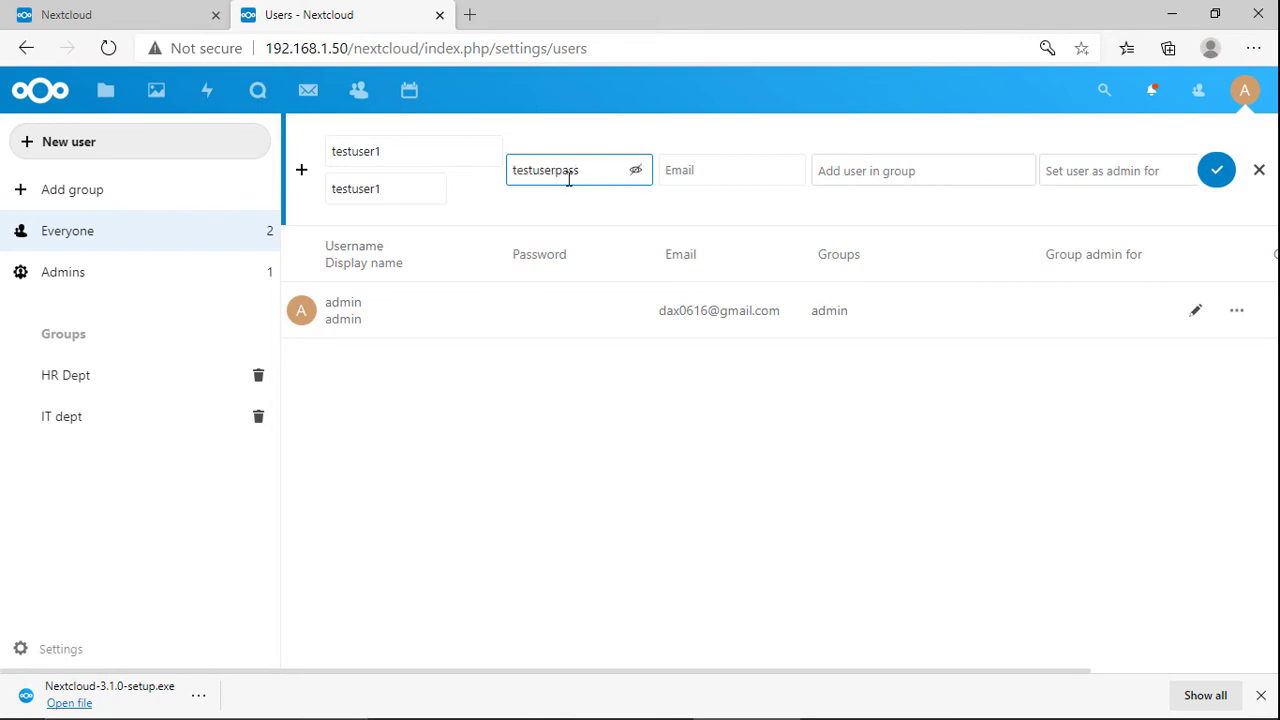
left_click(731, 170)
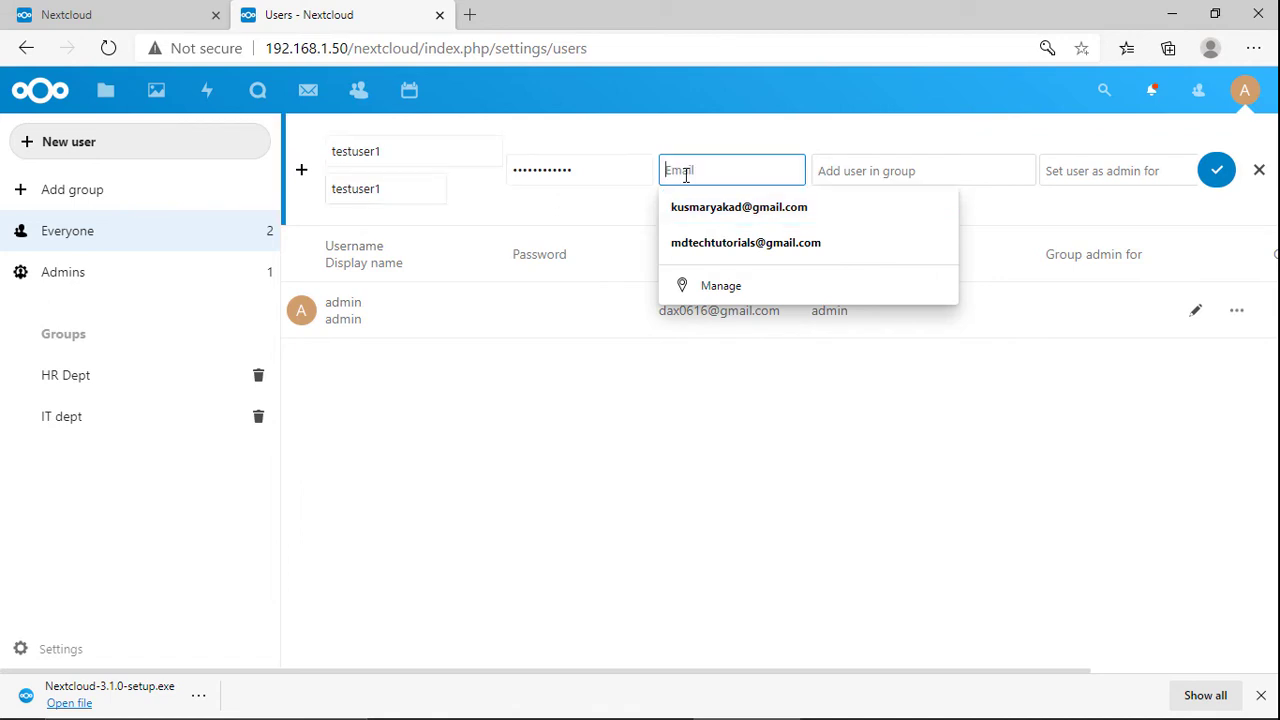
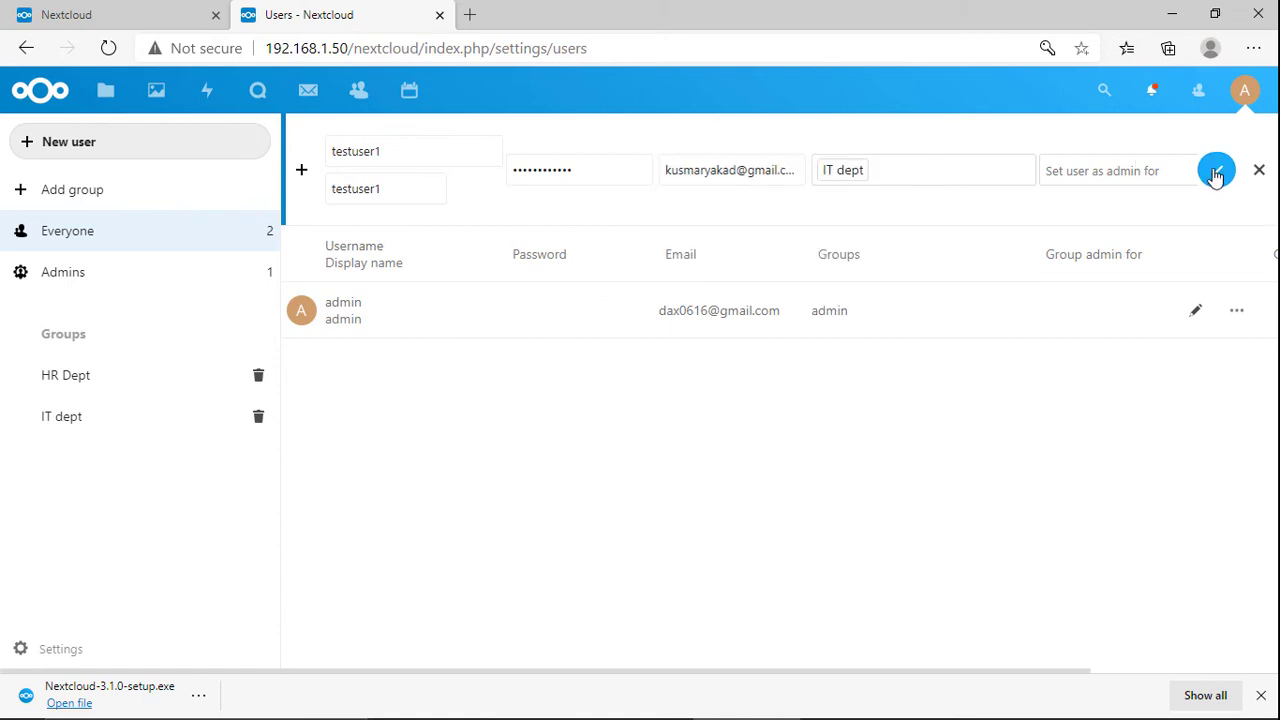
left_click(1215, 170)
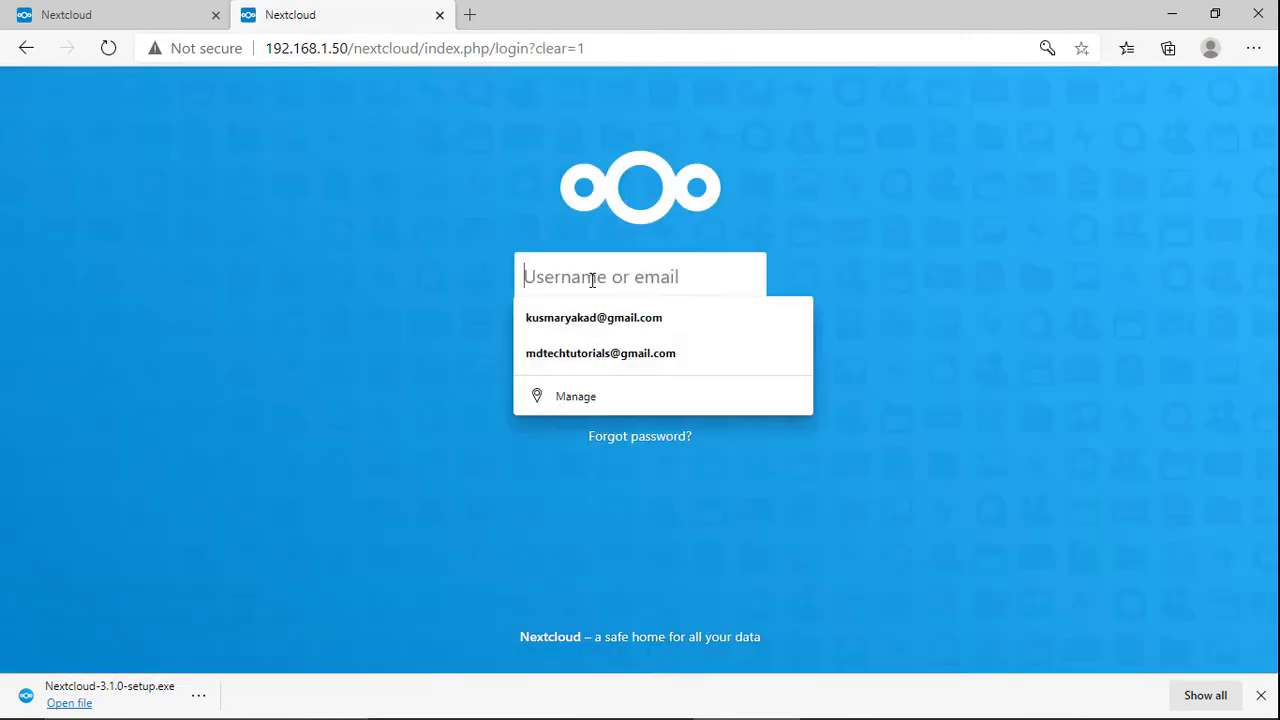
type("testuser1")
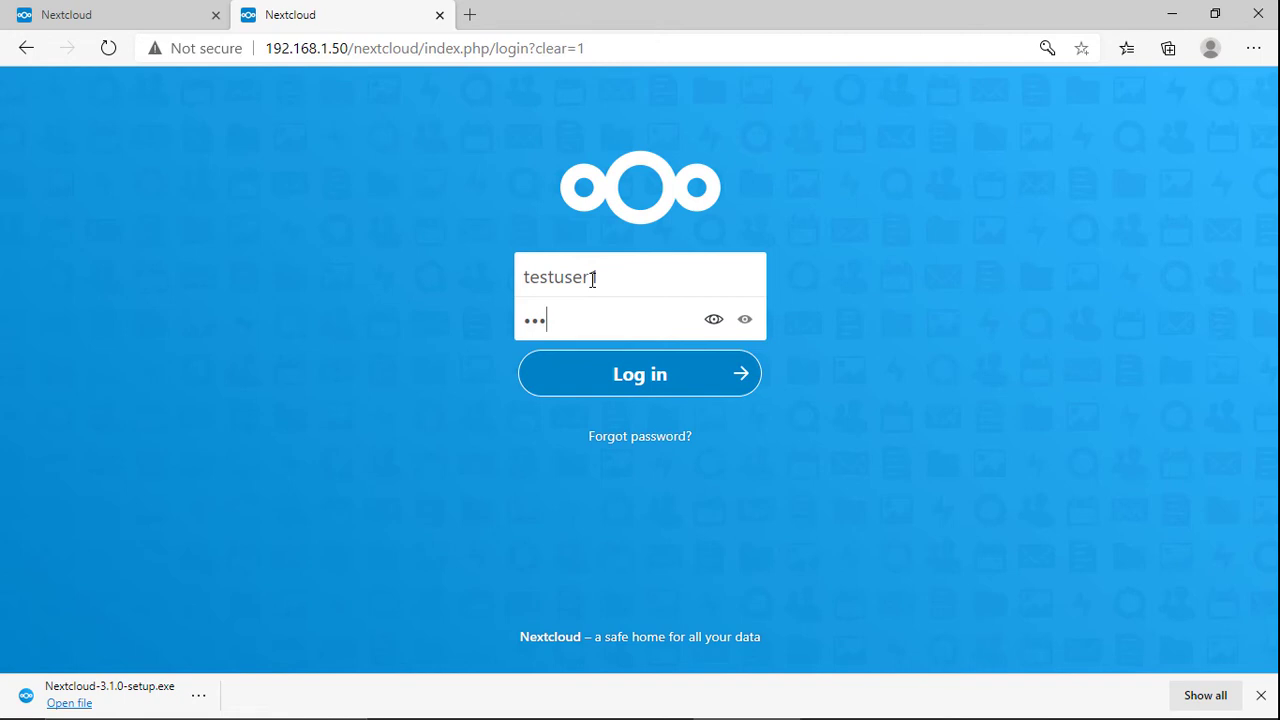
type("password")
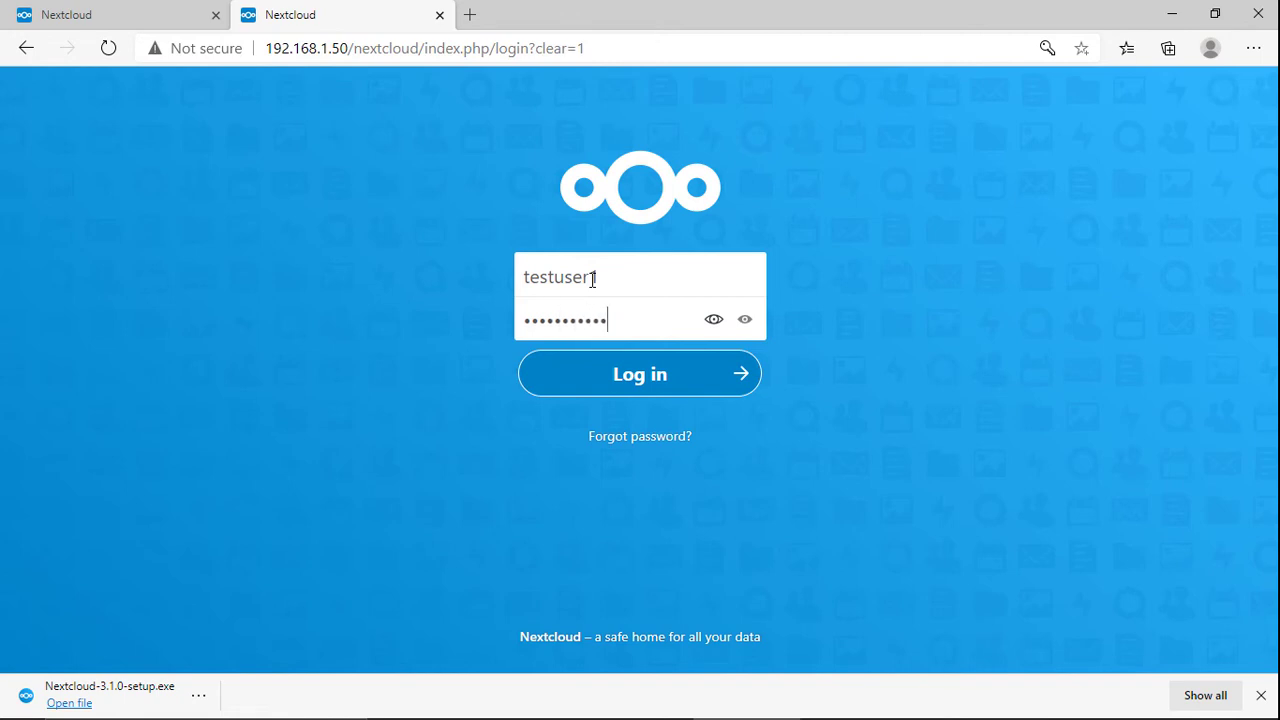
left_click(713, 319)
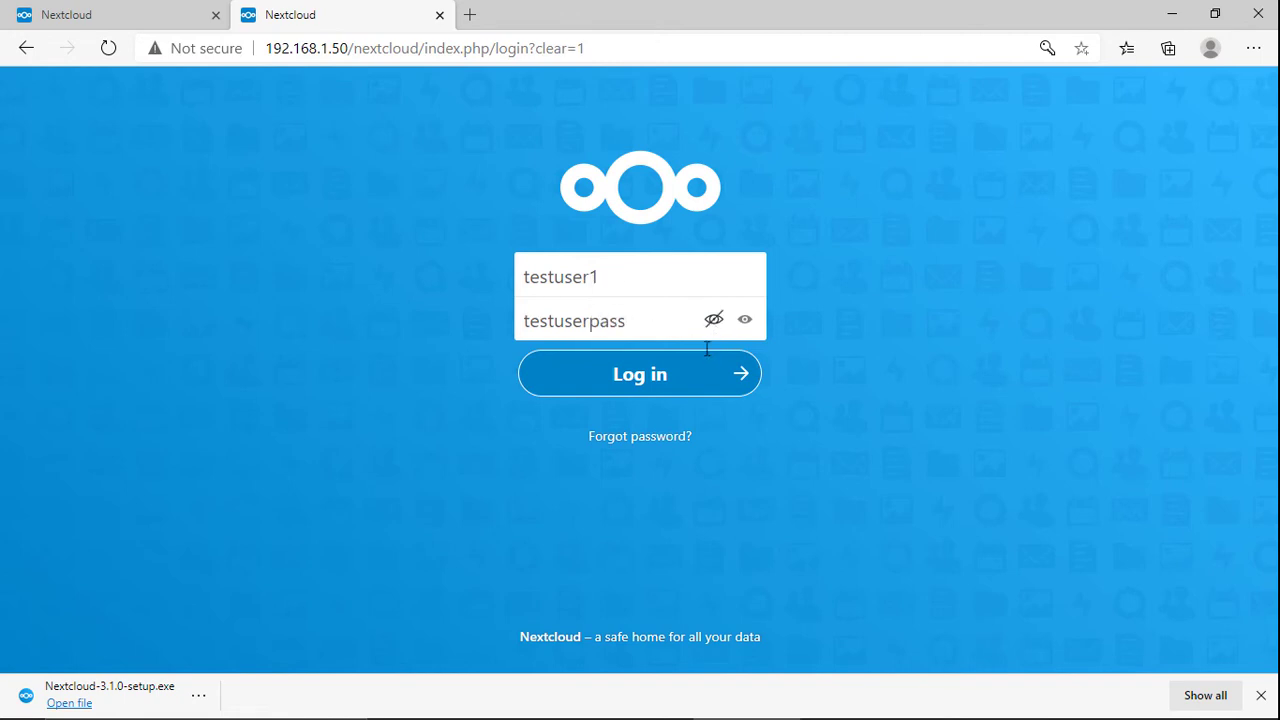
left_click(639, 373)
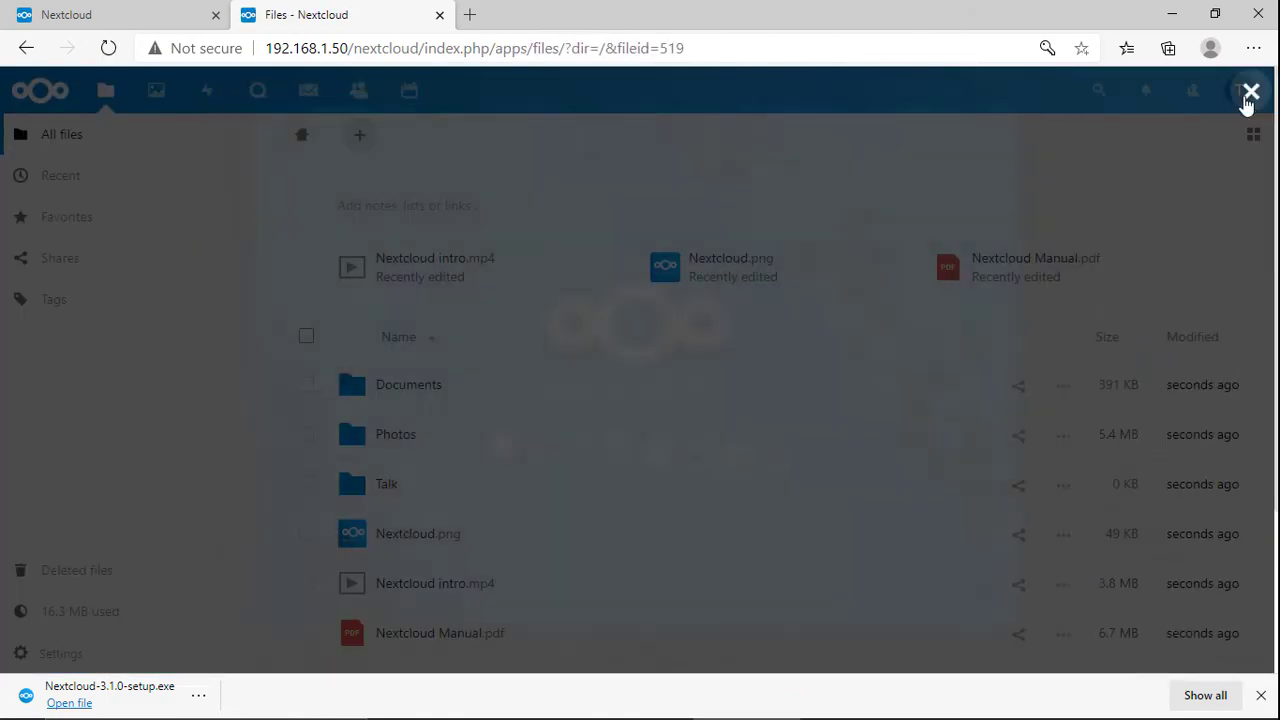
left_click(1249, 90)
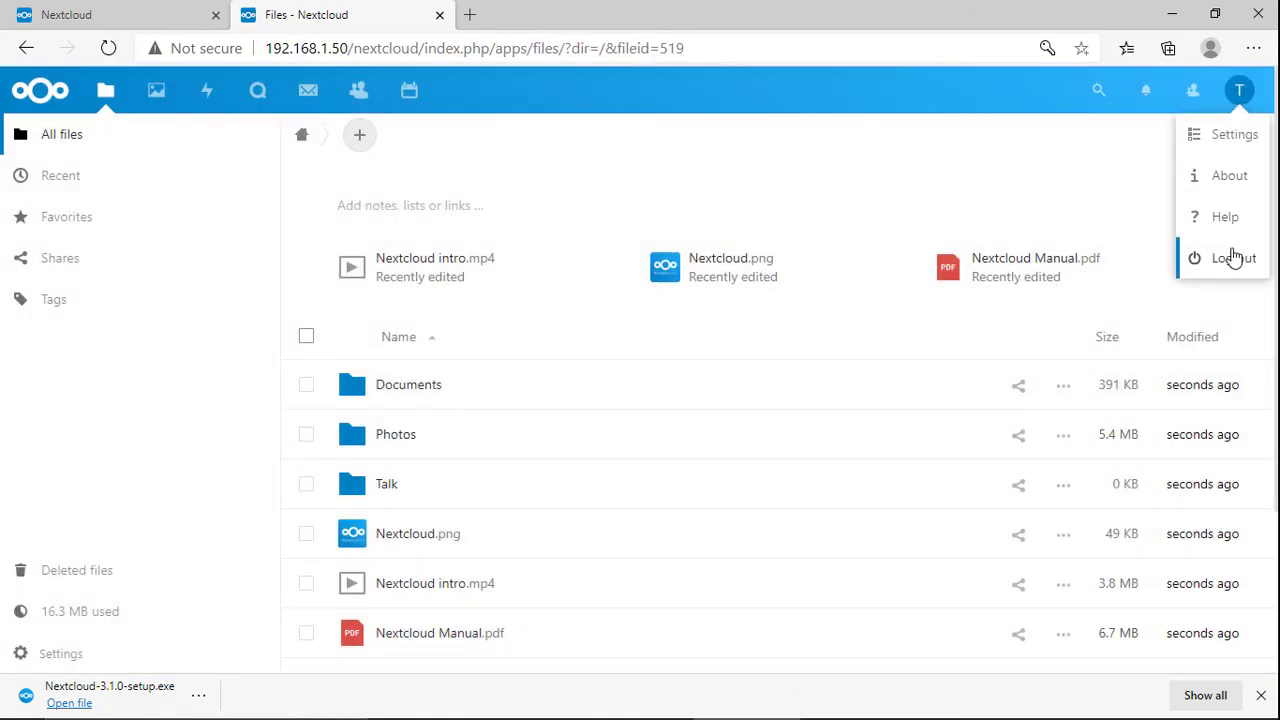
left_click(1226, 257)
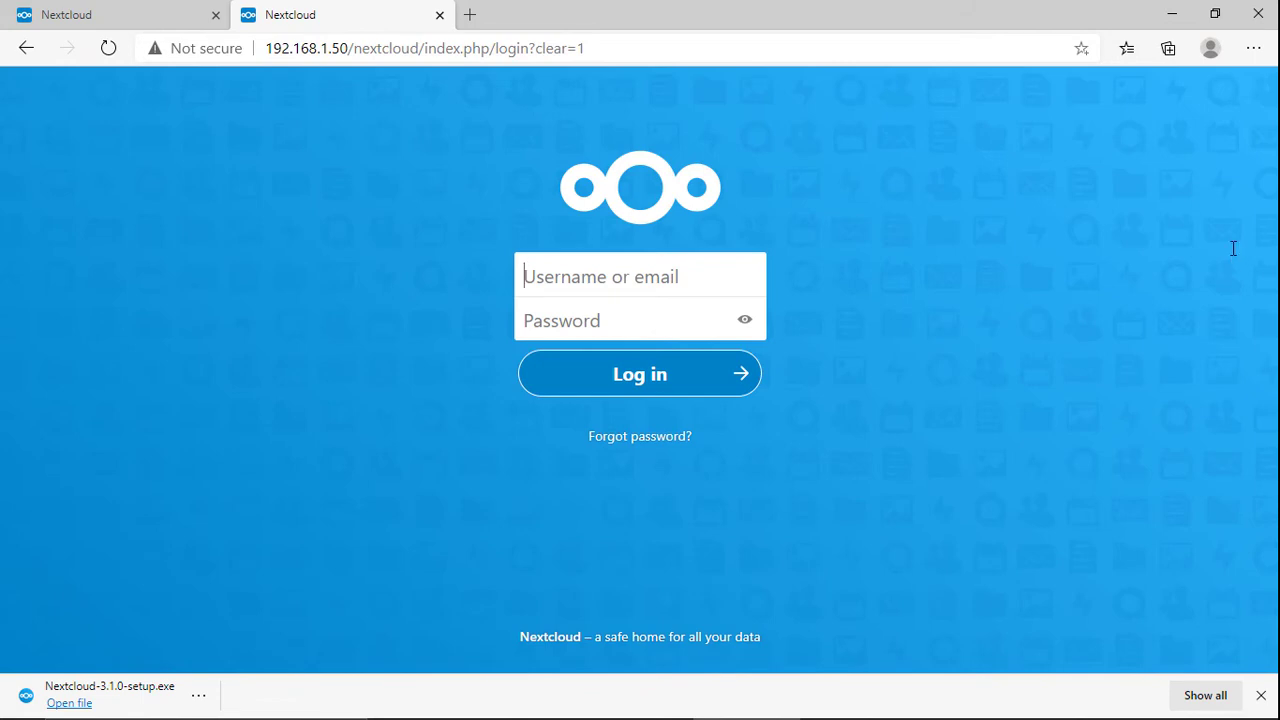
left_click(640, 436)
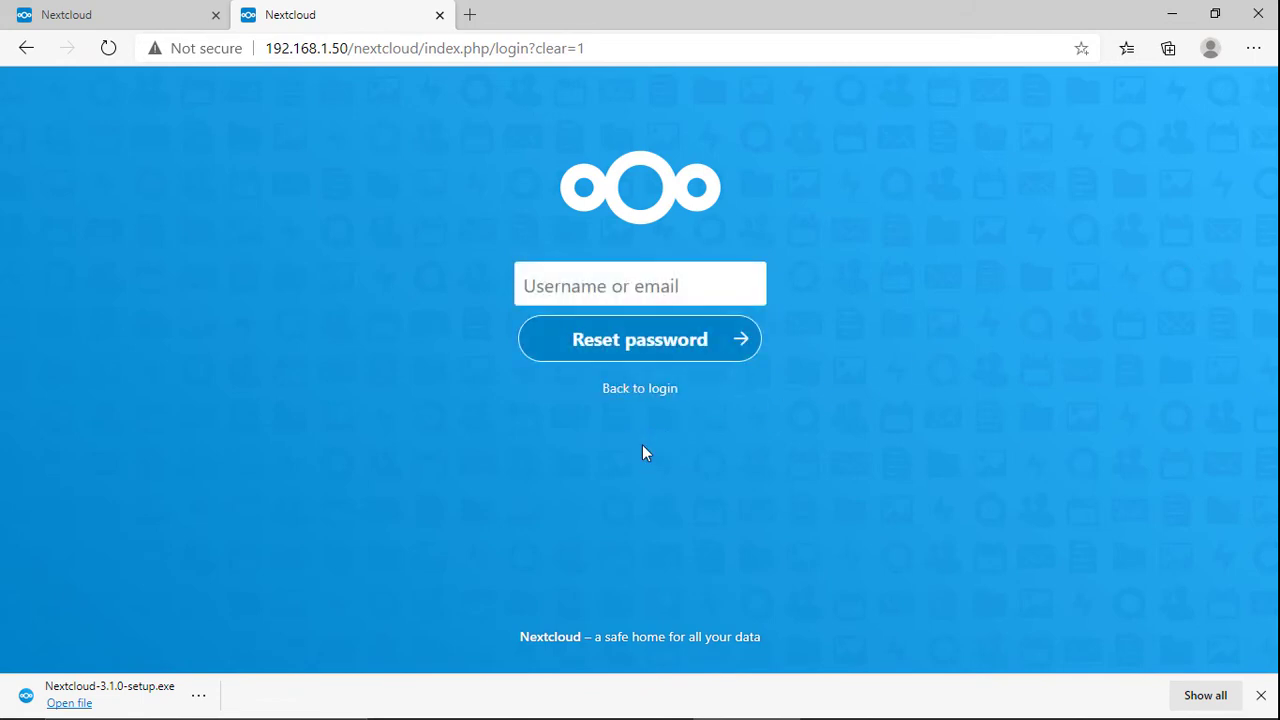
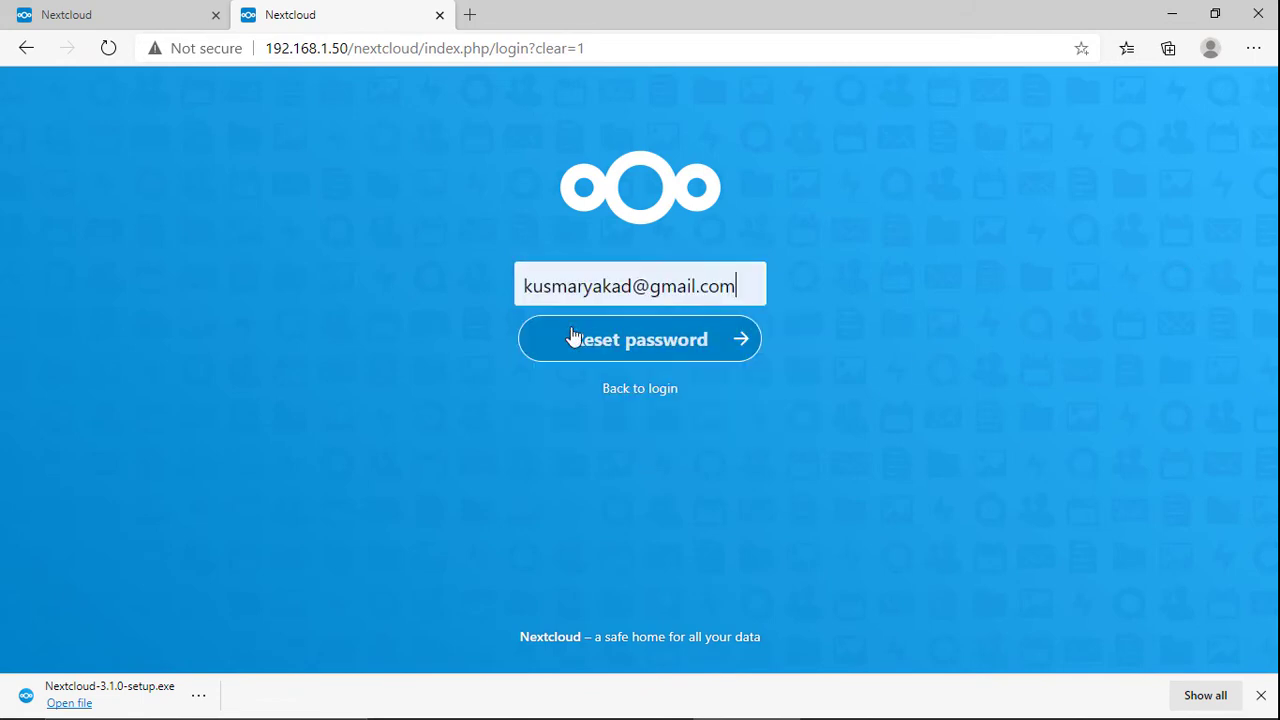
left_click(640, 339)
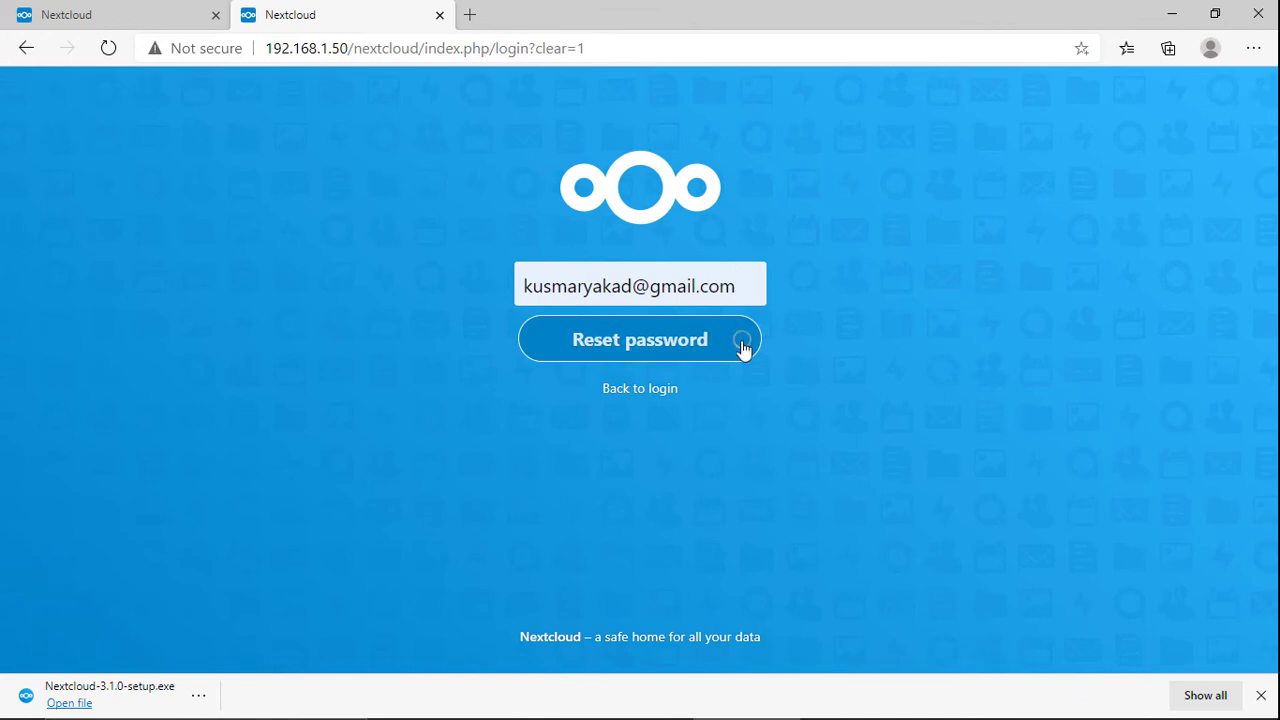
left_click(641, 339)
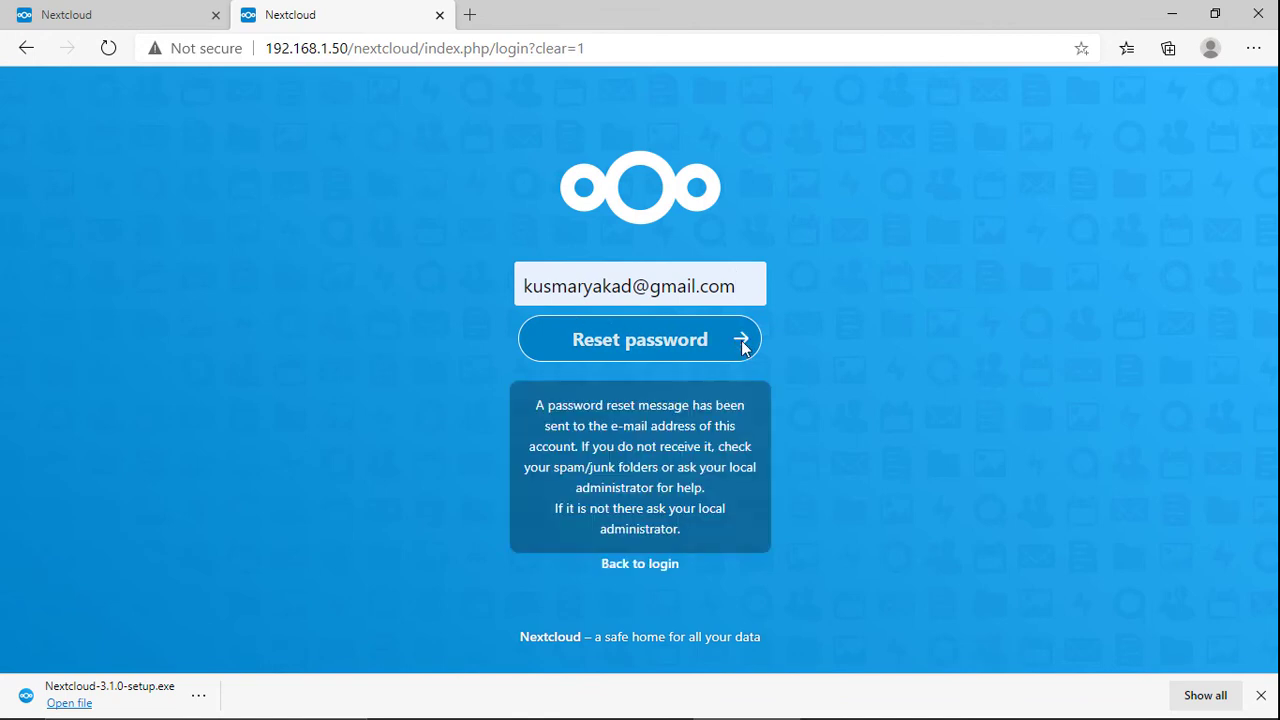
mouse_move(575, 457)
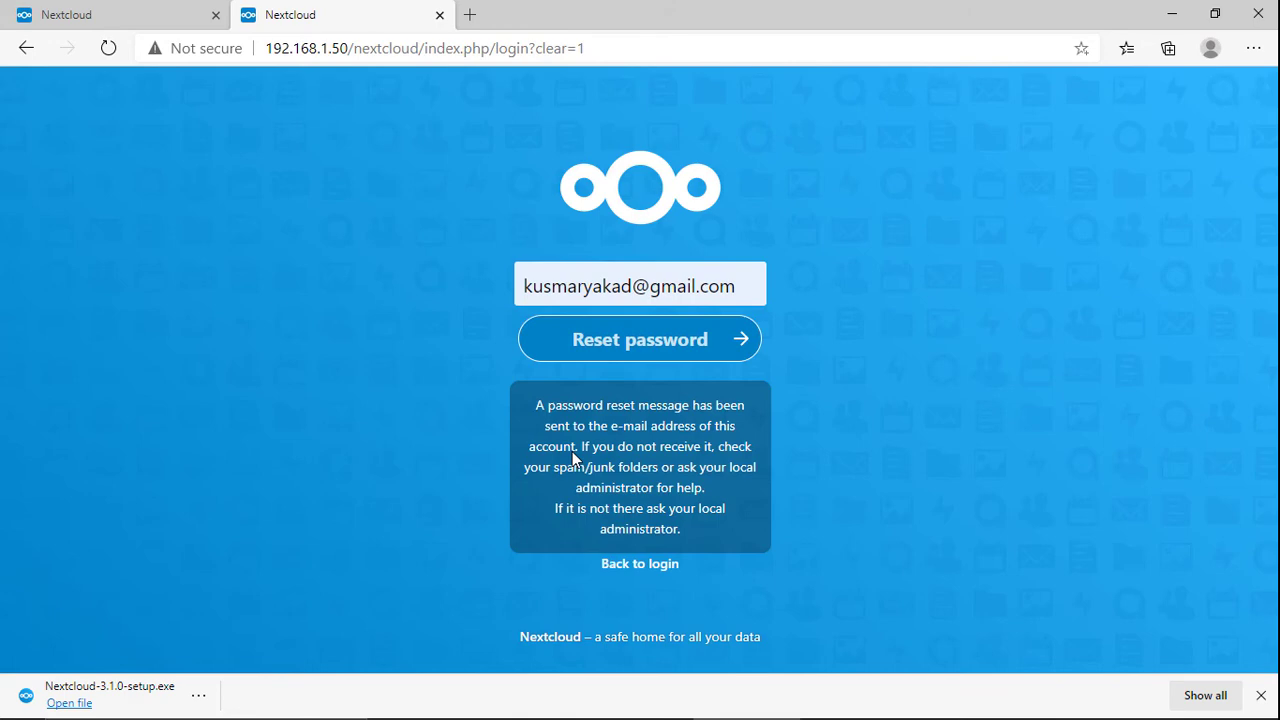
left_click(693, 14)
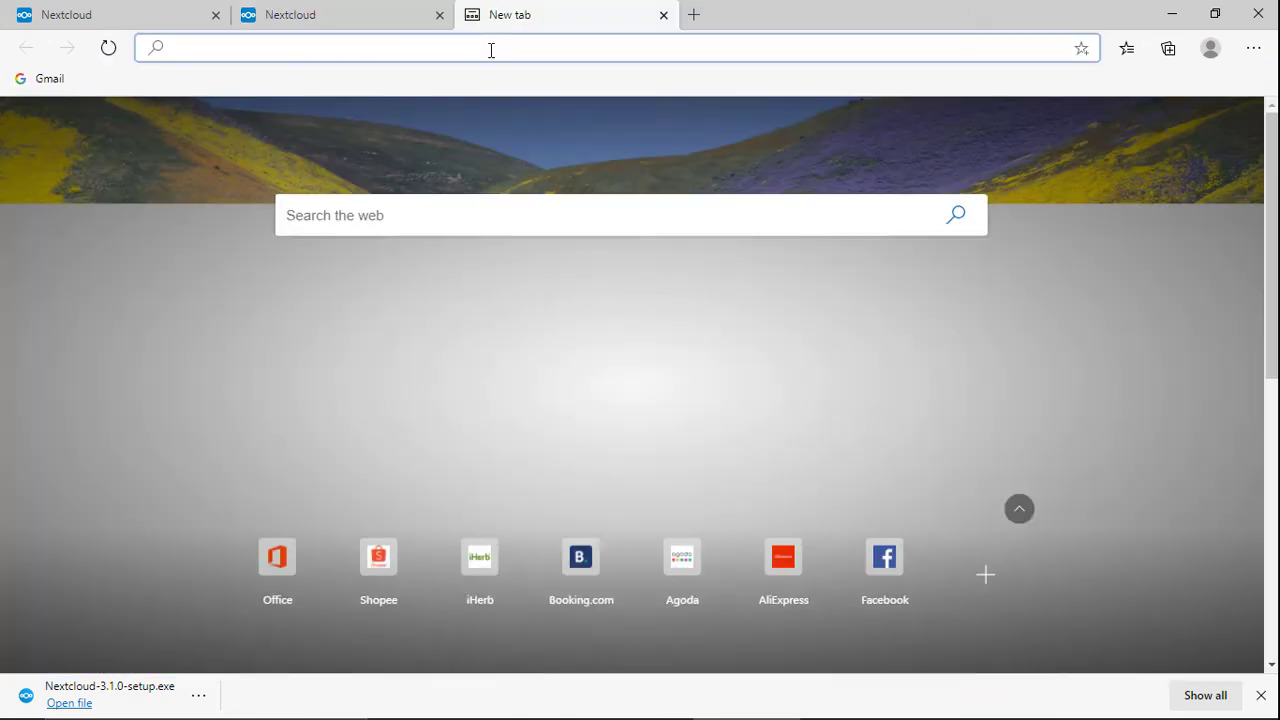
Step: Find Gmail through a web search and sign in with the saved account
left_click(48, 79)
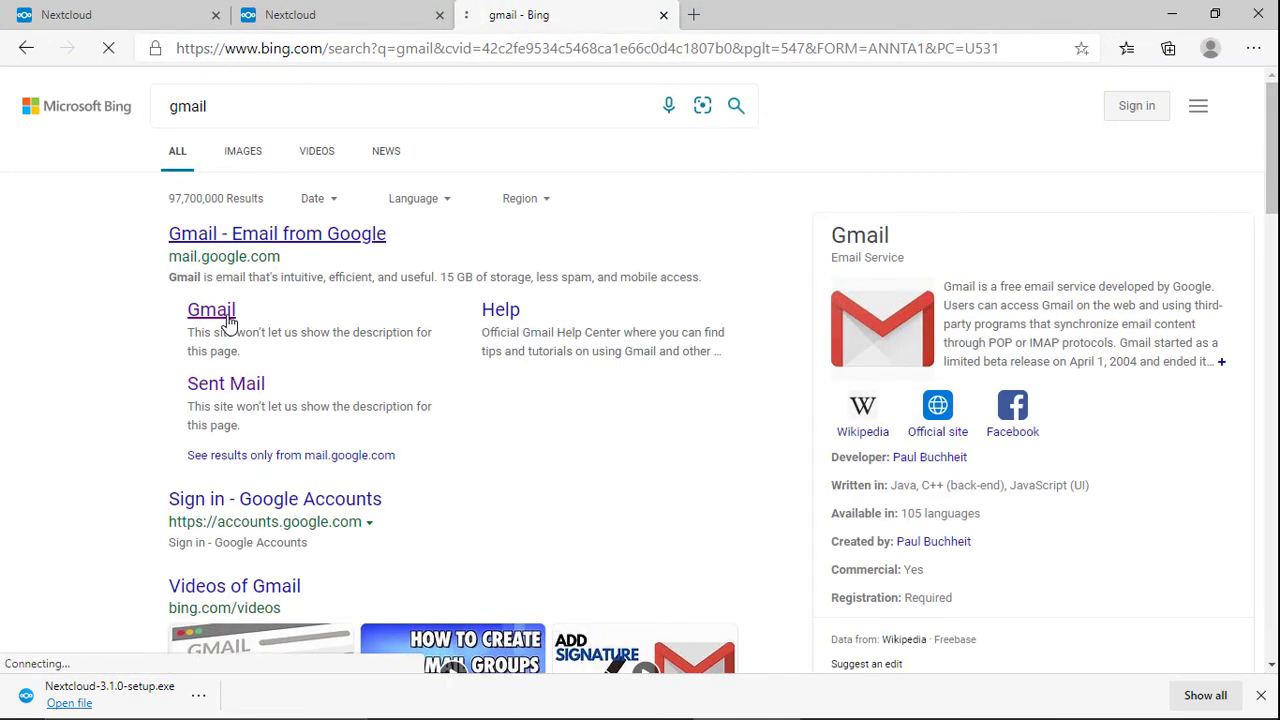
left_click(211, 309)
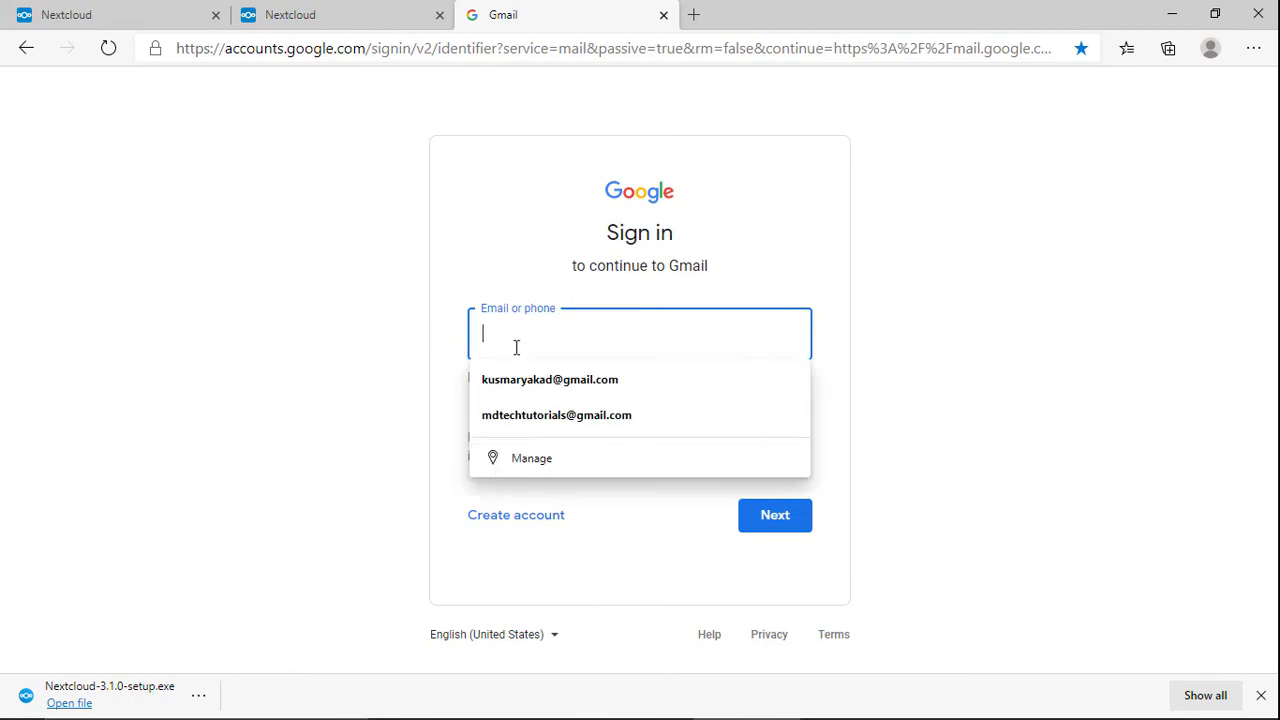
left_click(549, 380)
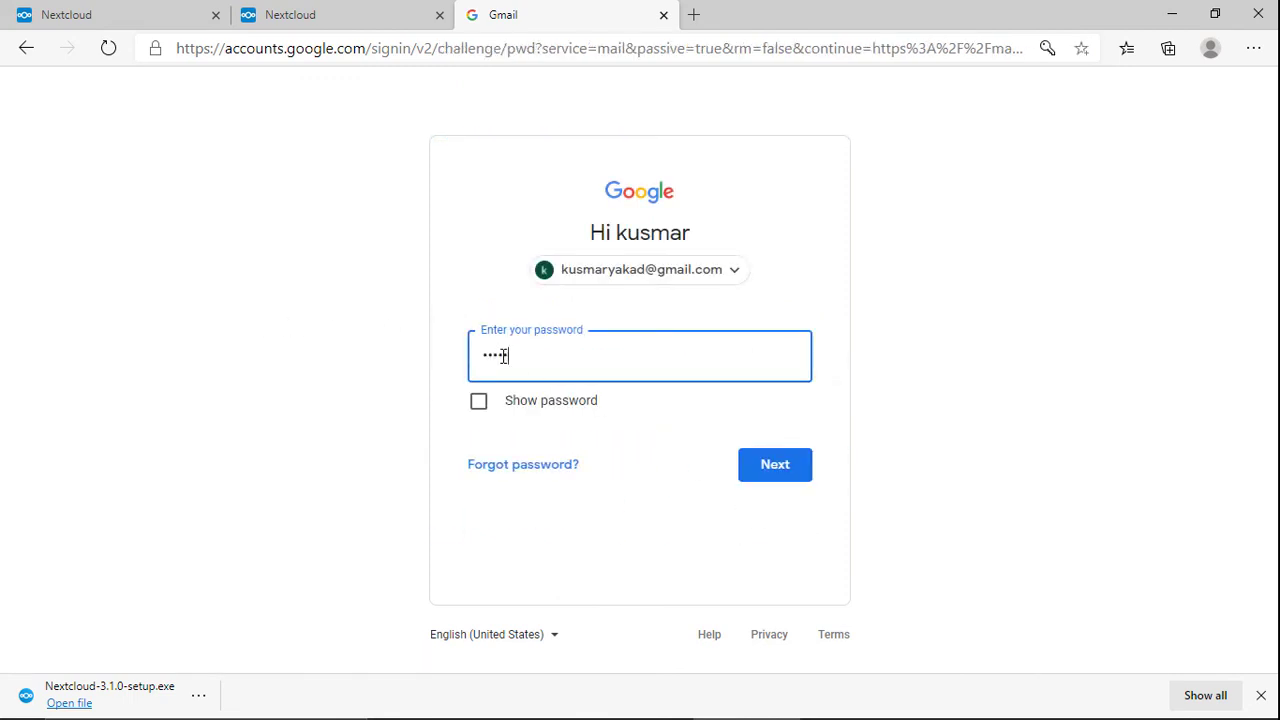
left_click(774, 464)
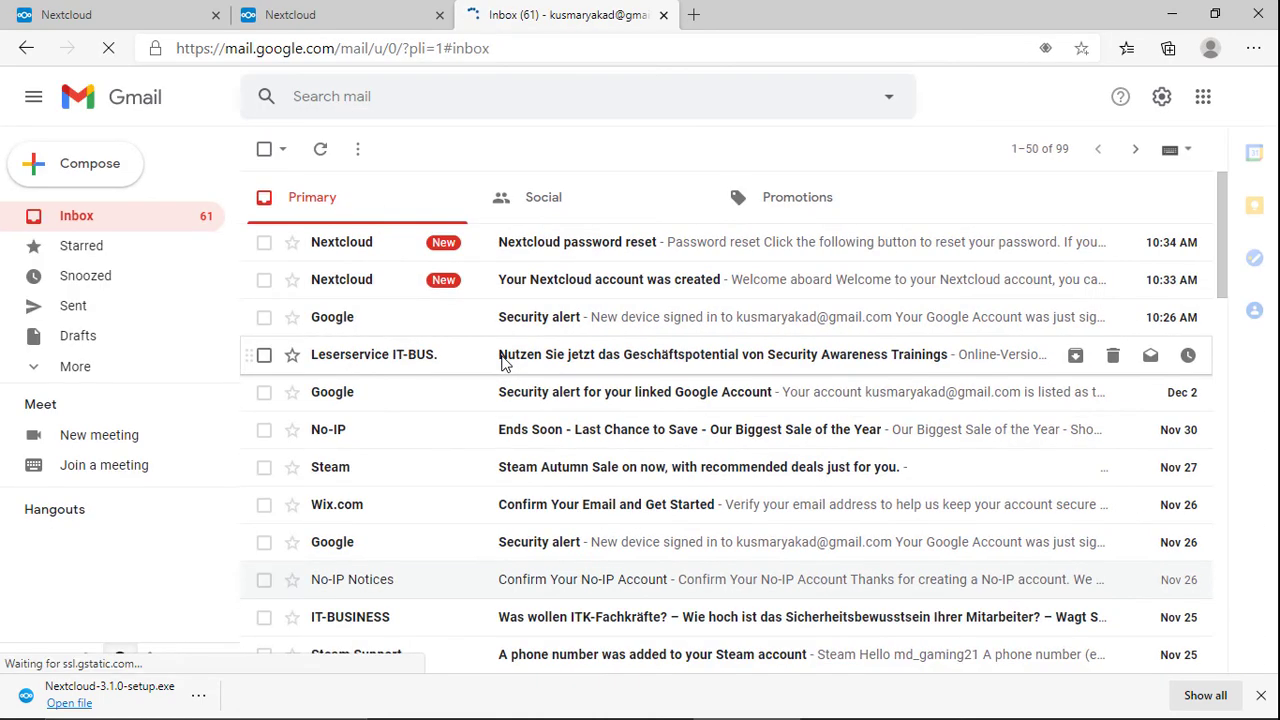
Step: Open the Nextcloud password reset email and follow its reset link
left_click(576, 241)
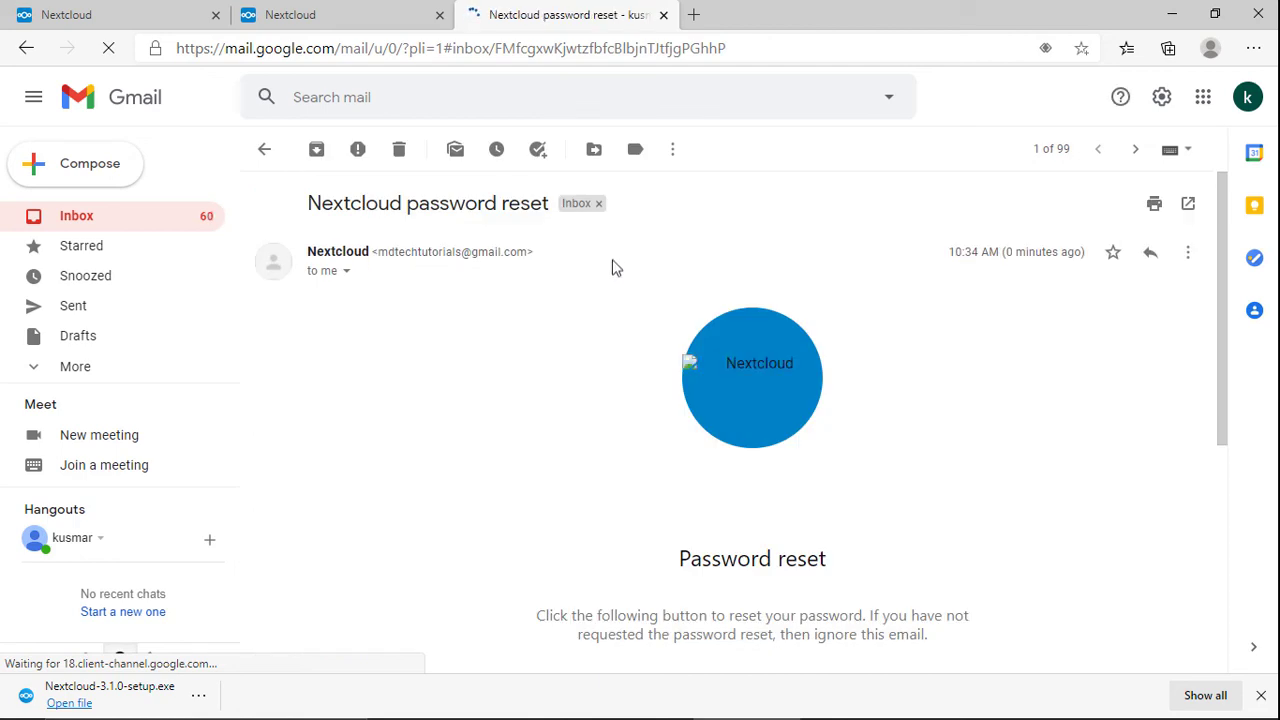
scroll("down", 3)
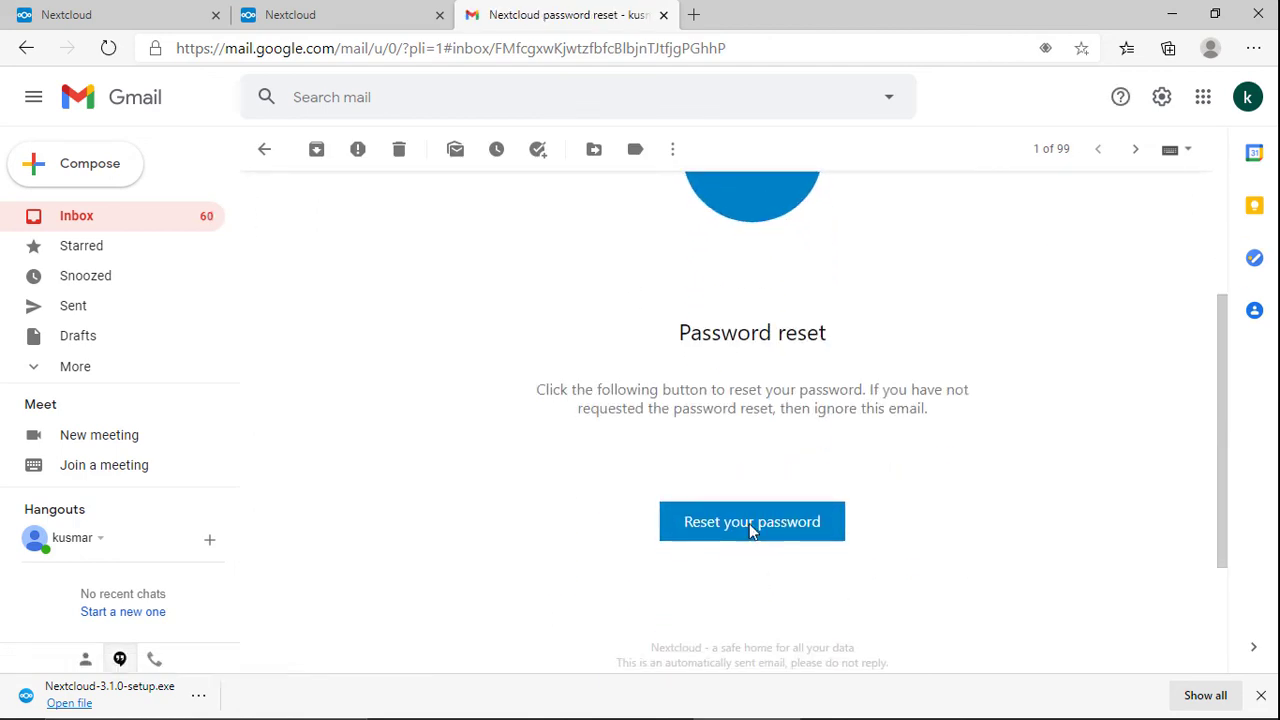
left_click(752, 521)
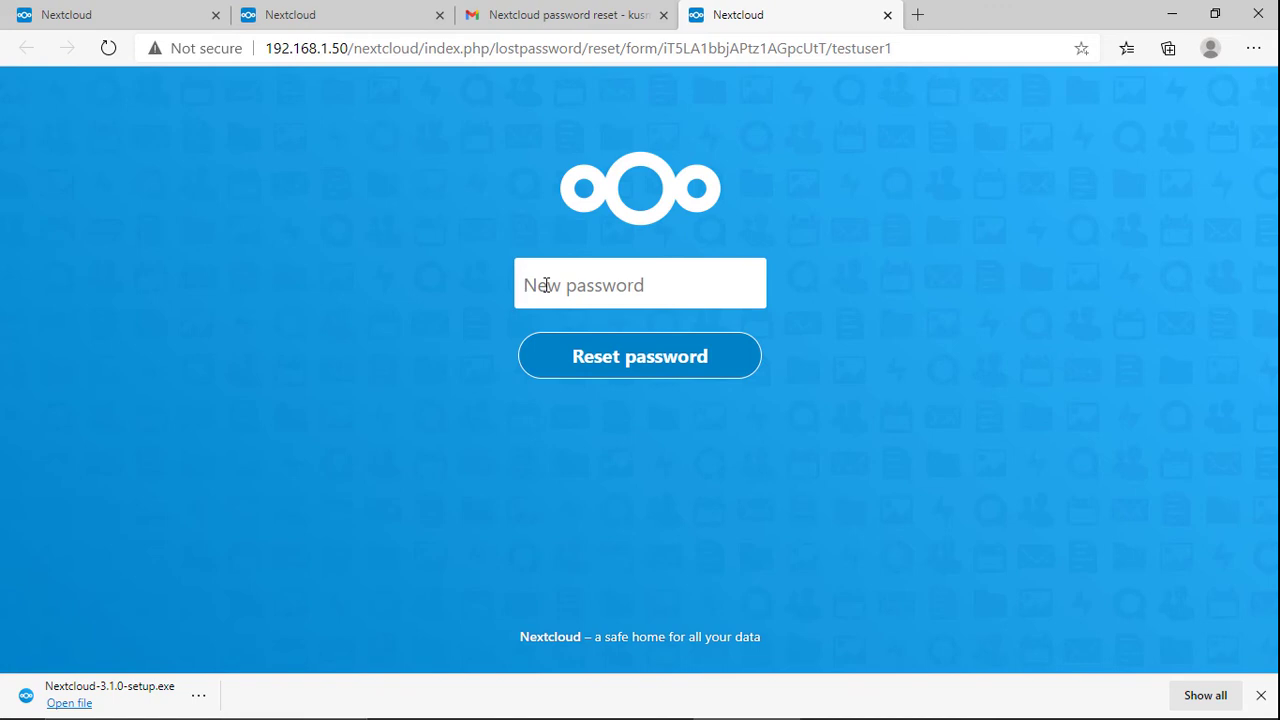
type("password")
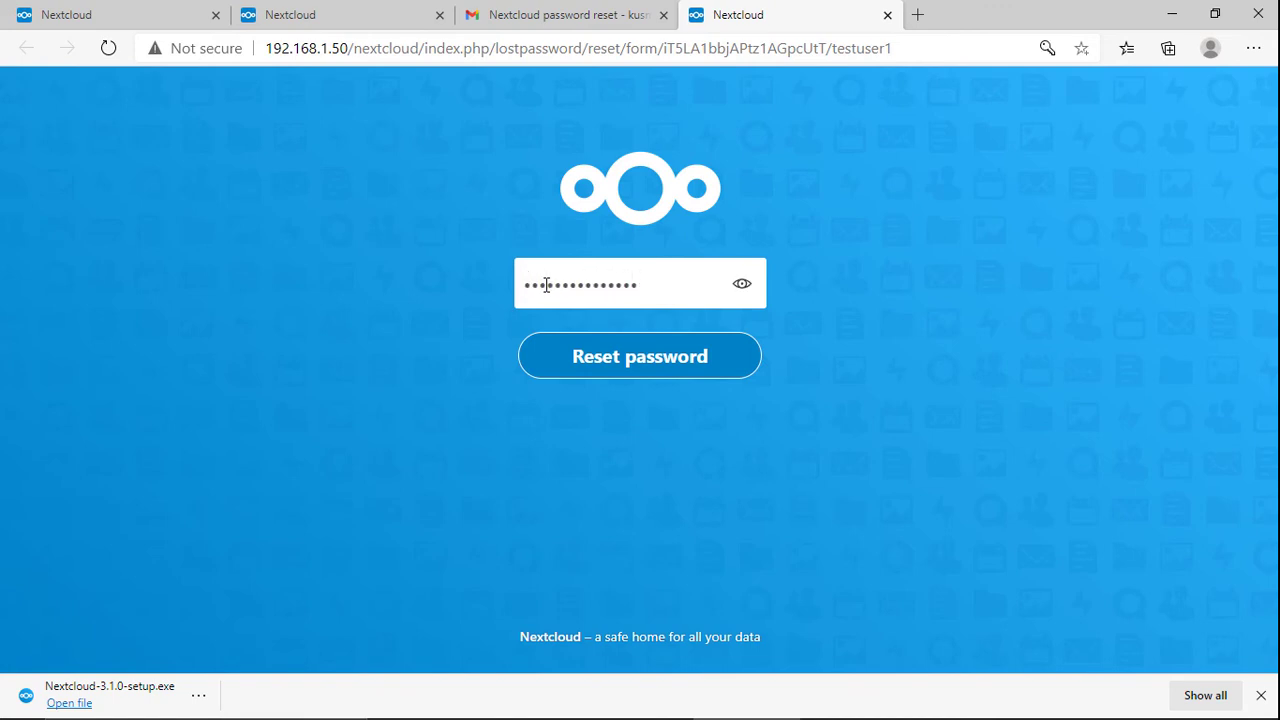
left_click(741, 283)
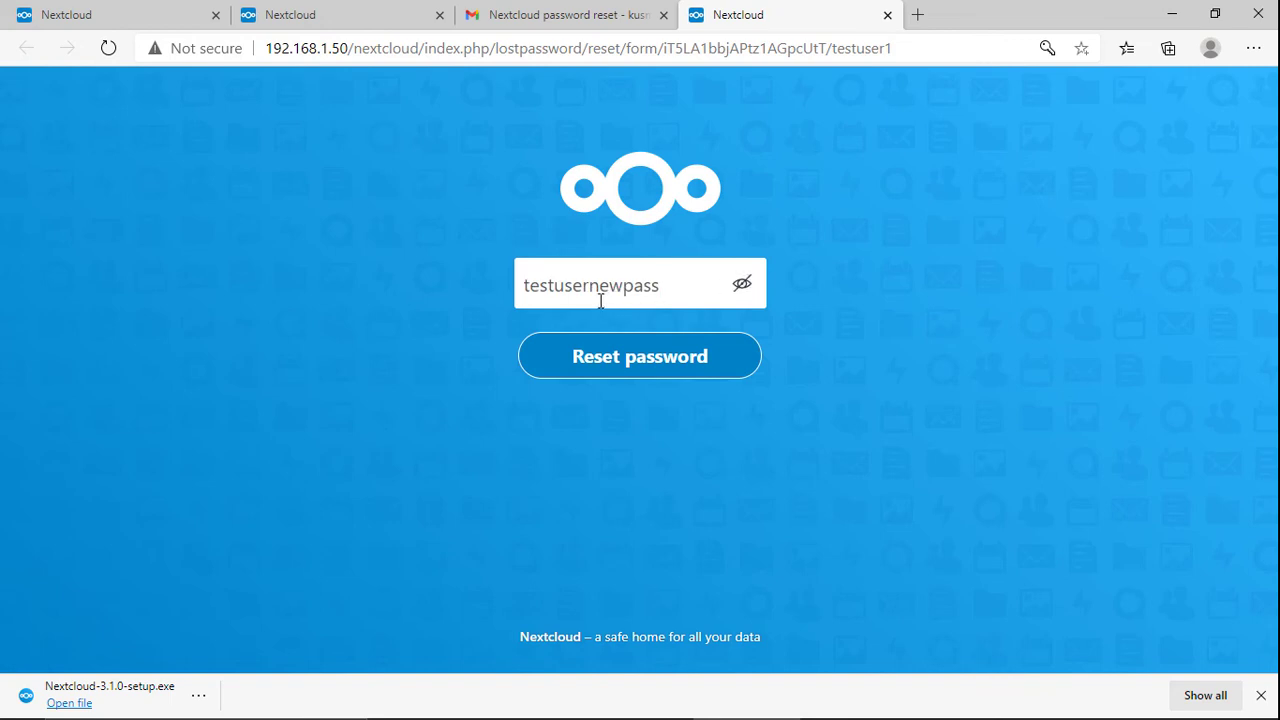
left_click(740, 283)
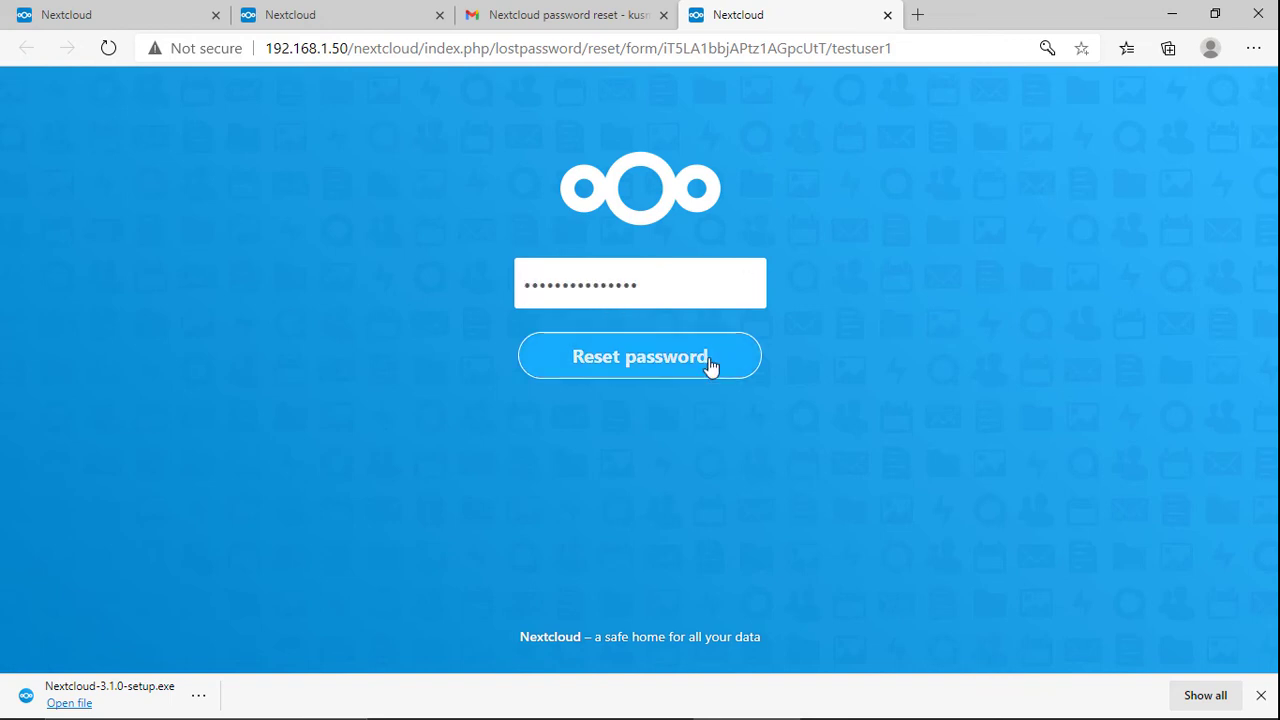
left_click(639, 356)
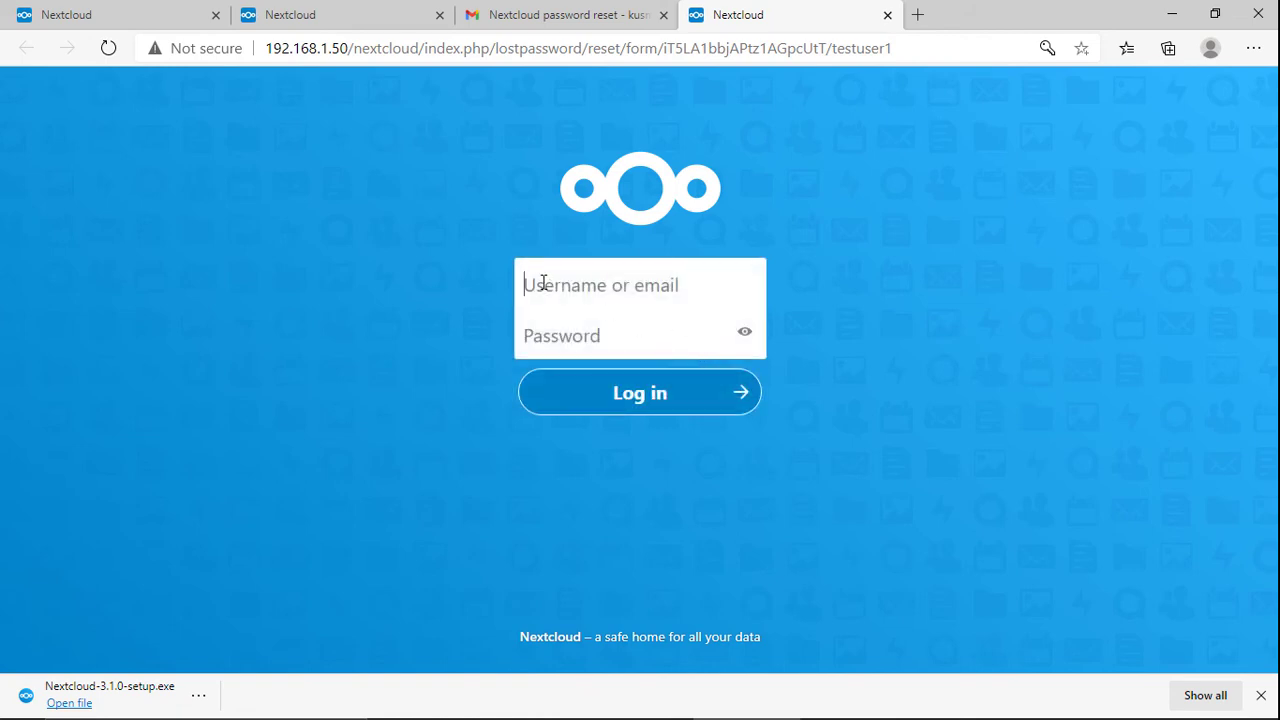
Step: Sign in as testuser1 with the new password, retrying after the wrong-password error
type("tes")
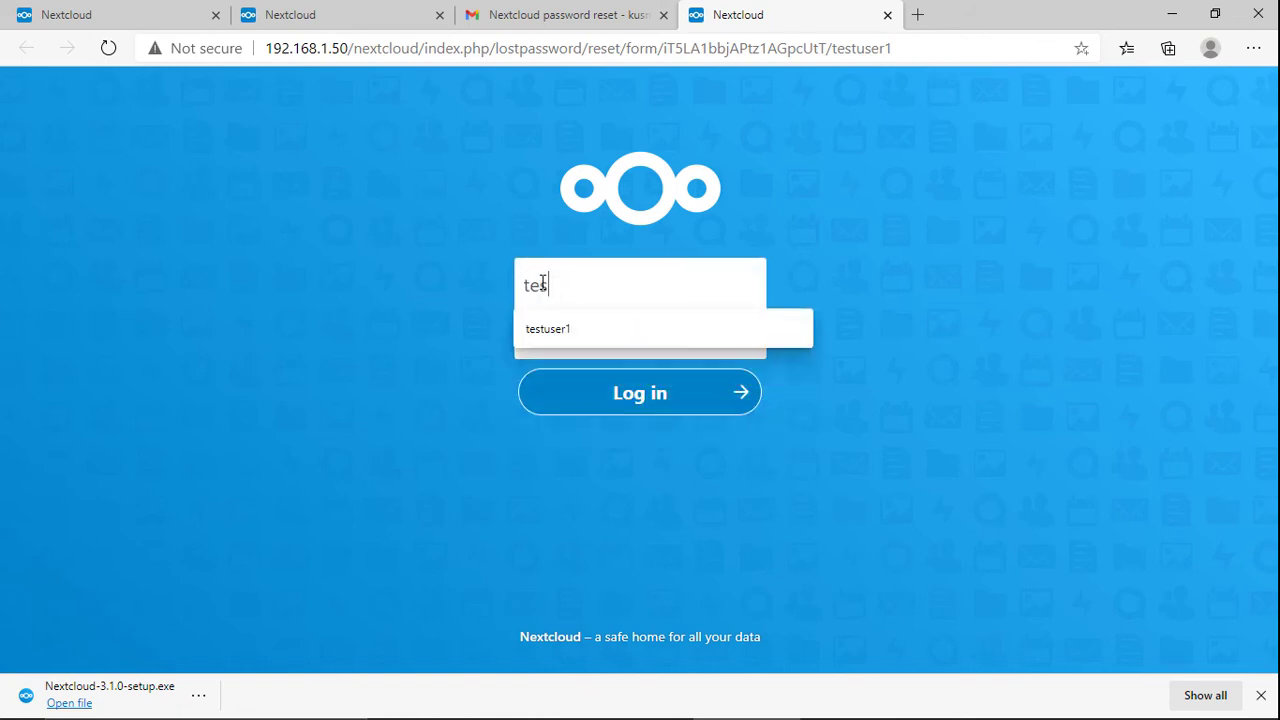
left_click(548, 328)
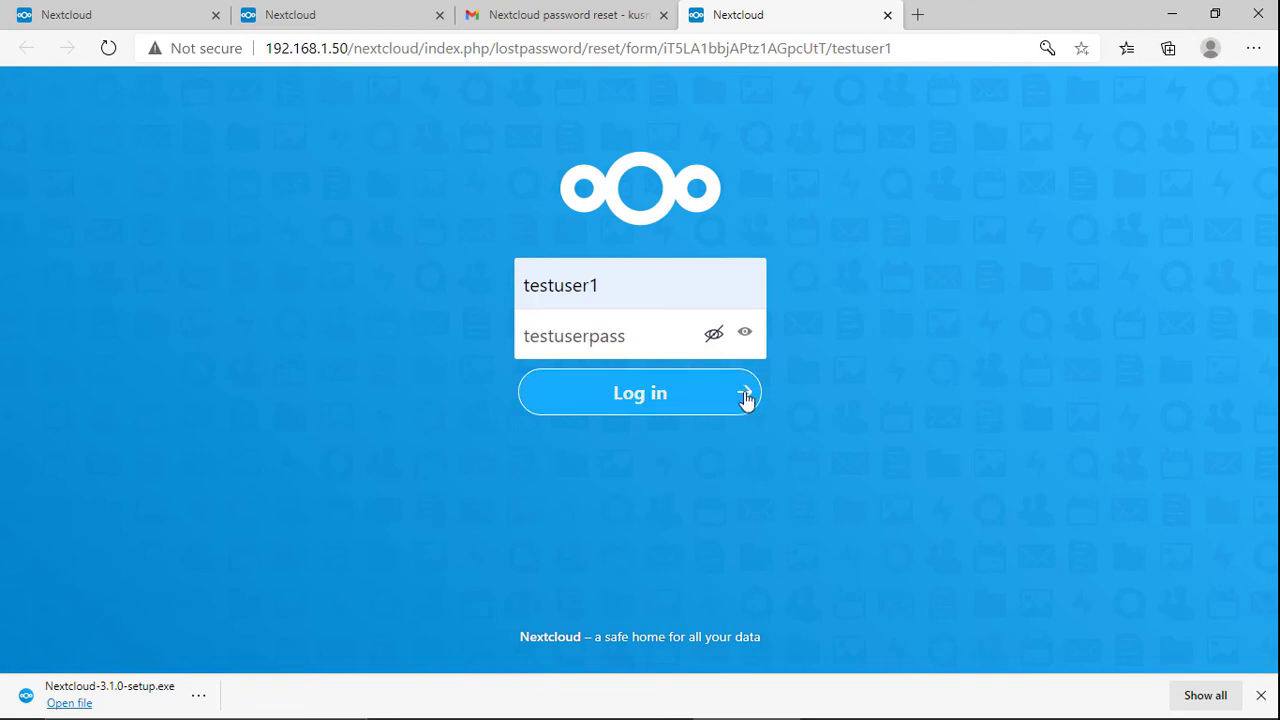
left_click(640, 393)
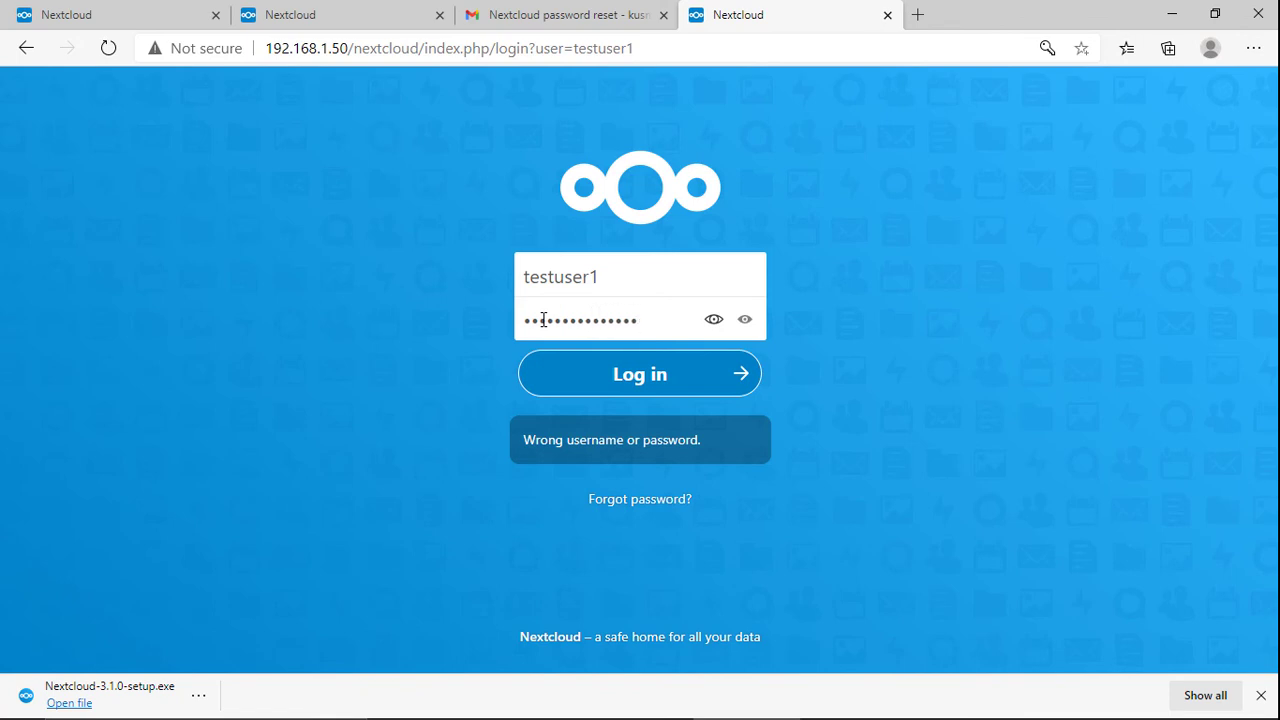
left_click(639, 374)
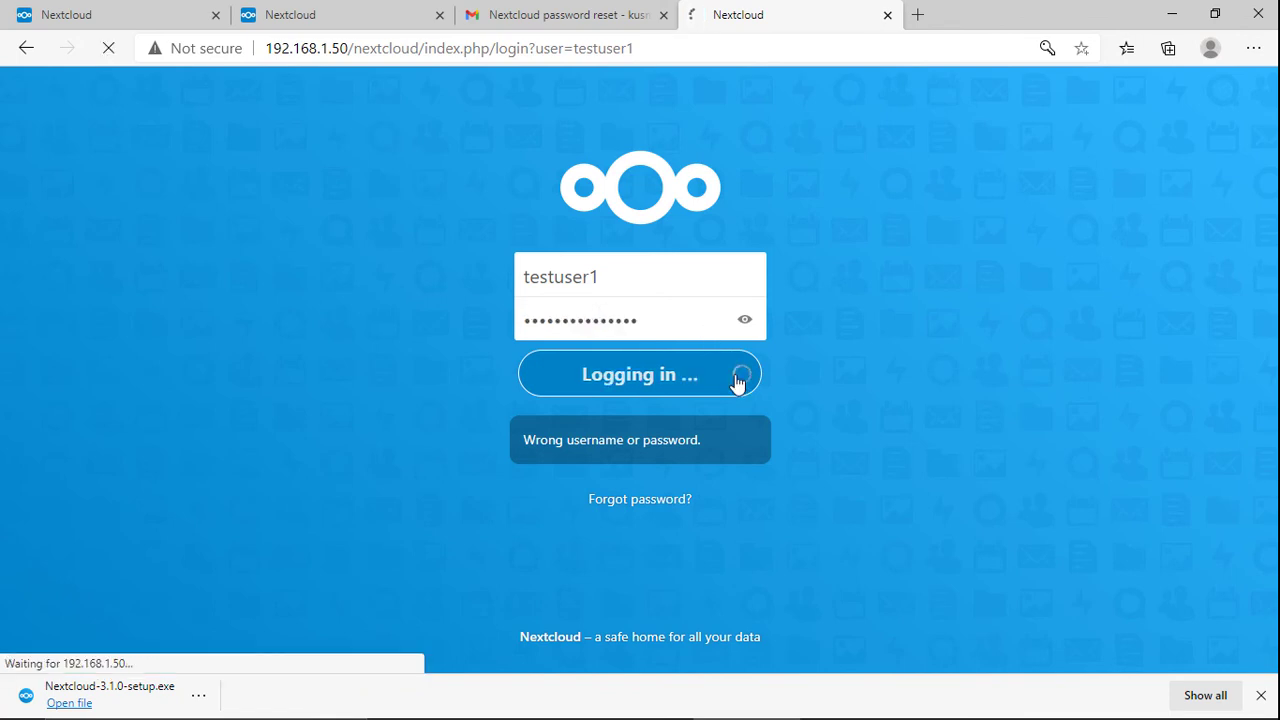
left_click(640, 374)
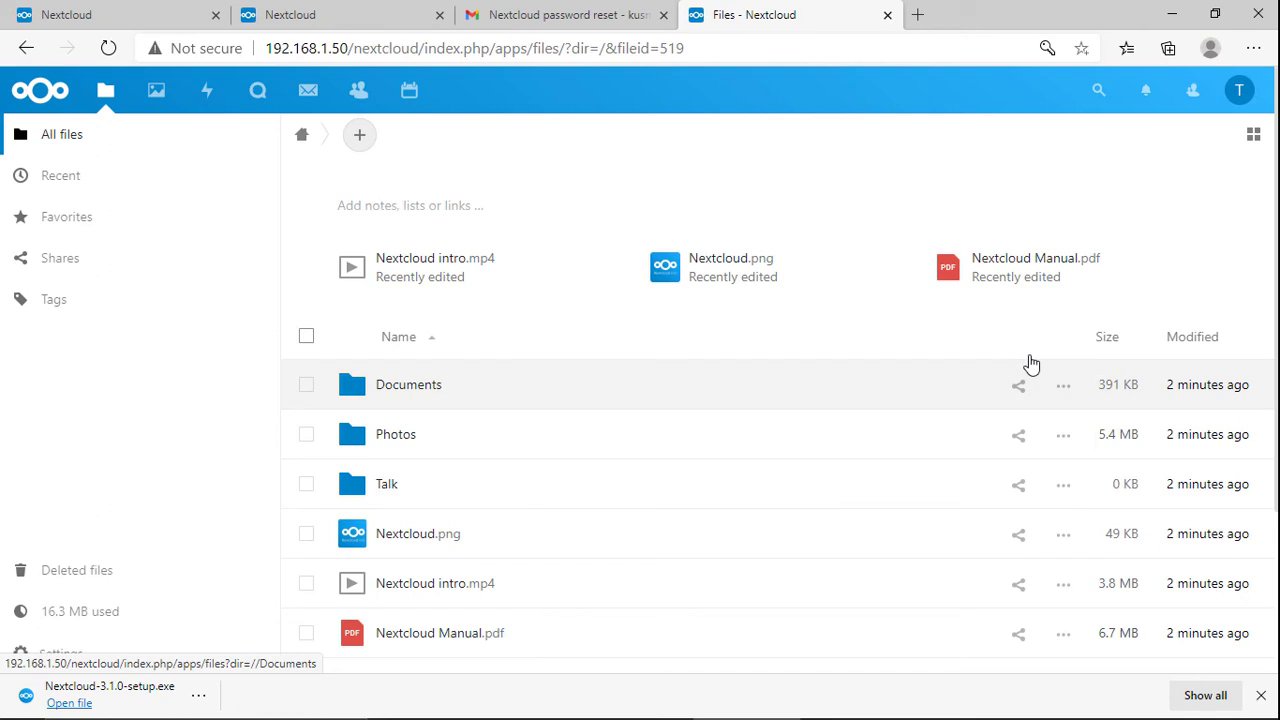